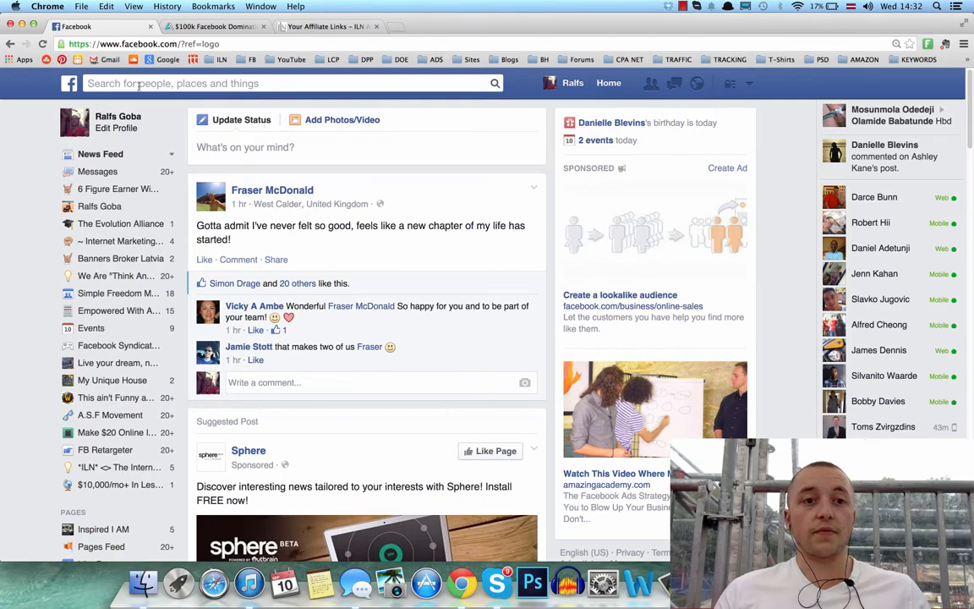
- Search Facebook for "ads" to reach Ads Manager's All Campaigns overview
{"action": "scroll", "scroll_direction": "down", "scroll_amount": 3}
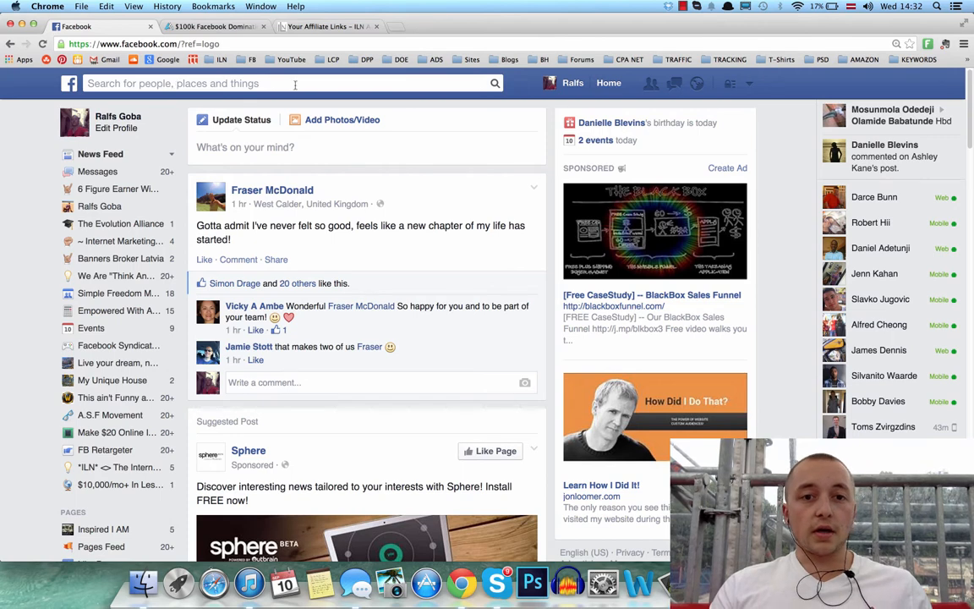
{"action": "left_click", "coordinate": [291, 83]}
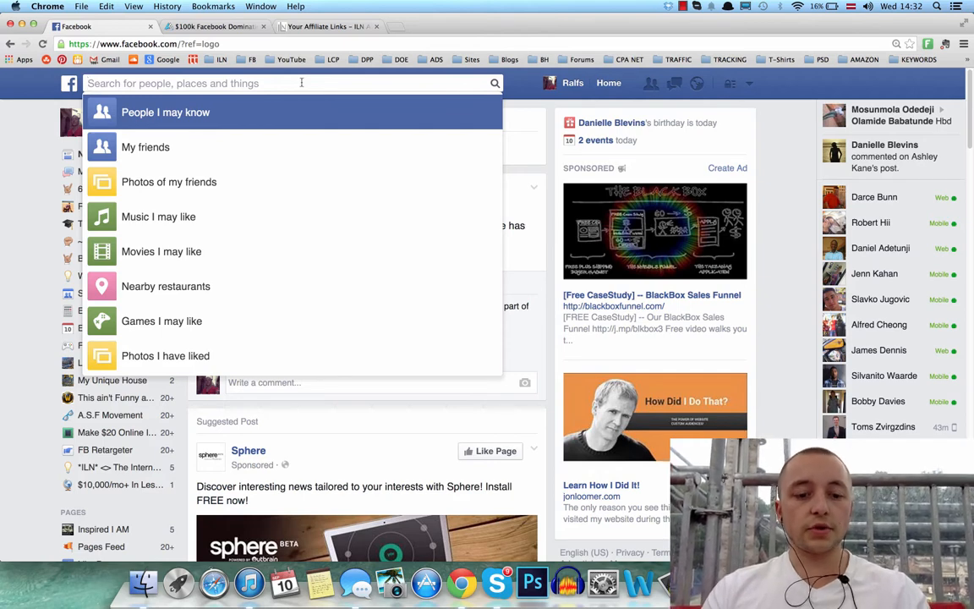
{"action": "type", "text": "ads/manage/home/"}
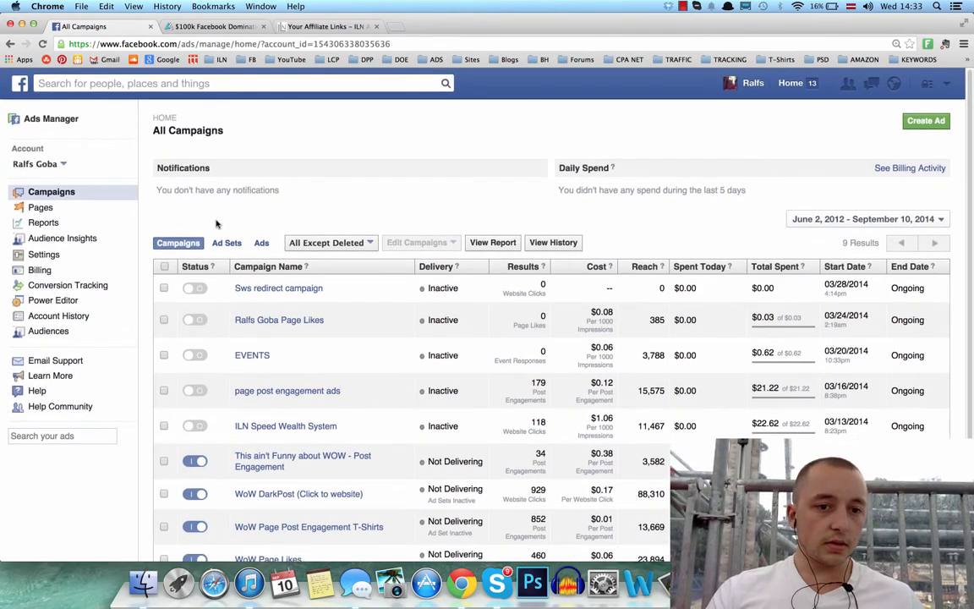
{"action": "mouse_move", "coordinate": [52, 191]}
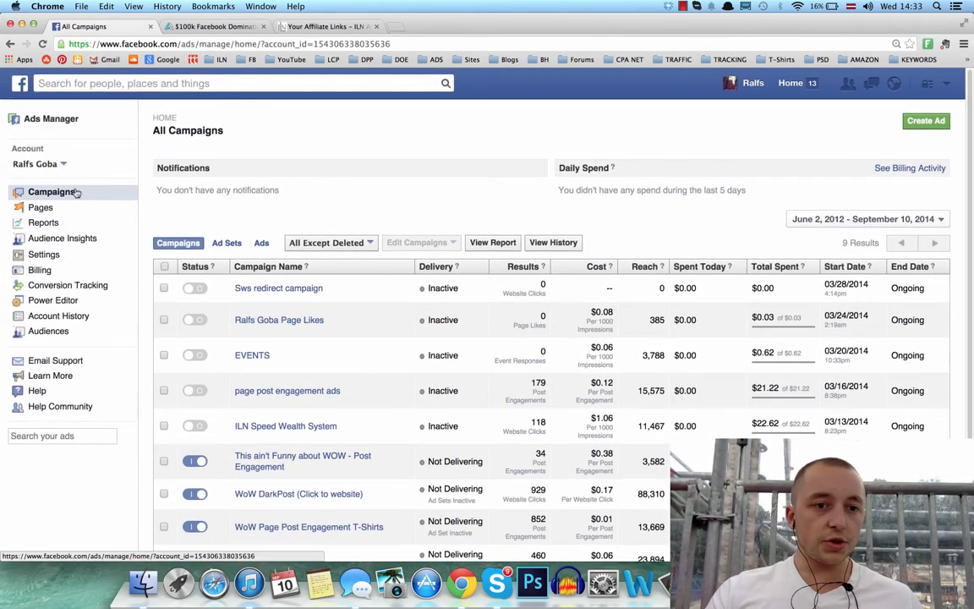
{"action": "mouse_move", "coordinate": [63, 236]}
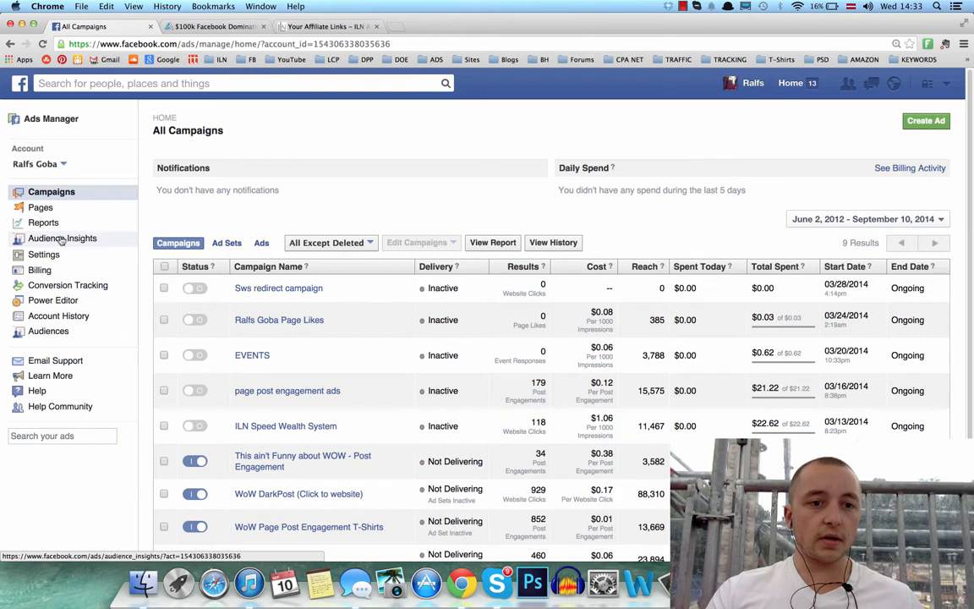
- Launch Audience Insights from the Ads Manager sidebar to get the starting-audience prompt
{"action": "left_click", "coordinate": [63, 237]}
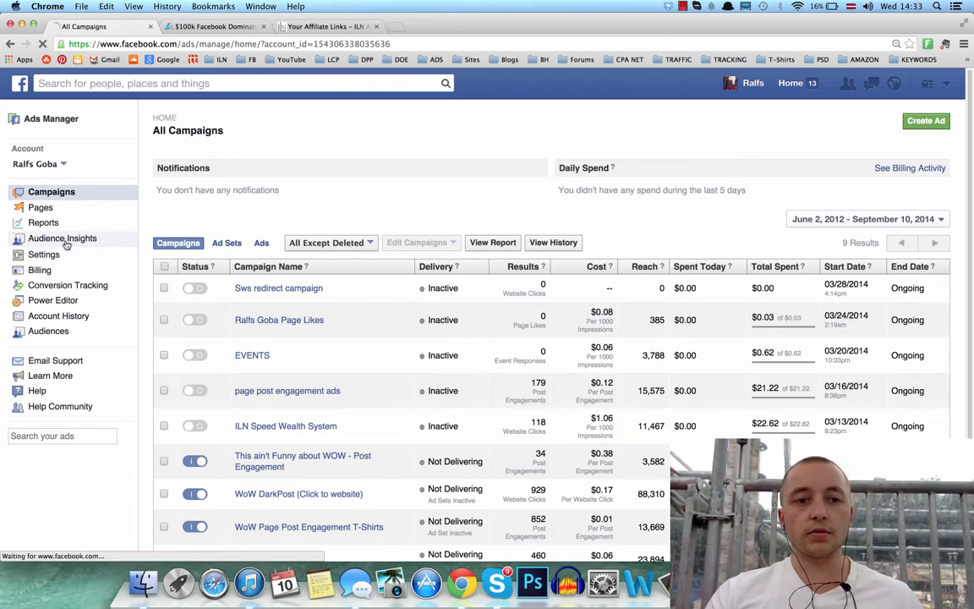
{"action": "left_click", "coordinate": [62, 237]}
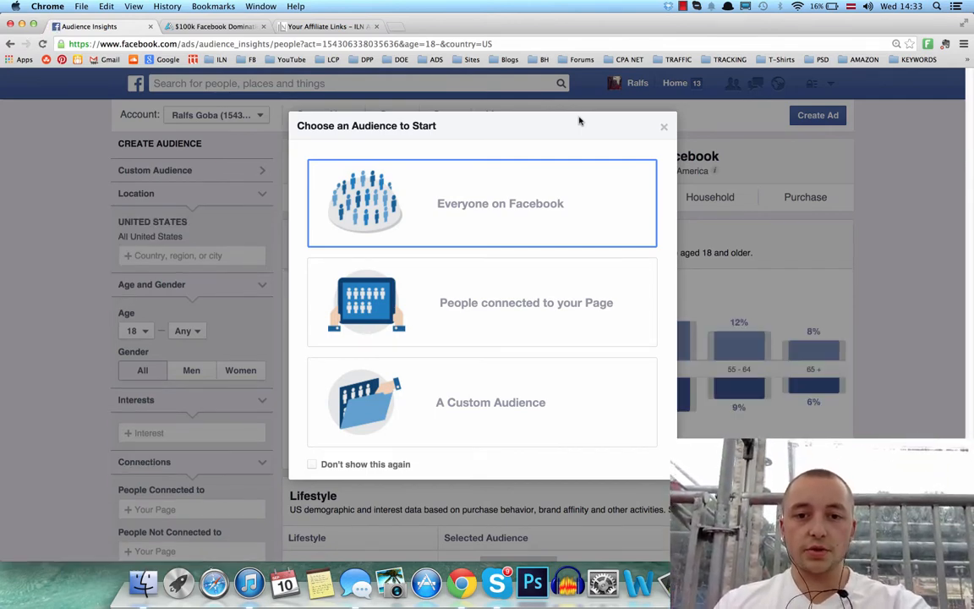
{"action": "mouse_move", "coordinate": [482, 403]}
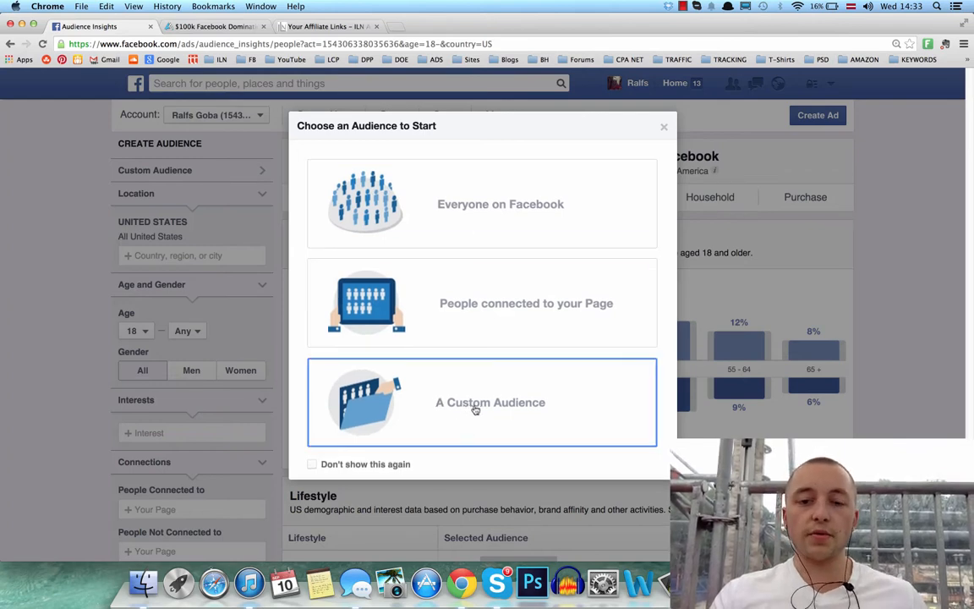
{"action": "mouse_move", "coordinate": [457, 416]}
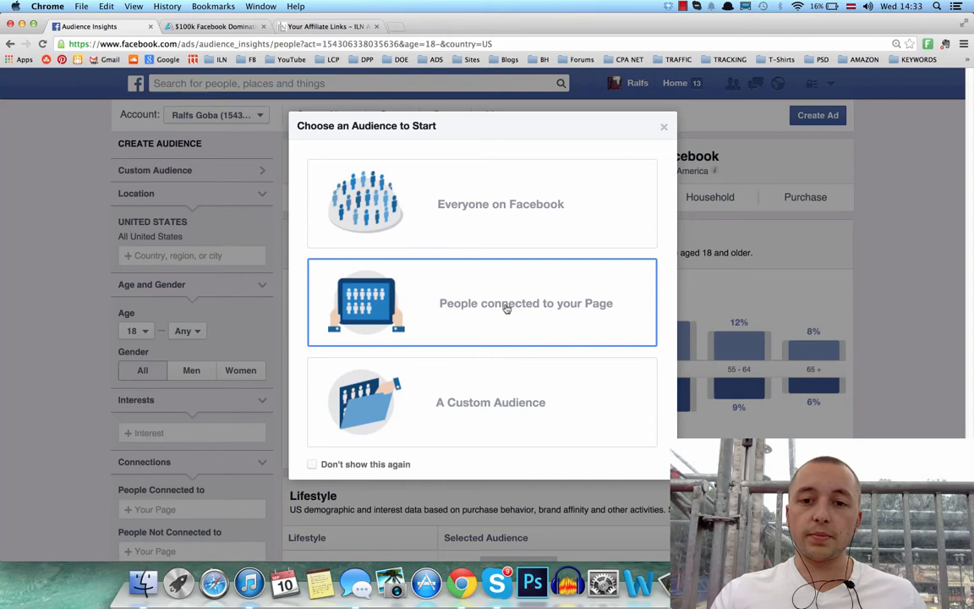
{"action": "mouse_move", "coordinate": [517, 296]}
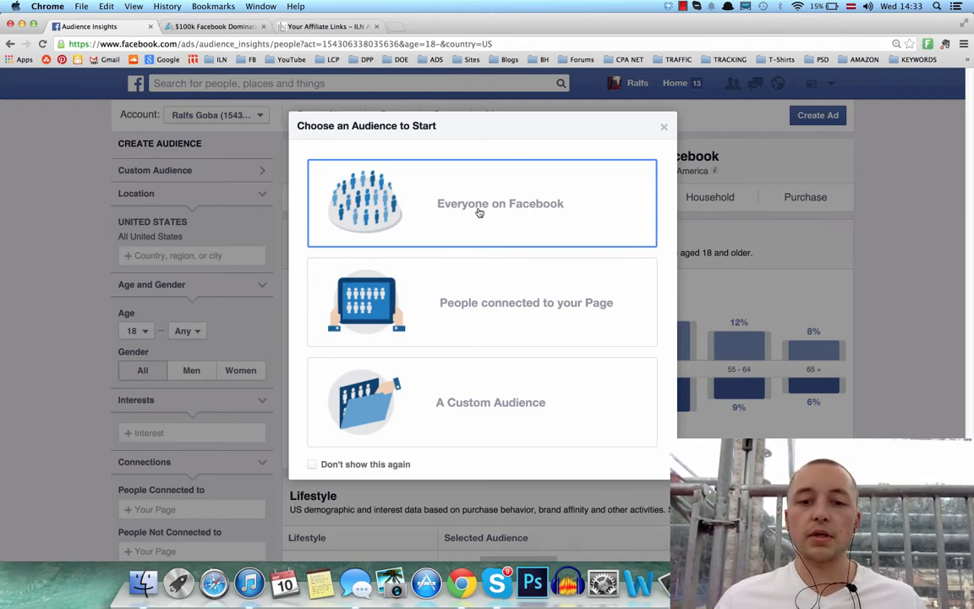
{"action": "mouse_move", "coordinate": [498, 220]}
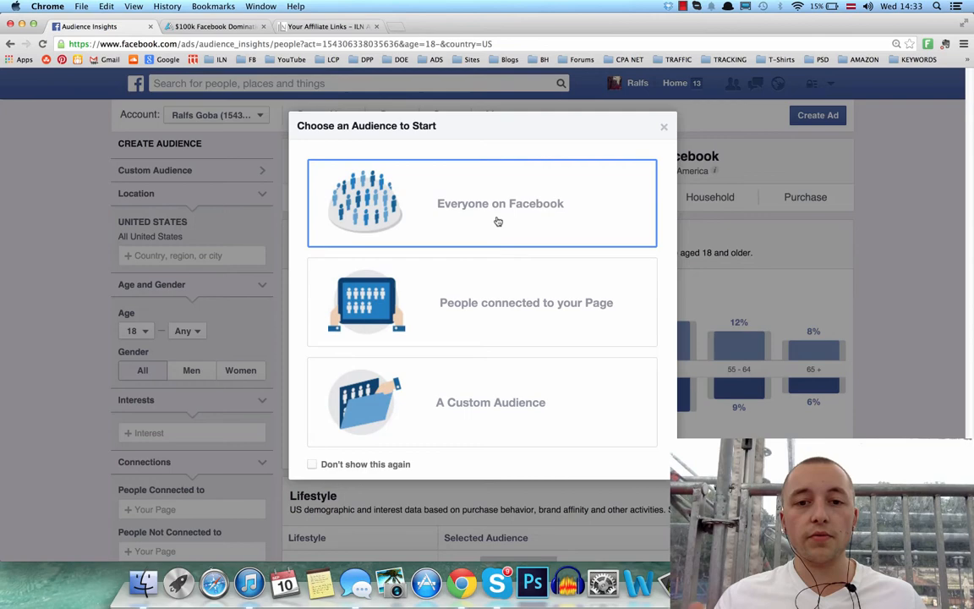
- Start the report from Everyone on Facebook in the United States and review its demographics
{"action": "left_click", "coordinate": [500, 203]}
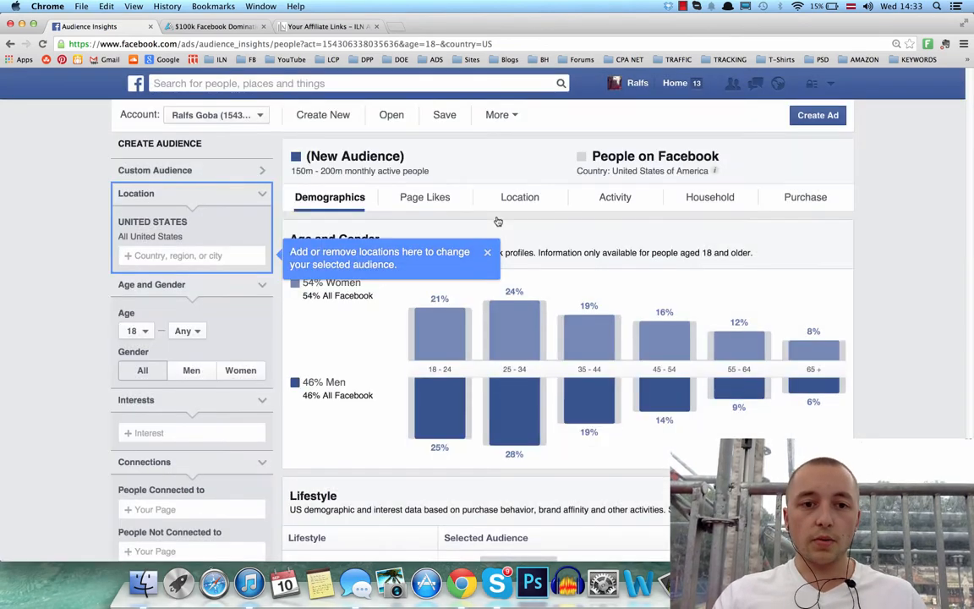
{"action": "mouse_move", "coordinate": [59, 277]}
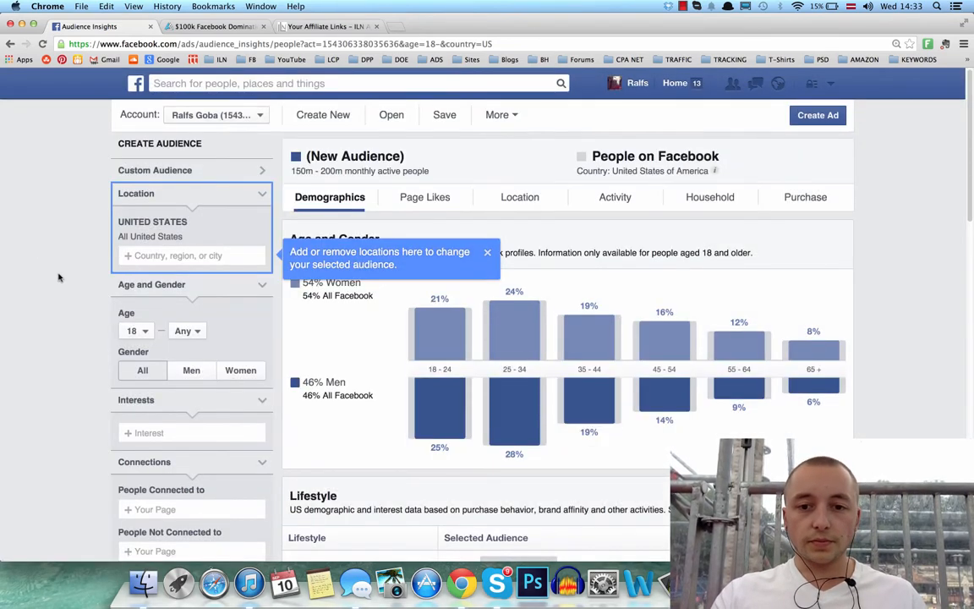
{"action": "scroll", "scroll_direction": "down", "scroll_amount": 3}
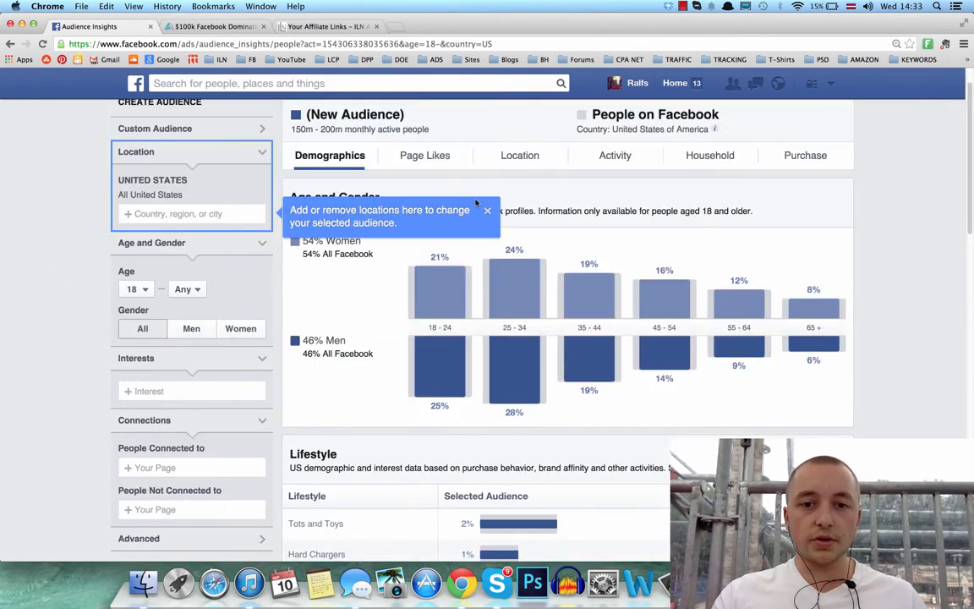
{"action": "mouse_move", "coordinate": [58, 271]}
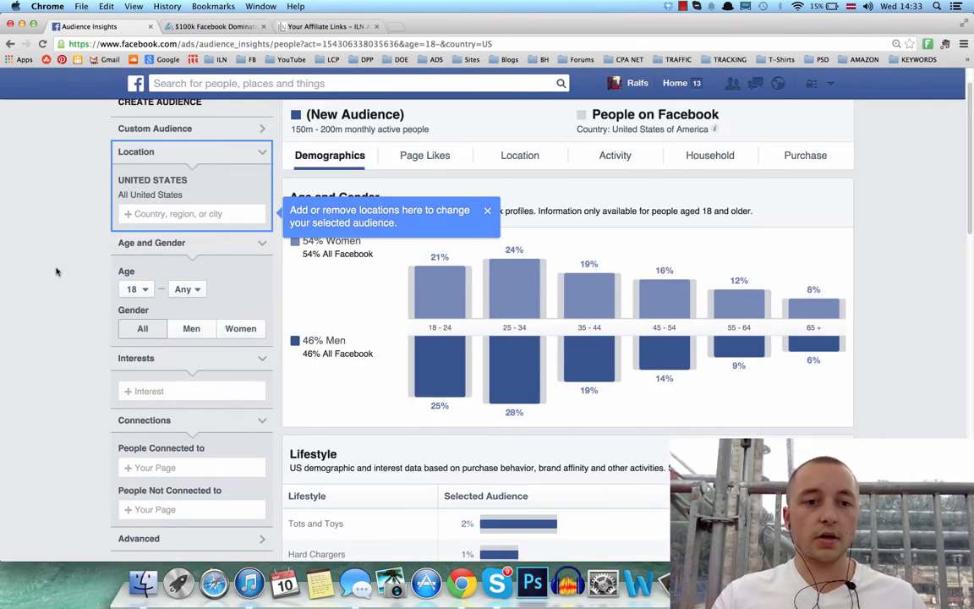
{"action": "scroll", "scroll_direction": "down", "scroll_amount": 3}
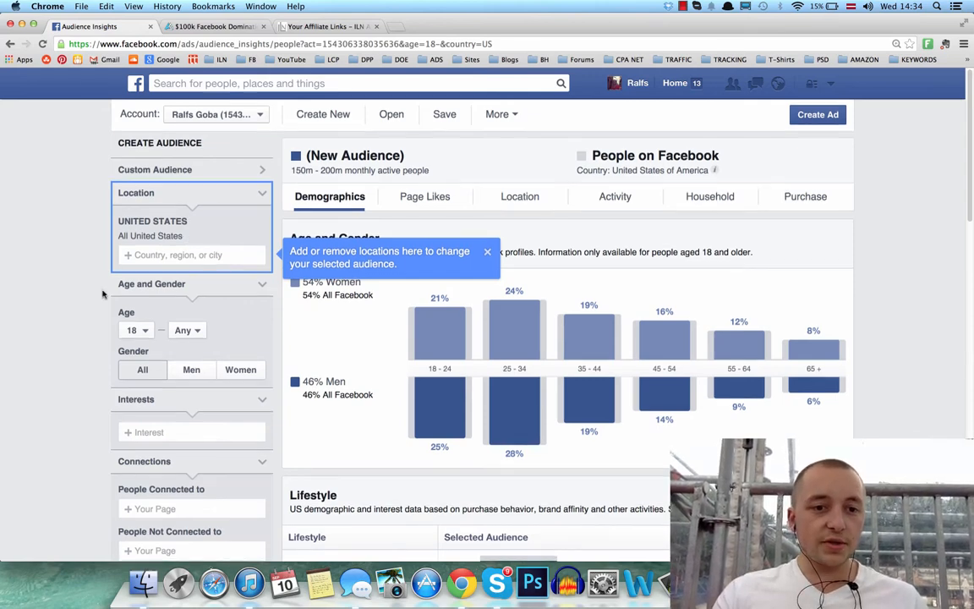
{"action": "scroll", "scroll_direction": "down", "scroll_amount": 3}
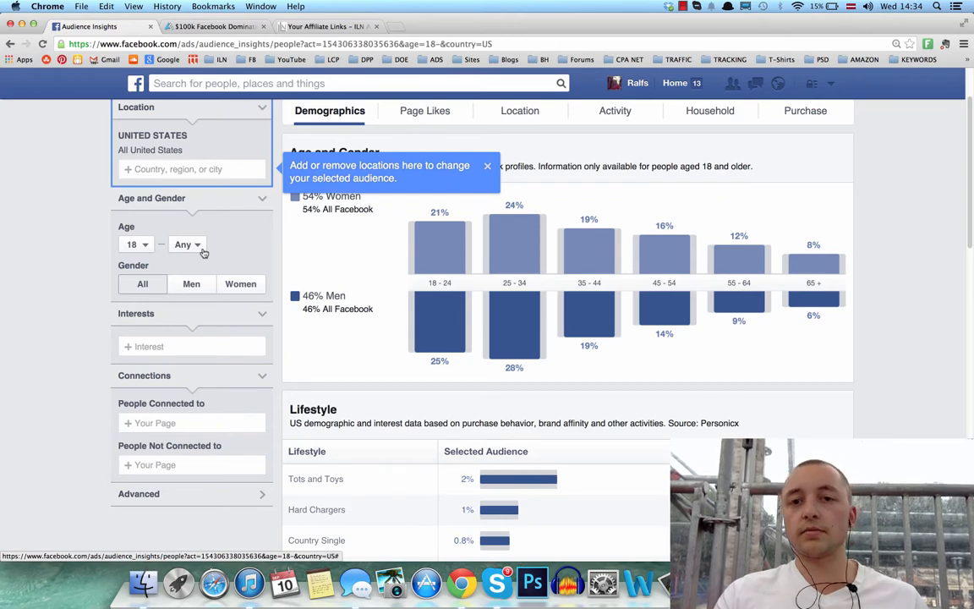
- Set the age range to 18–30 and the gender to Men
{"action": "left_click", "coordinate": [188, 243]}
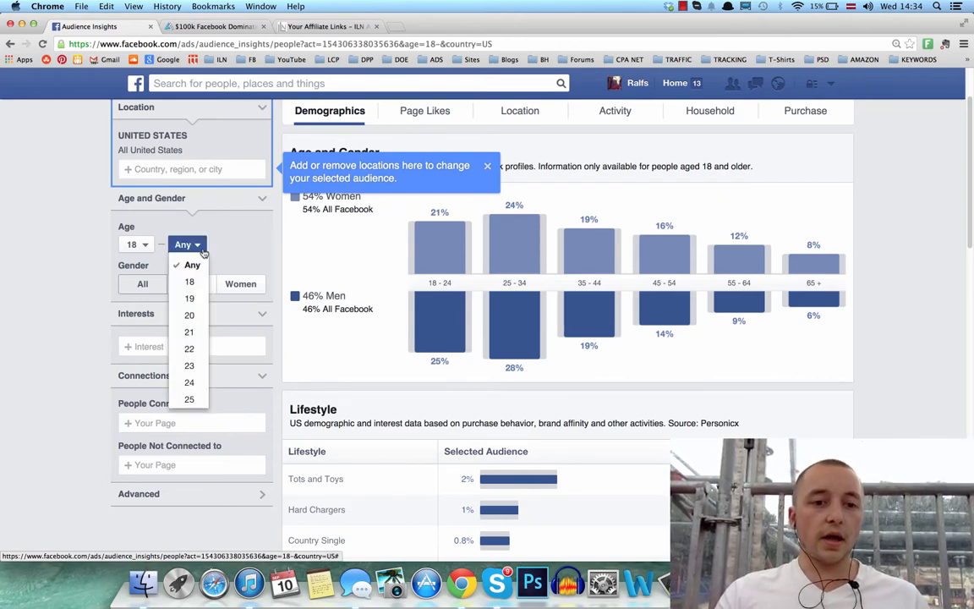
{"action": "scroll", "scroll_direction": "down", "scroll_amount": 3}
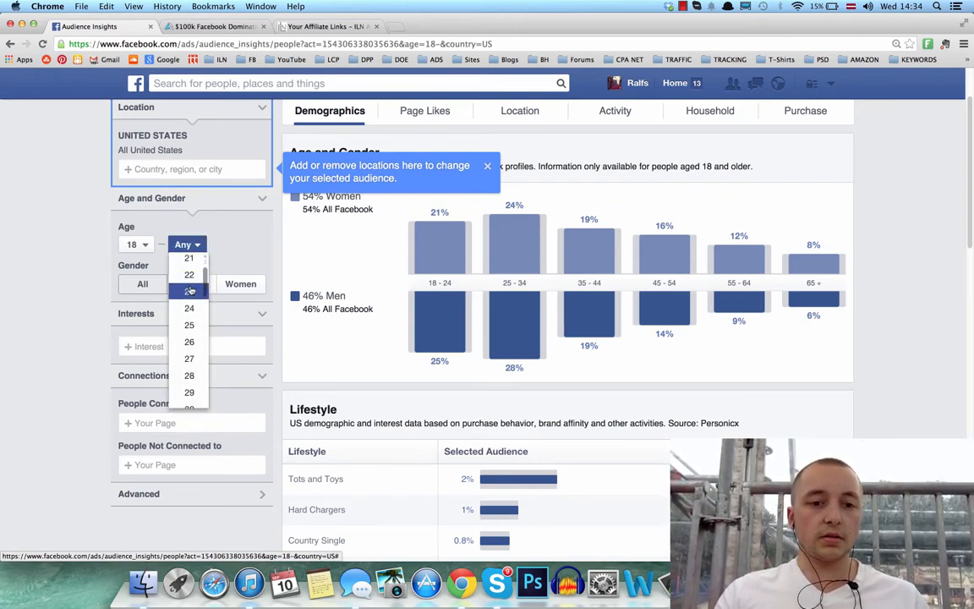
{"action": "scroll", "scroll_direction": "down", "scroll_amount": 3}
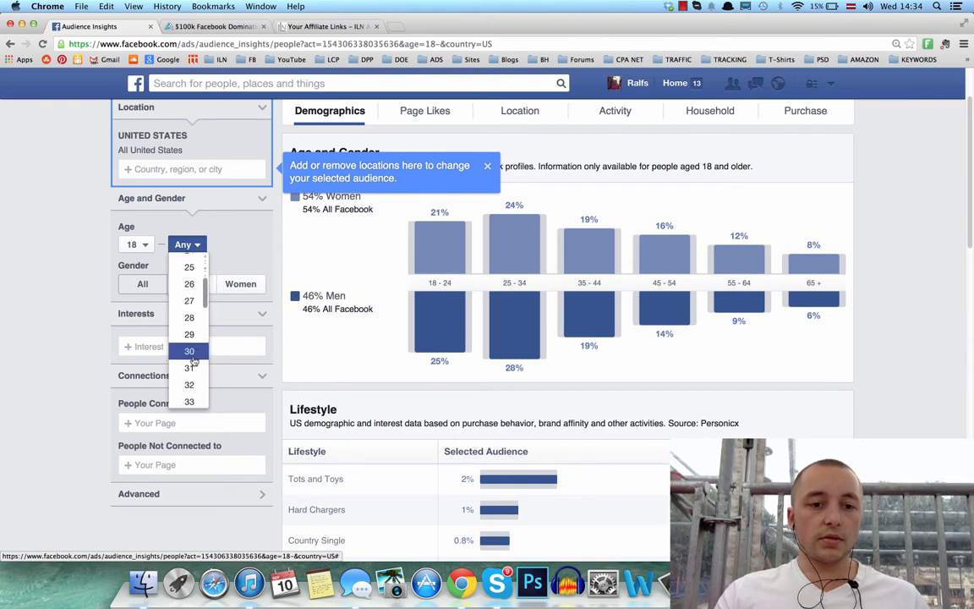
{"action": "left_click", "coordinate": [190, 350]}
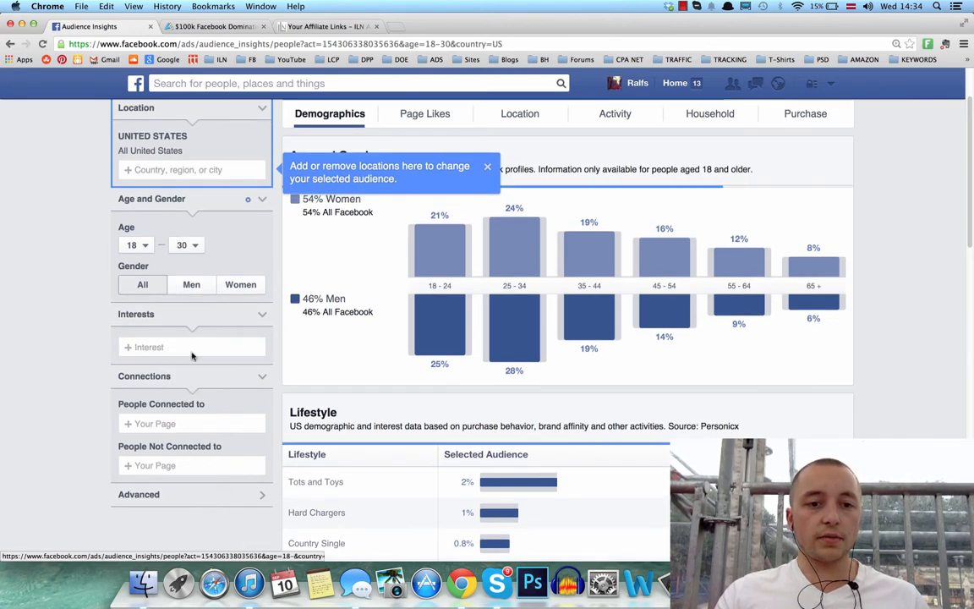
{"action": "left_click", "coordinate": [191, 284]}
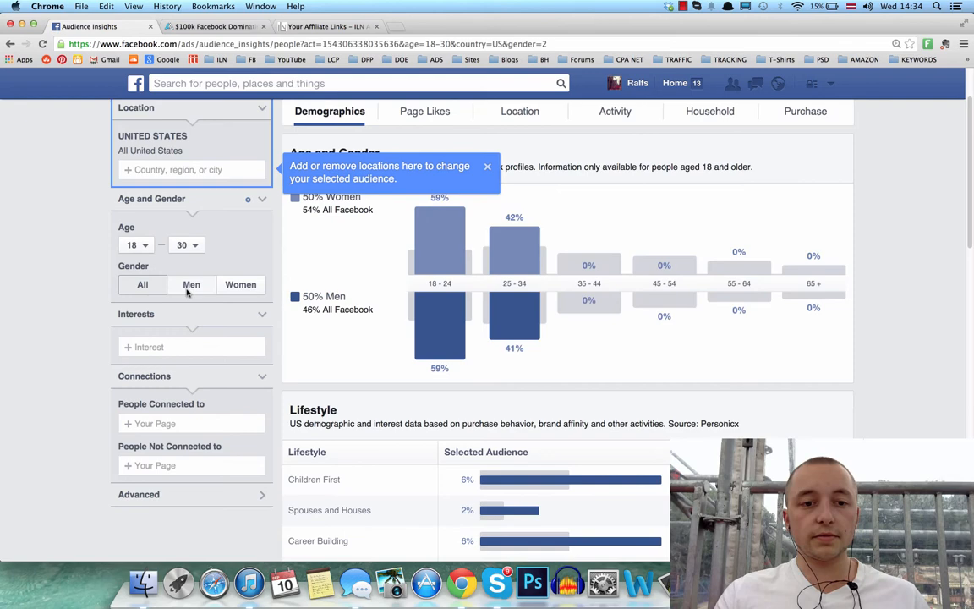
{"action": "left_click", "coordinate": [191, 284]}
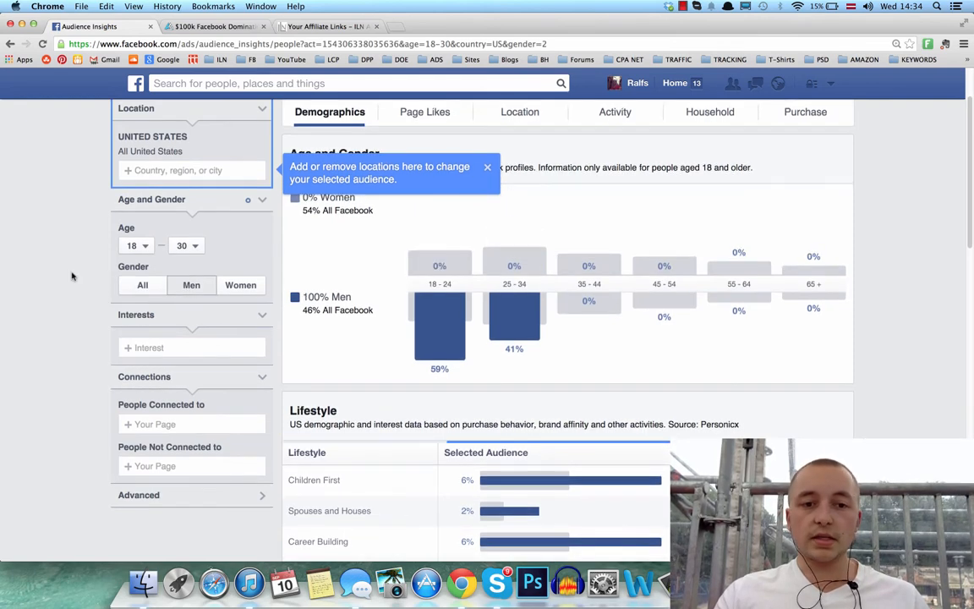
{"action": "scroll", "scroll_direction": "down", "scroll_amount": 3}
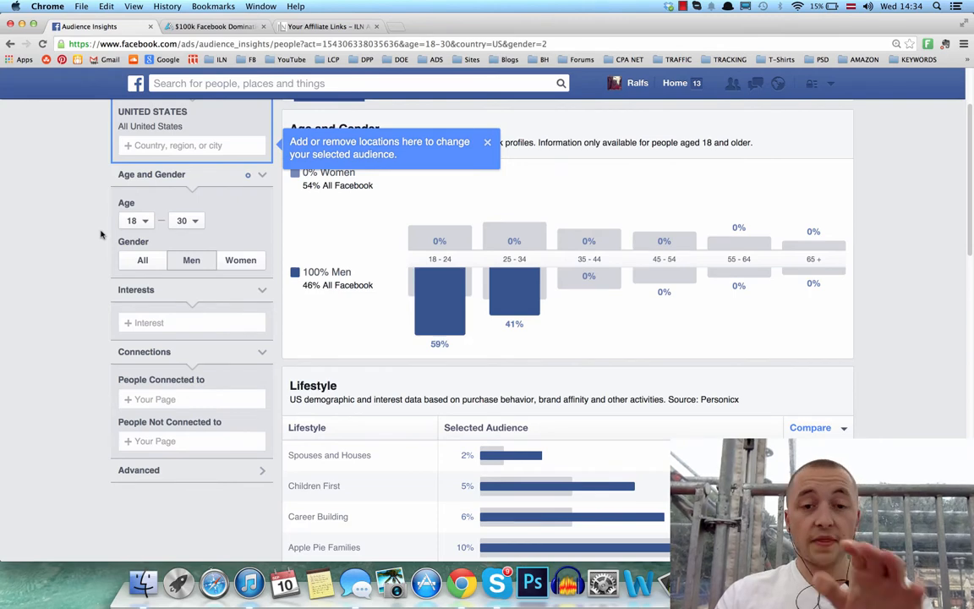
{"action": "mouse_move", "coordinate": [82, 247]}
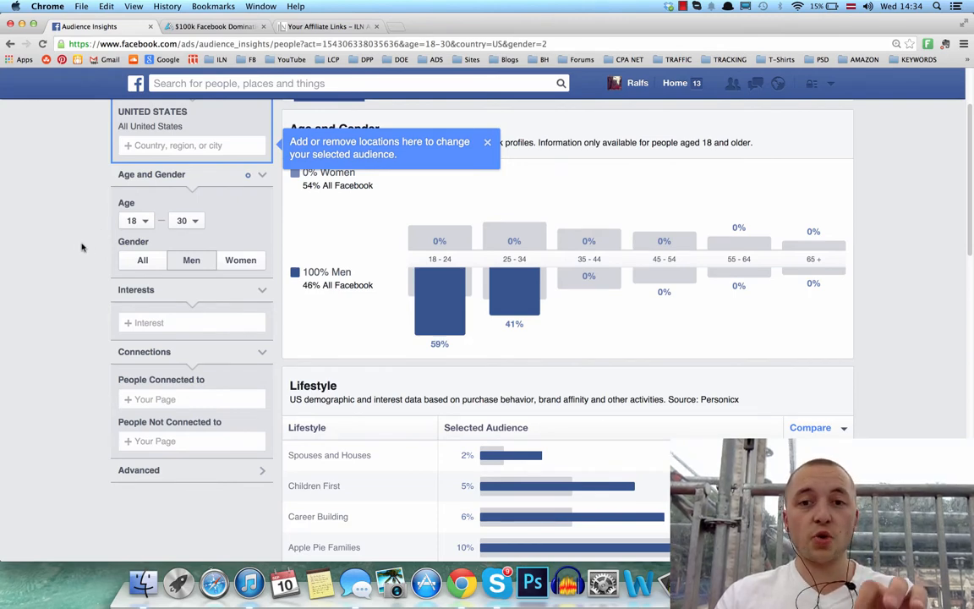
{"action": "scroll", "scroll_direction": "down", "scroll_amount": 3}
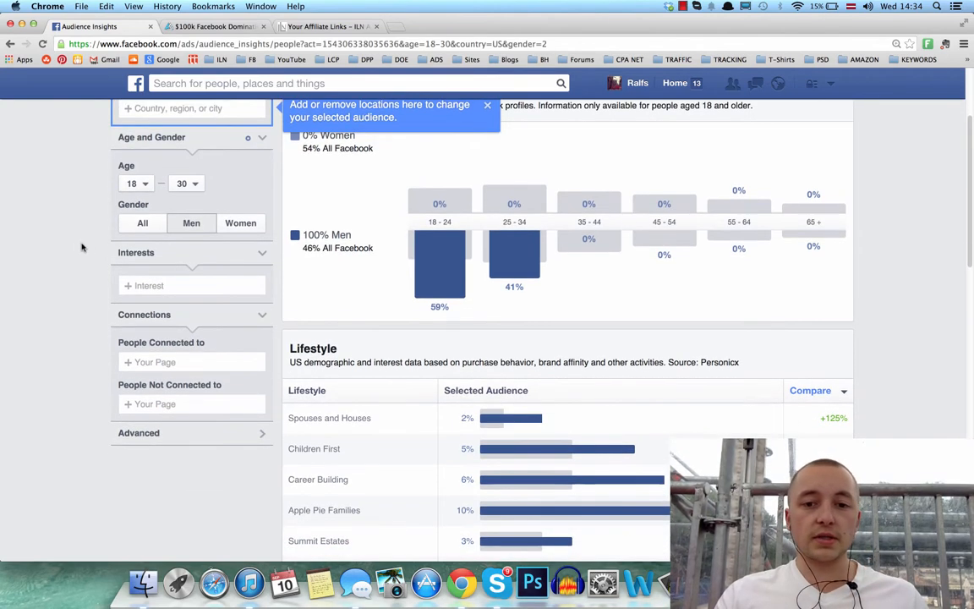
- Add the interest "Jim Rohn" and review the refreshed lifestyle breakdown
{"action": "left_click", "coordinate": [176, 285]}
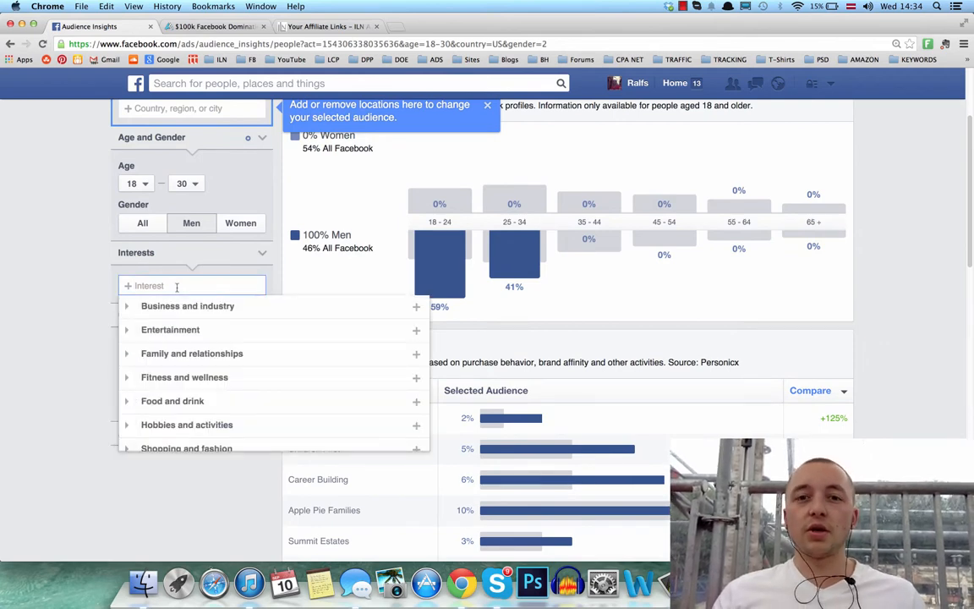
{"action": "type", "text": "J"}
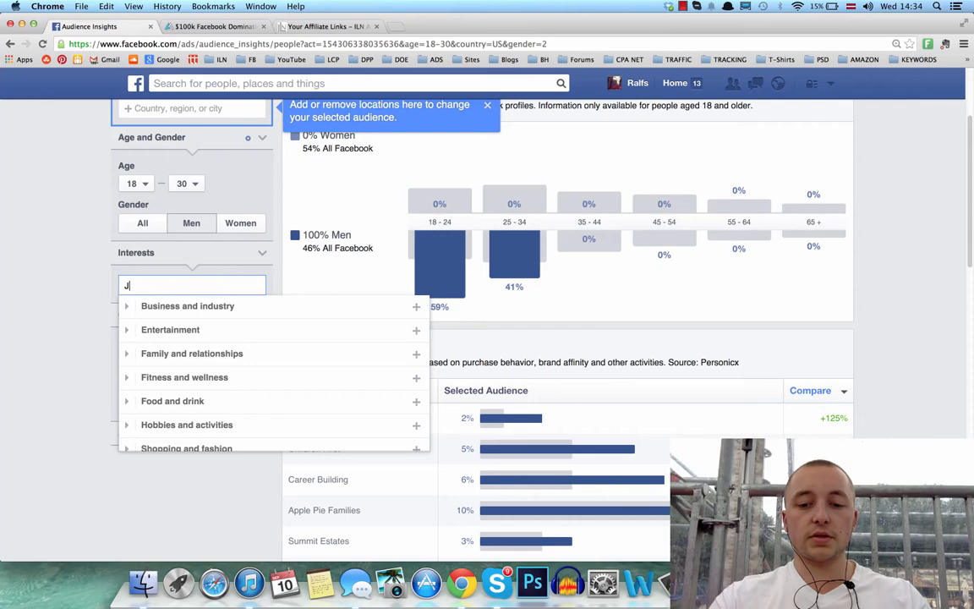
{"action": "type", "text": "im Rohn"}
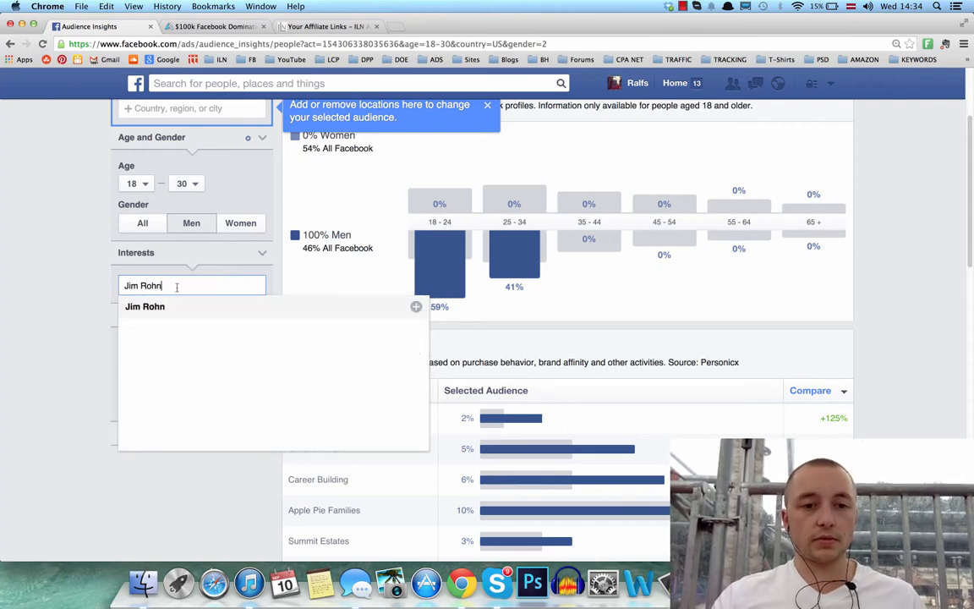
{"action": "left_click", "coordinate": [145, 306]}
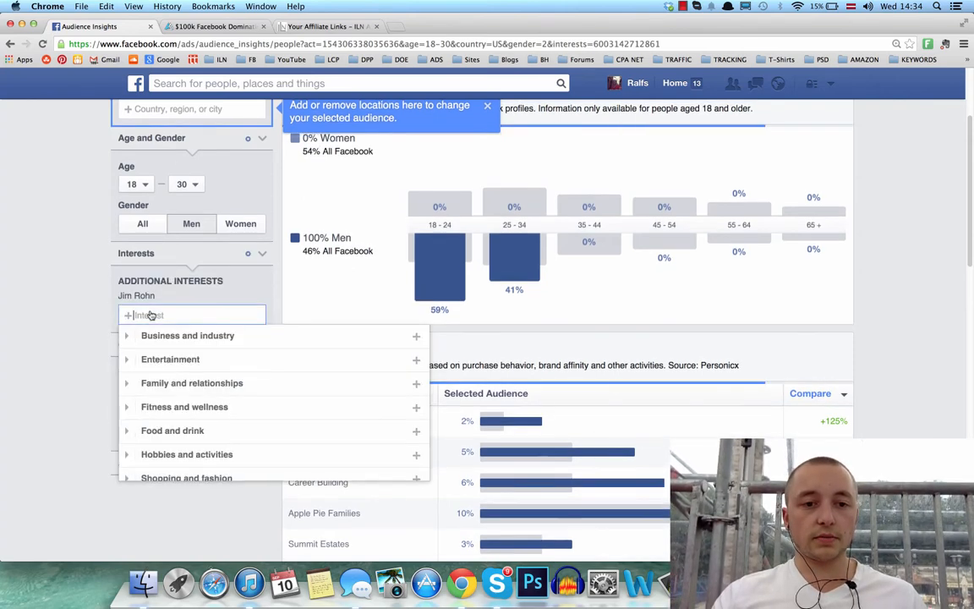
{"action": "left_click", "coordinate": [71, 245]}
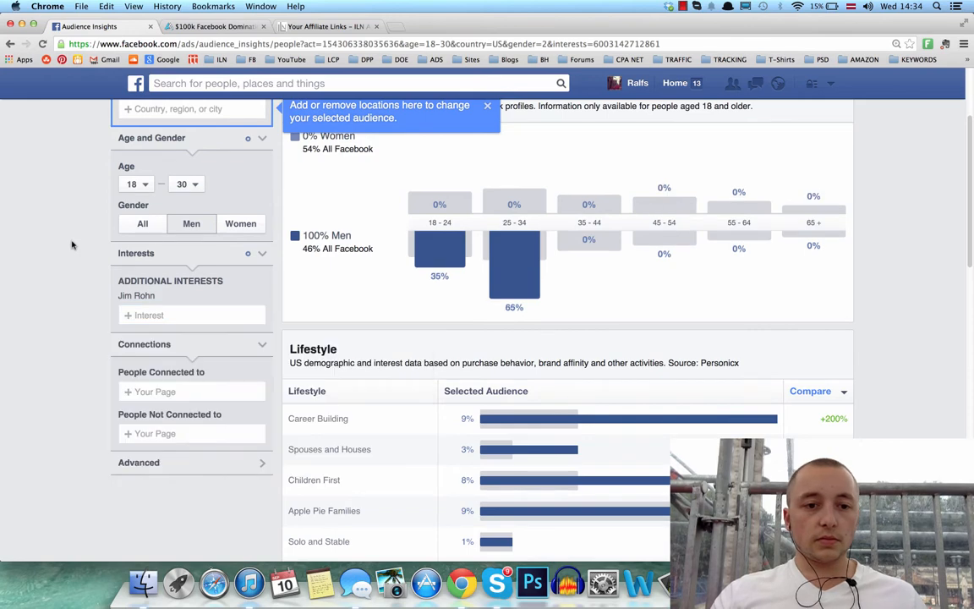
{"action": "scroll", "scroll_direction": "down", "scroll_amount": 3}
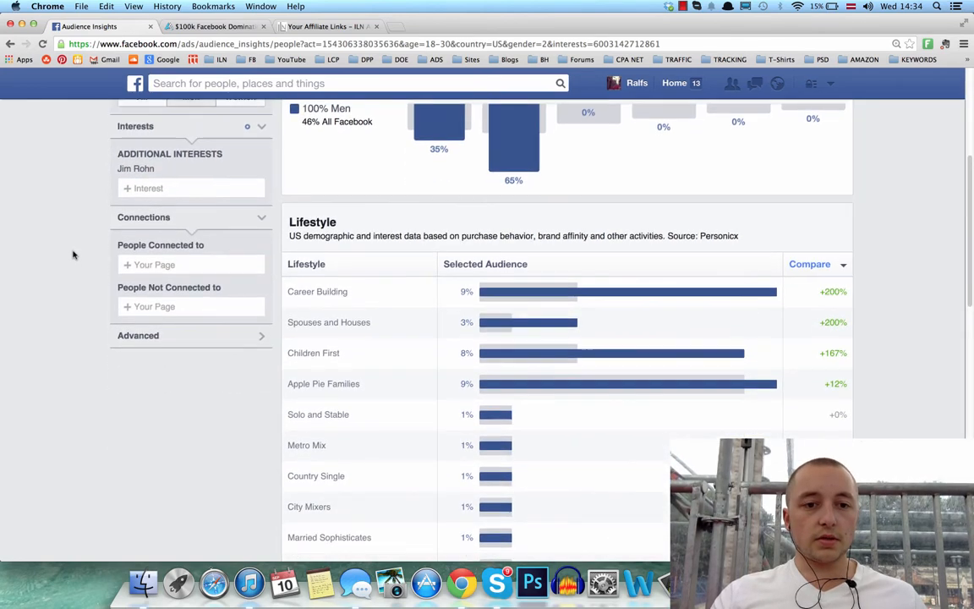
{"action": "scroll", "scroll_direction": "down", "scroll_amount": 3}
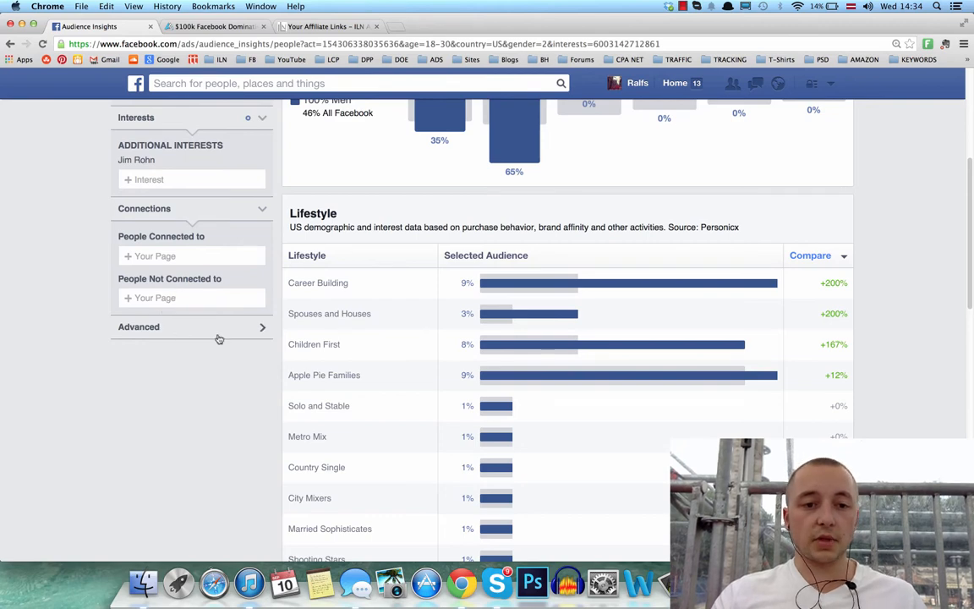
- Expand the Advanced filters, look into Behaviors, then collapse it again
{"action": "scroll", "scroll_direction": "down", "scroll_amount": 3}
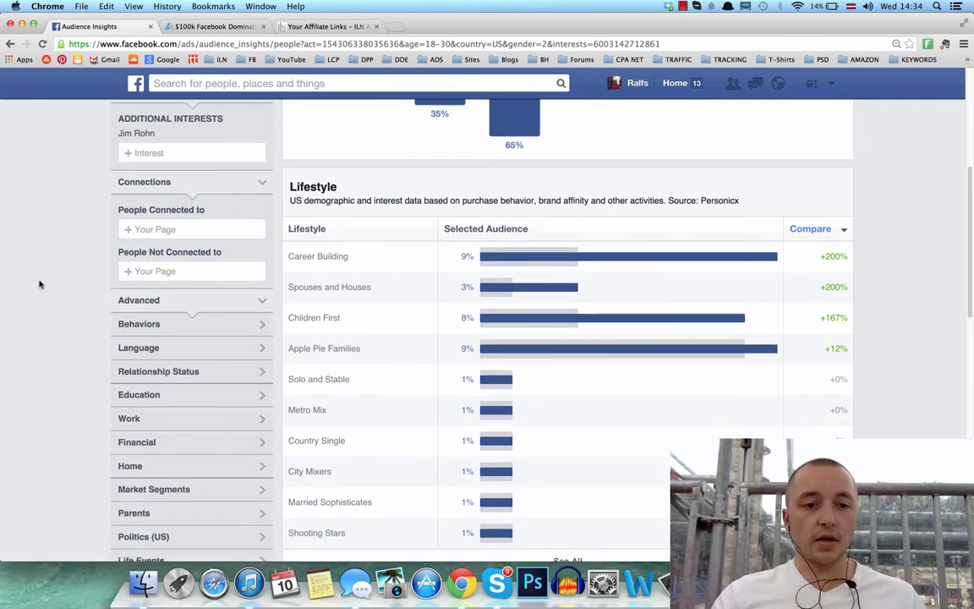
{"action": "scroll", "scroll_direction": "down", "scroll_amount": 3}
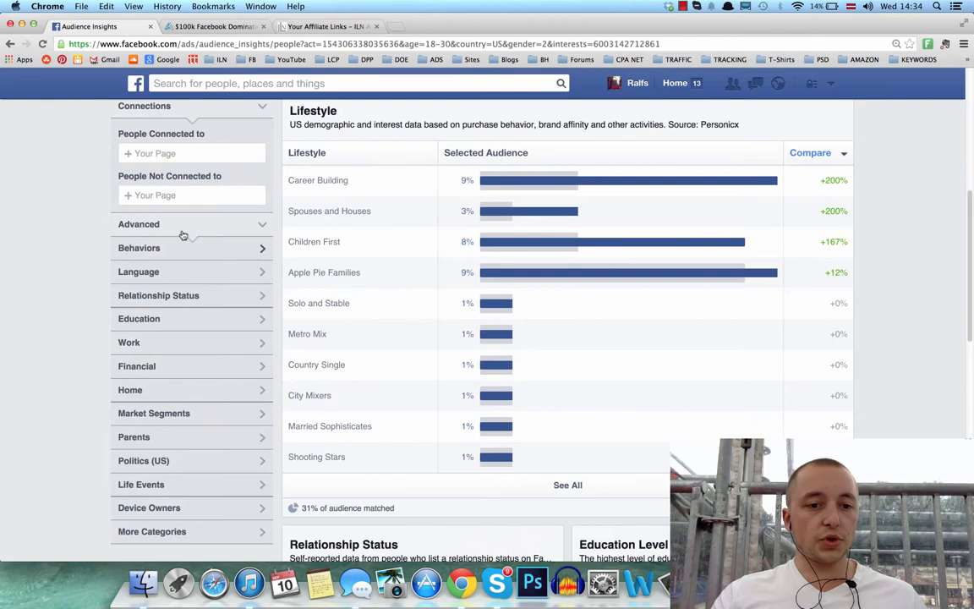
{"action": "left_click", "coordinate": [138, 247]}
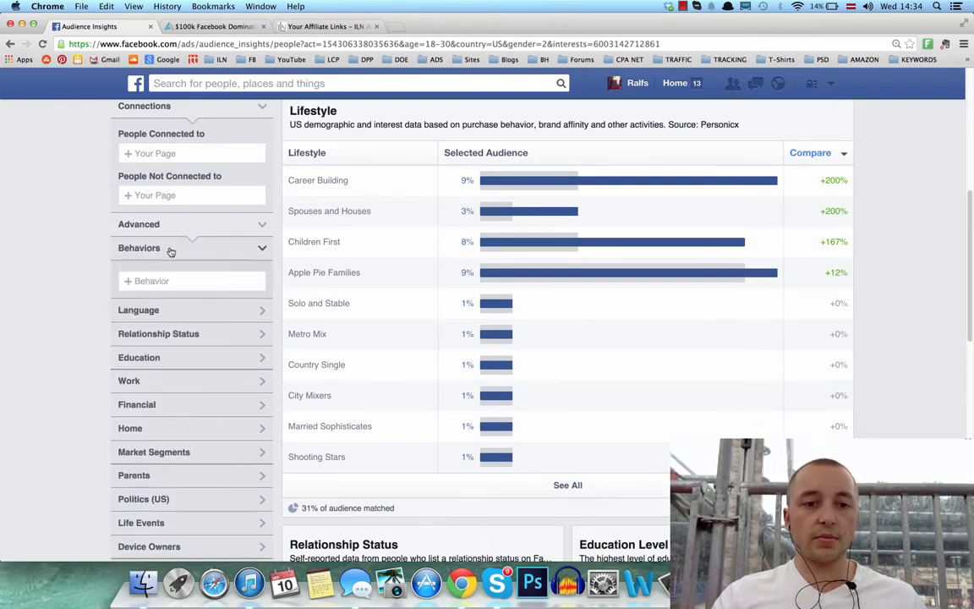
{"action": "left_click", "coordinate": [193, 281]}
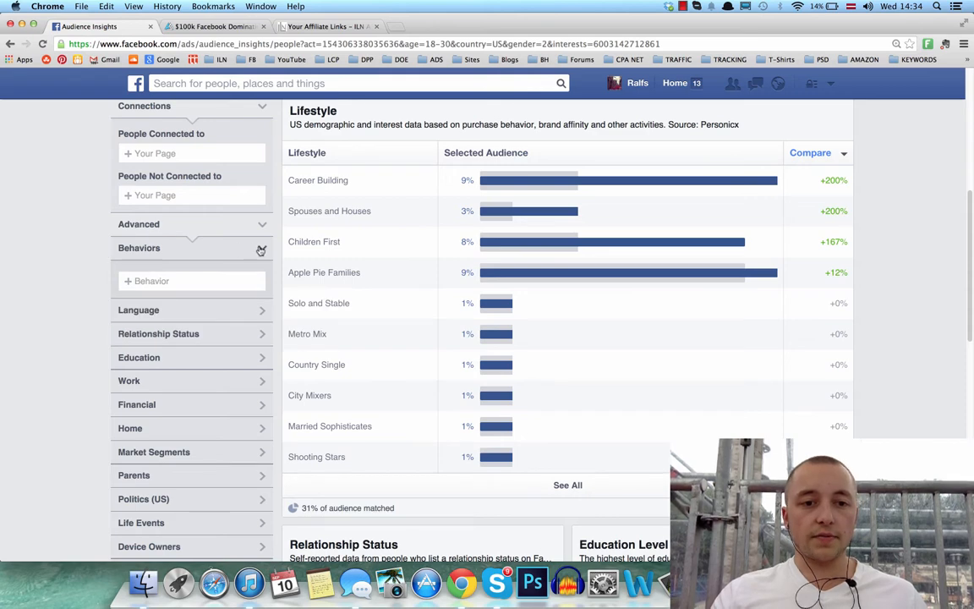
{"action": "left_click", "coordinate": [261, 251]}
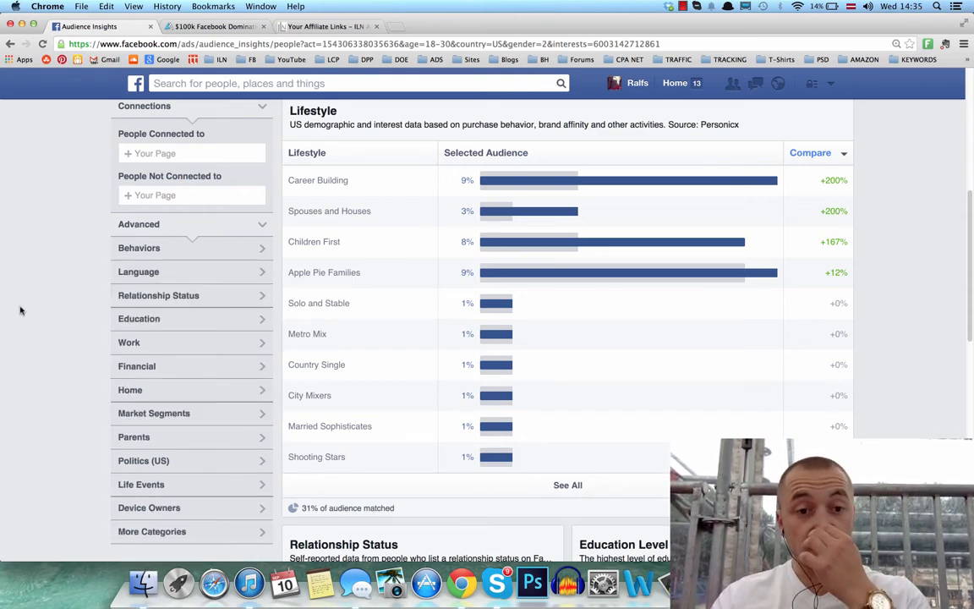
{"action": "mouse_move", "coordinate": [71, 427]}
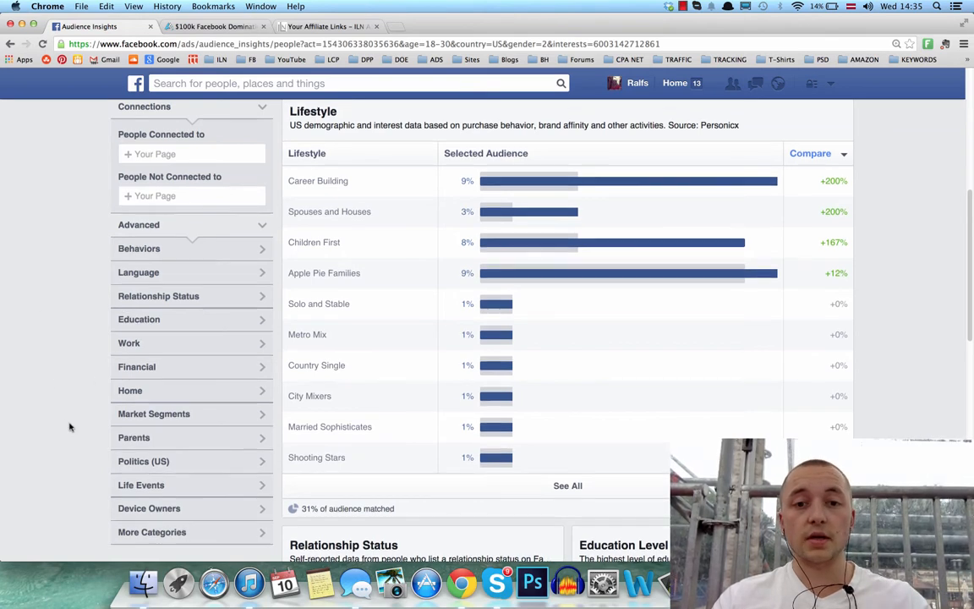
{"action": "scroll", "scroll_direction": "down", "scroll_amount": 3}
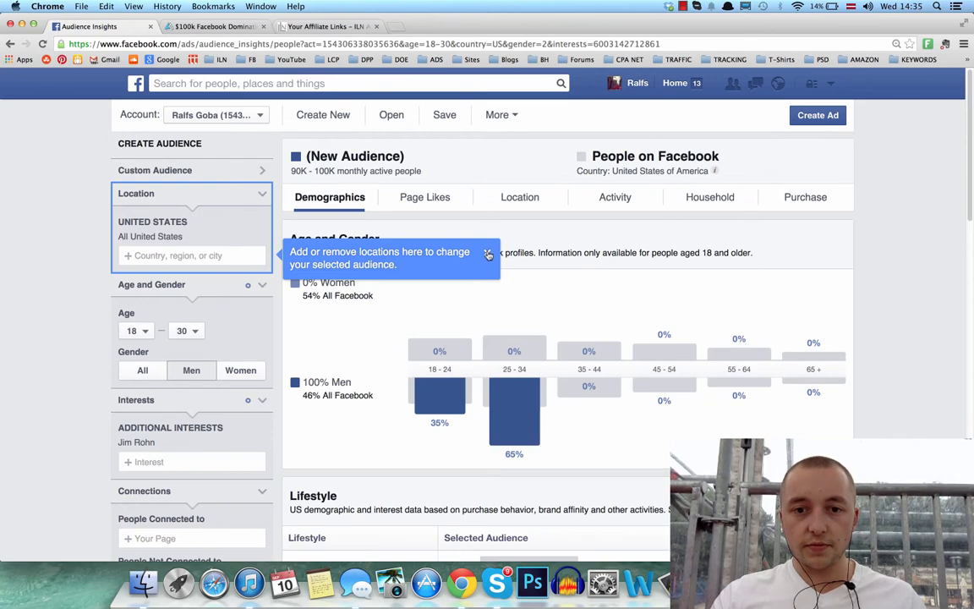
- Scroll the Demographics tab down through lifestyle, relationship and education to the Job Title chart led by Sales at 26%
{"action": "scroll", "scroll_direction": "down", "scroll_amount": 3}
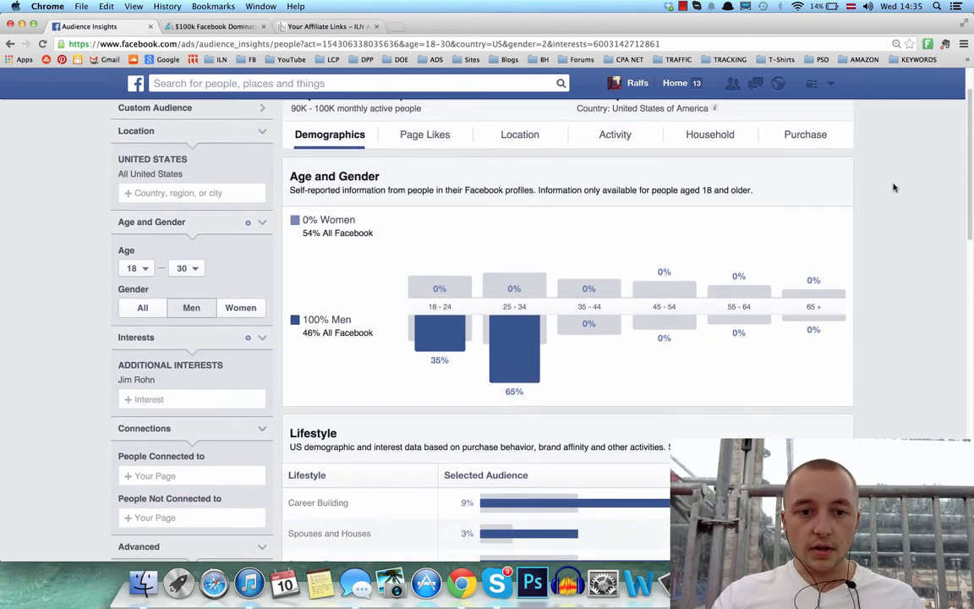
{"action": "scroll", "scroll_direction": "down", "scroll_amount": 3}
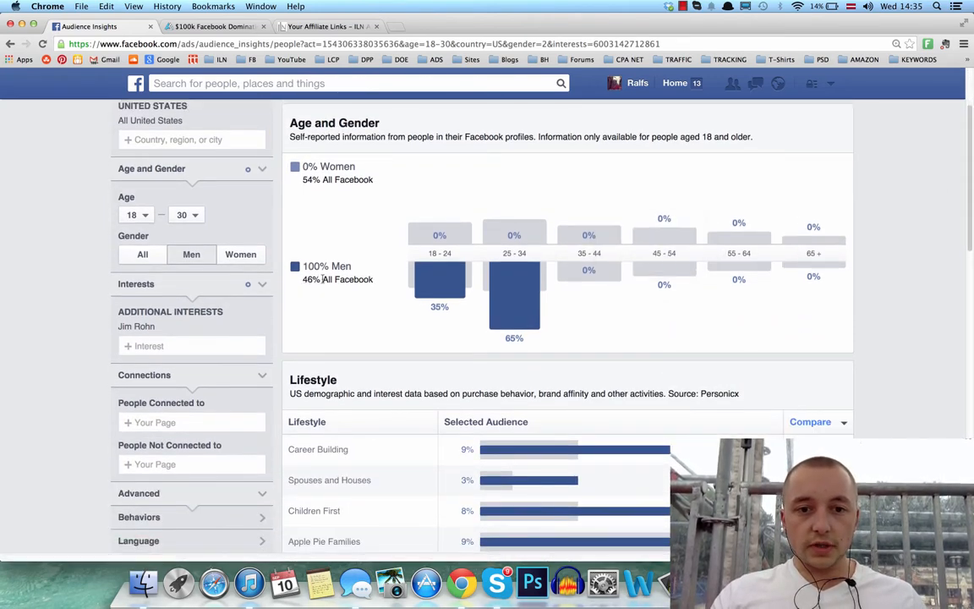
{"action": "mouse_move", "coordinate": [362, 295]}
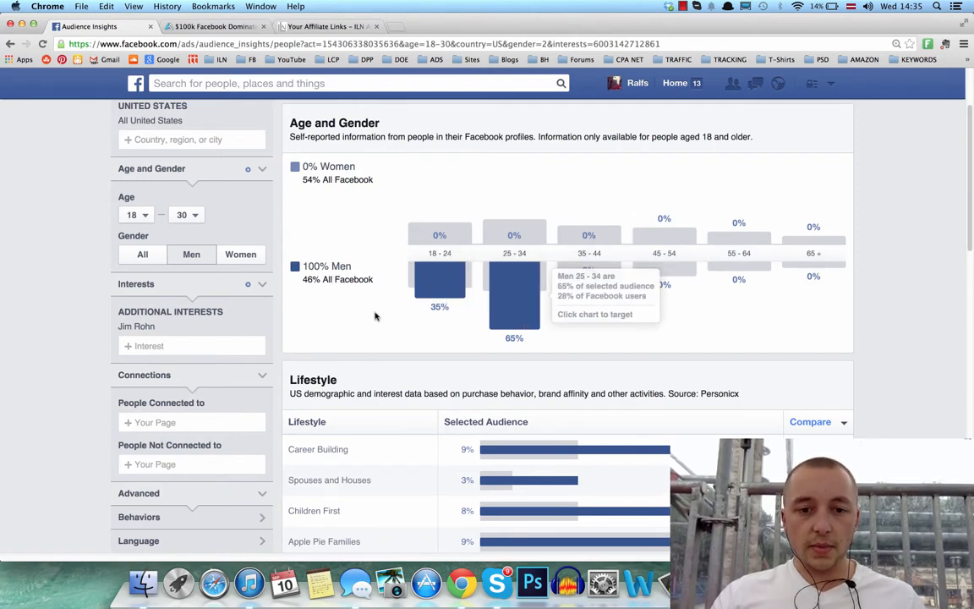
{"action": "scroll", "scroll_direction": "down", "scroll_amount": 3}
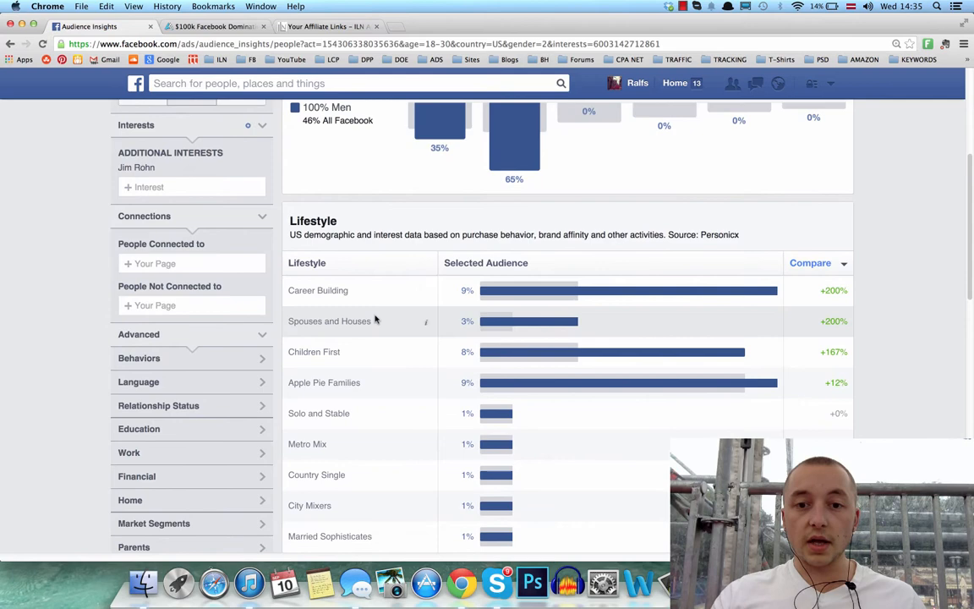
{"action": "scroll", "scroll_direction": "down", "scroll_amount": 3}
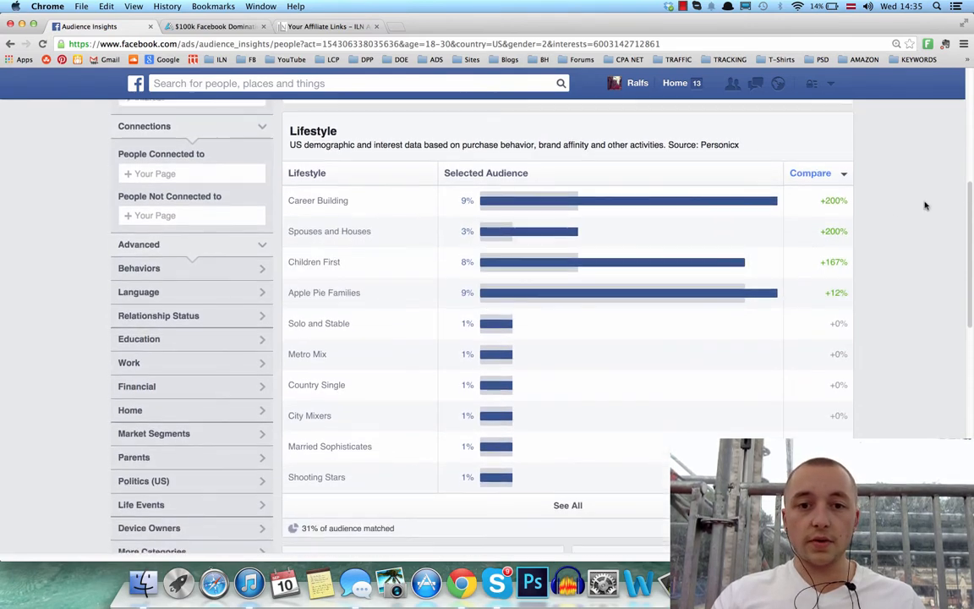
{"action": "scroll", "scroll_direction": "down", "scroll_amount": 3}
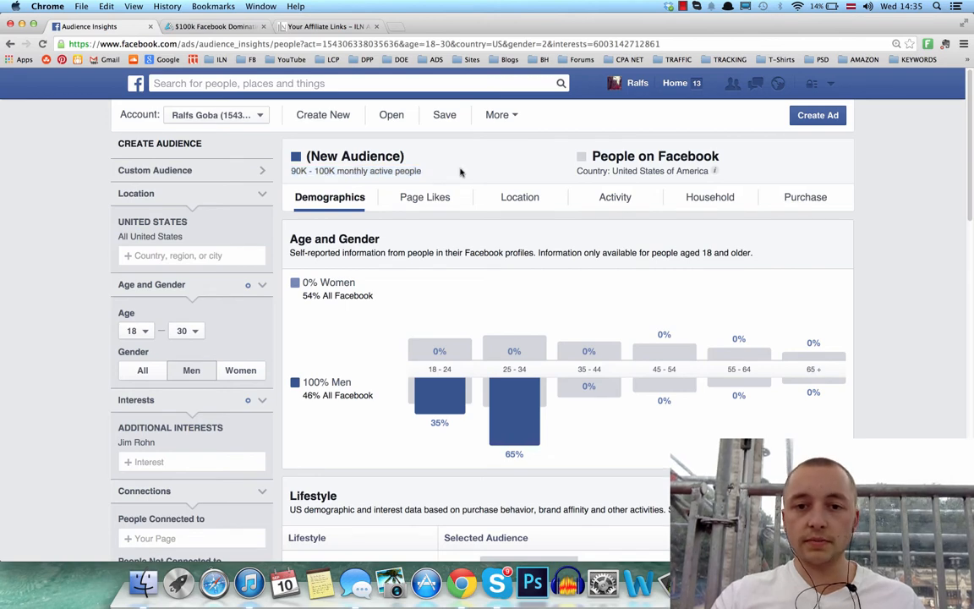
{"action": "mouse_move", "coordinate": [873, 173]}
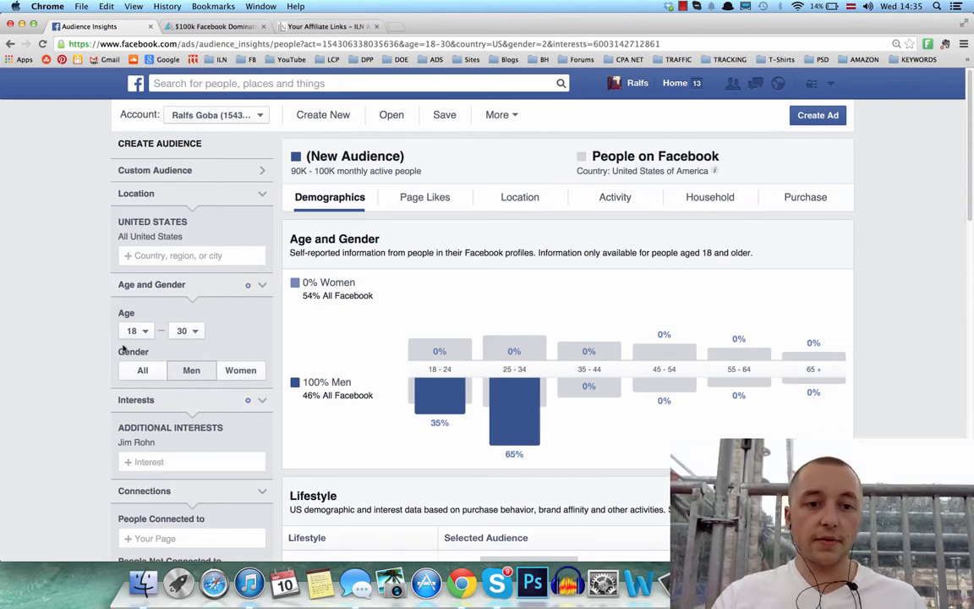
{"action": "mouse_move", "coordinate": [227, 364]}
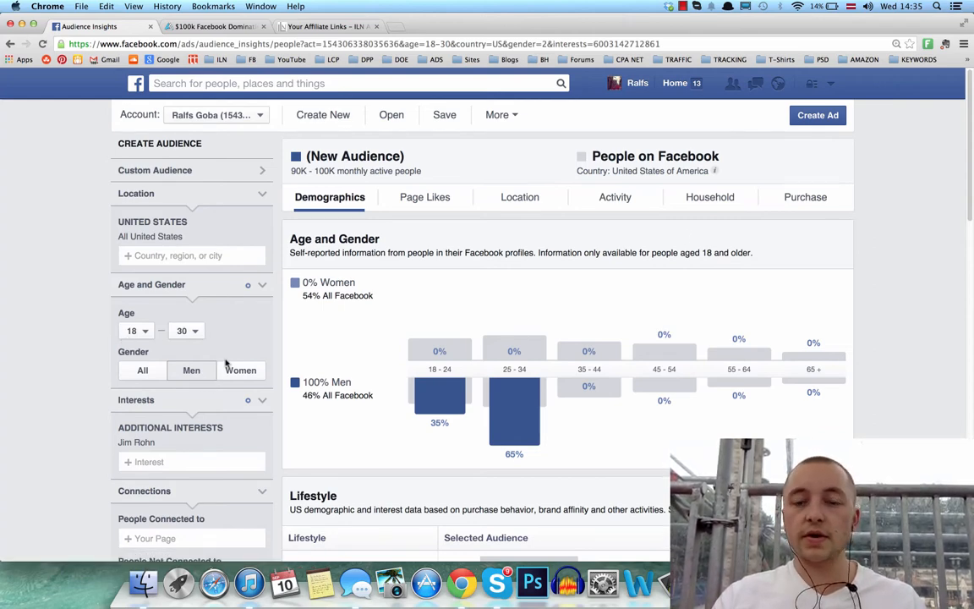
{"action": "scroll", "scroll_direction": "down", "scroll_amount": 3}
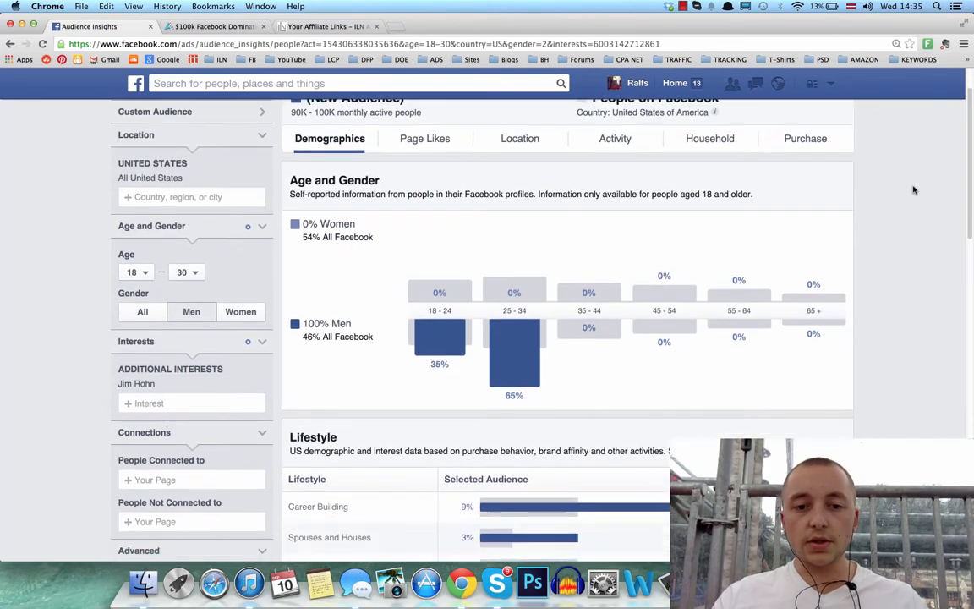
{"action": "scroll", "scroll_direction": "down", "scroll_amount": 3}
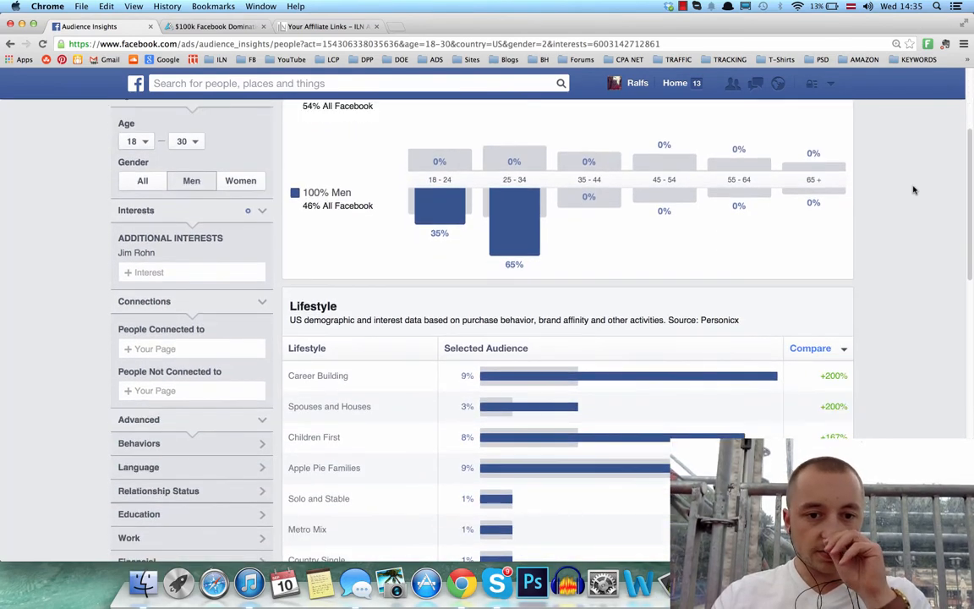
{"action": "scroll", "scroll_direction": "down", "scroll_amount": 3}
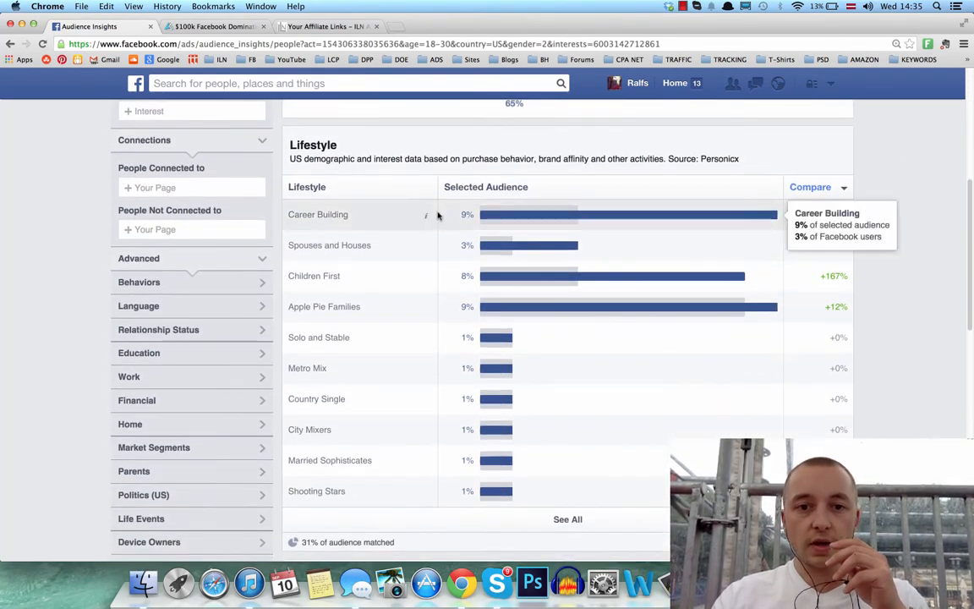
{"action": "mouse_move", "coordinate": [453, 257]}
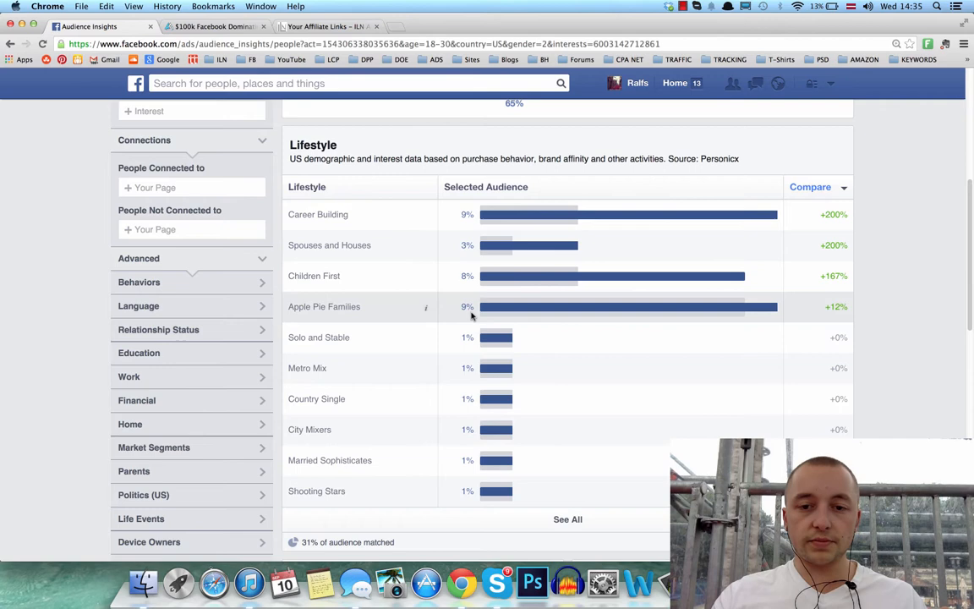
{"action": "scroll", "scroll_direction": "down", "scroll_amount": 3}
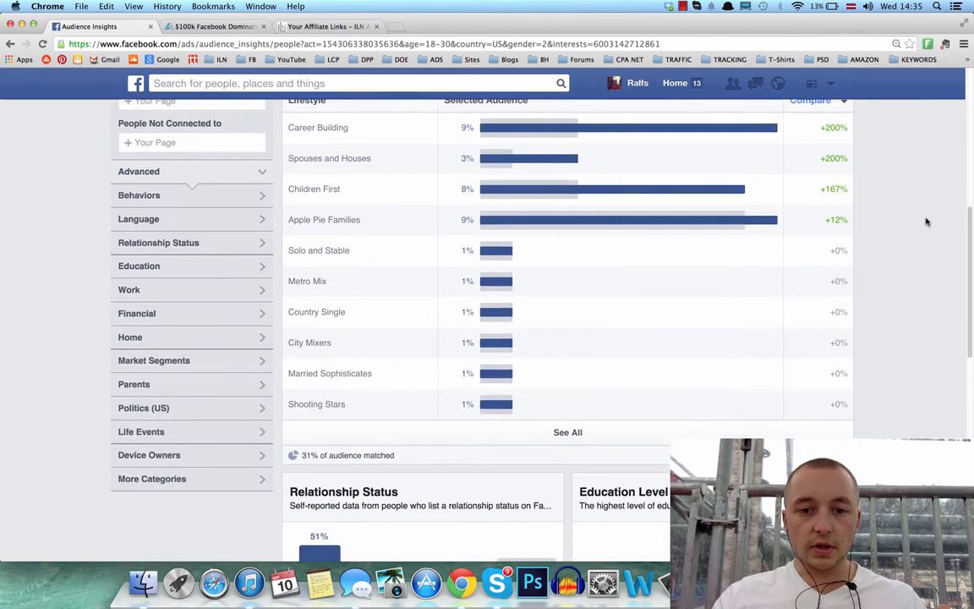
{"action": "scroll", "scroll_direction": "down", "scroll_amount": 3}
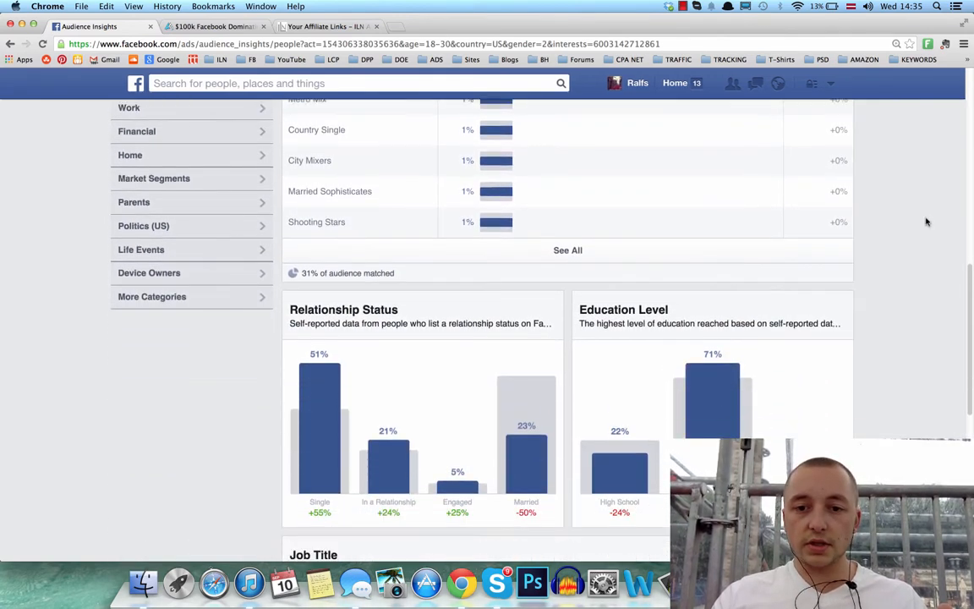
{"action": "scroll", "scroll_direction": "down", "scroll_amount": 3}
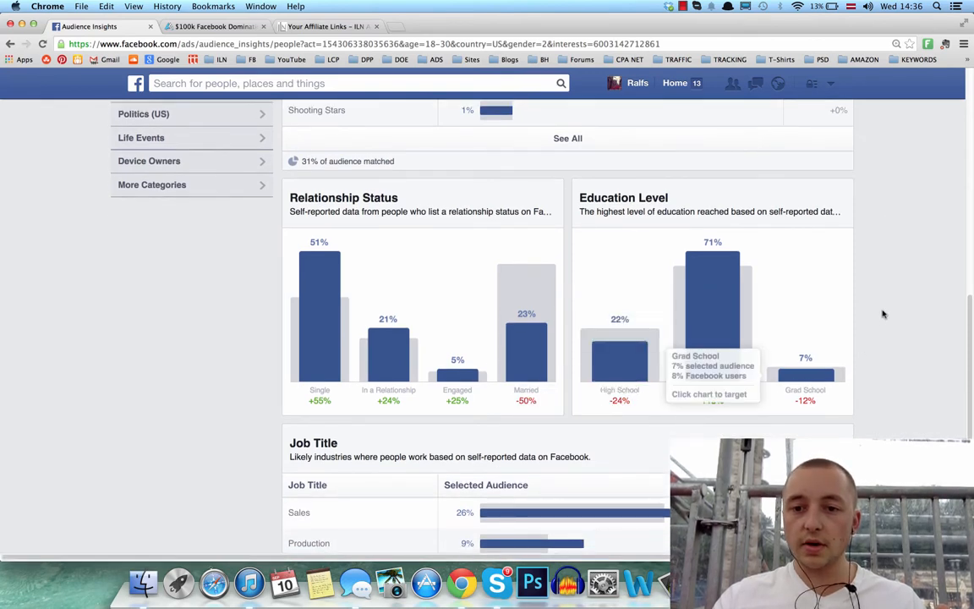
{"action": "scroll", "scroll_direction": "down", "scroll_amount": 3}
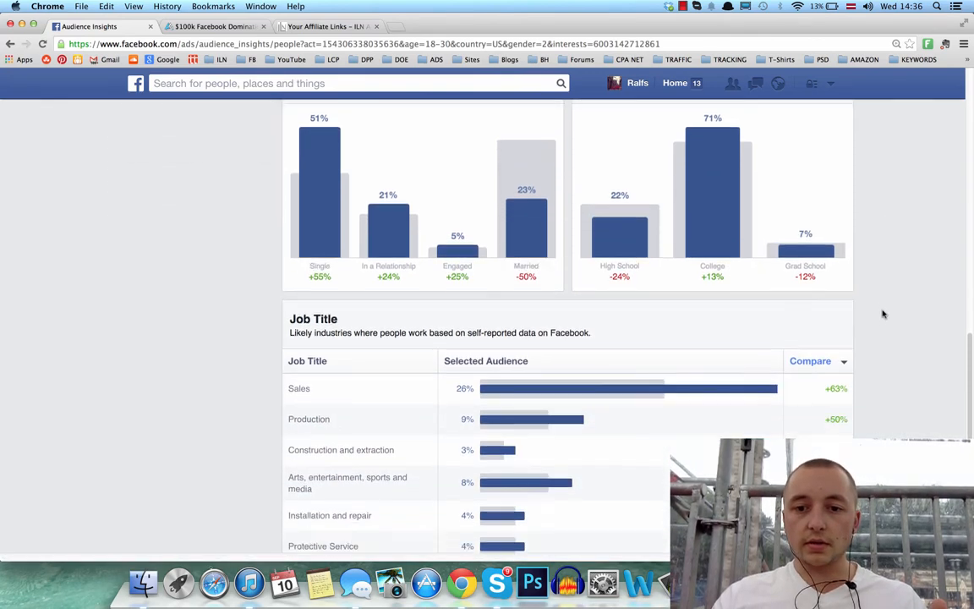
{"action": "scroll", "scroll_direction": "down", "scroll_amount": 3}
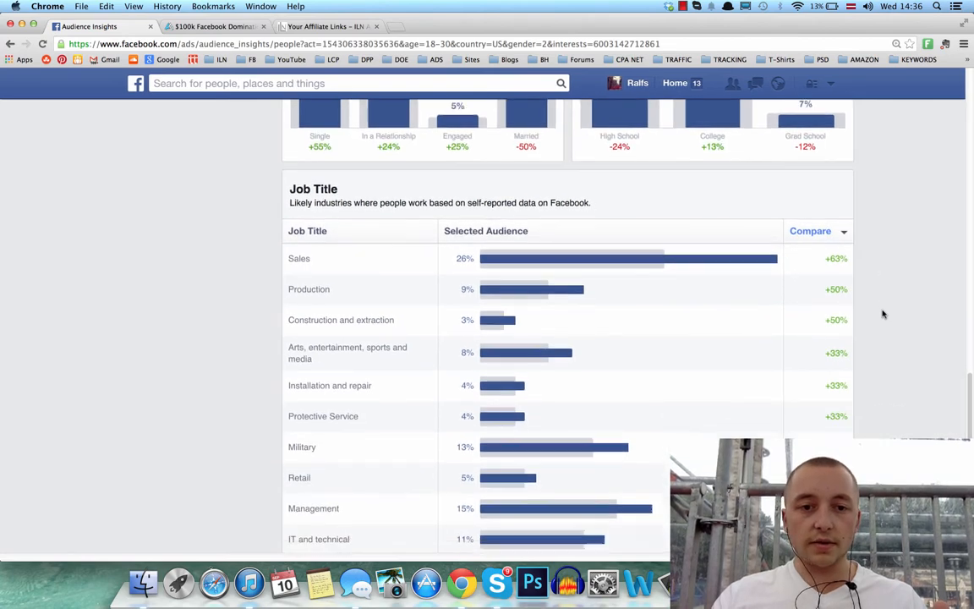
{"action": "scroll", "scroll_direction": "down", "scroll_amount": 3}
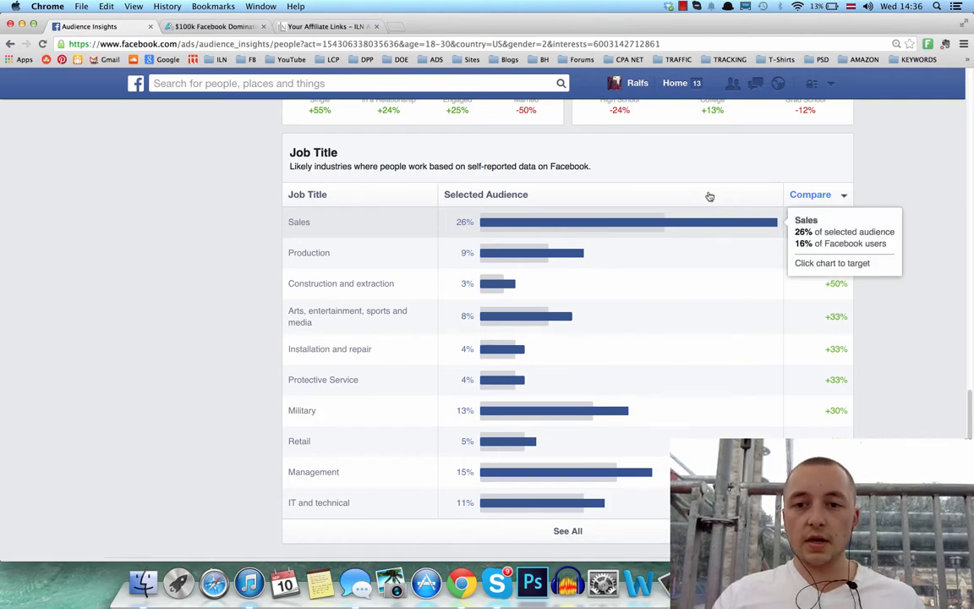
- Add the Sales job title to the targeting, shrinking the audience to about 7K–8K
{"action": "left_click", "coordinate": [575, 224]}
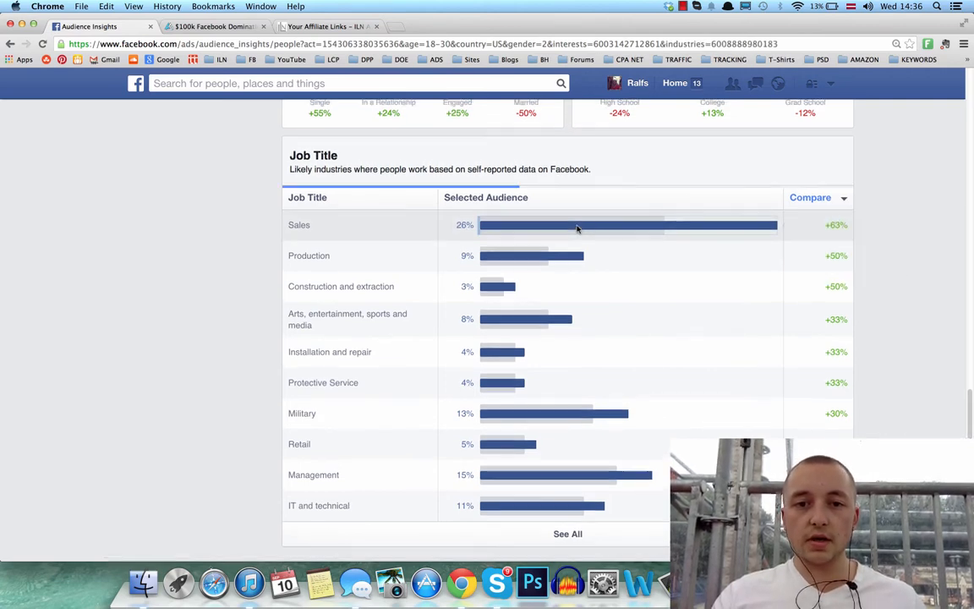
{"action": "left_click", "coordinate": [630, 223]}
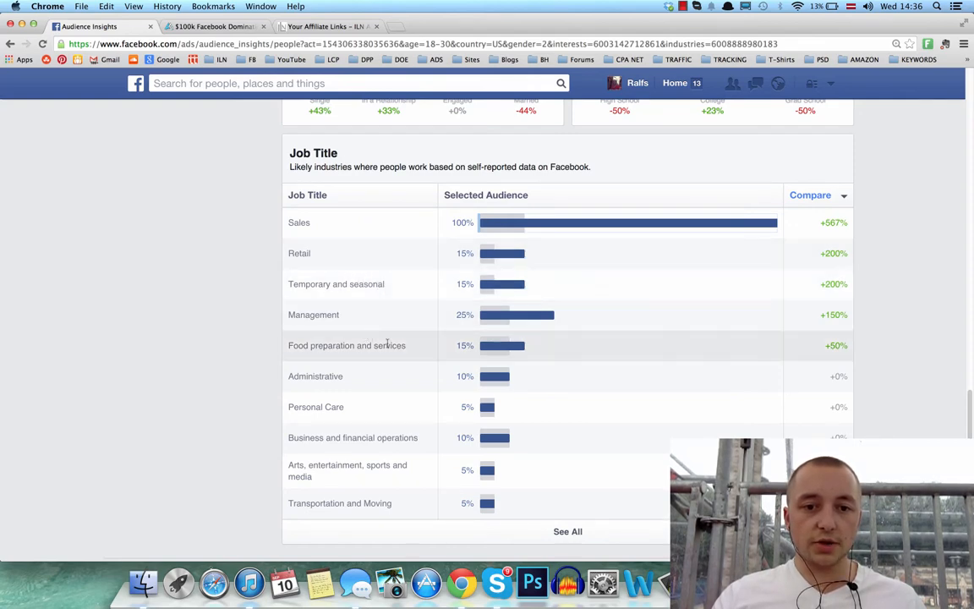
{"action": "scroll", "scroll_direction": "down", "scroll_amount": 3}
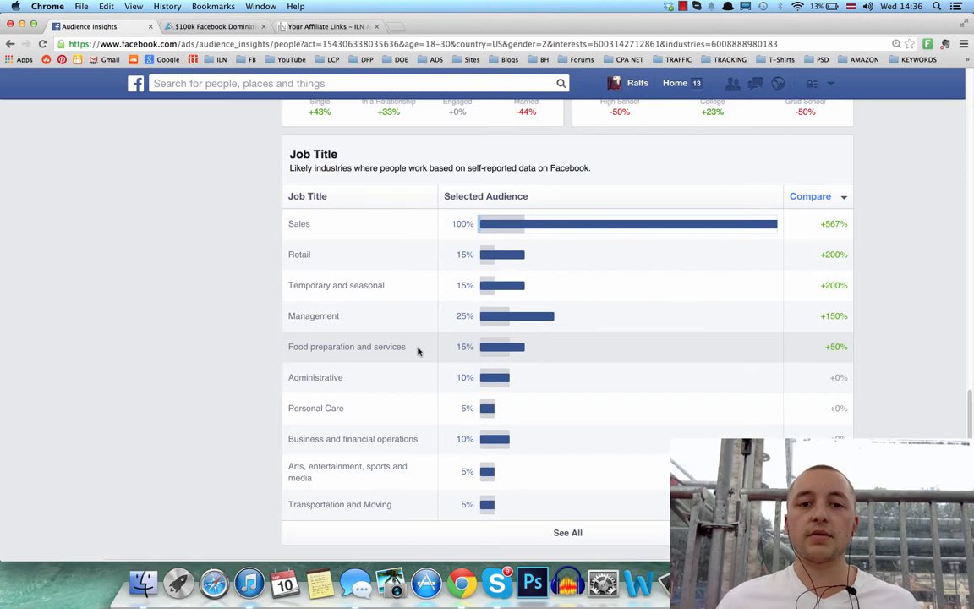
{"action": "mouse_move", "coordinate": [339, 254]}
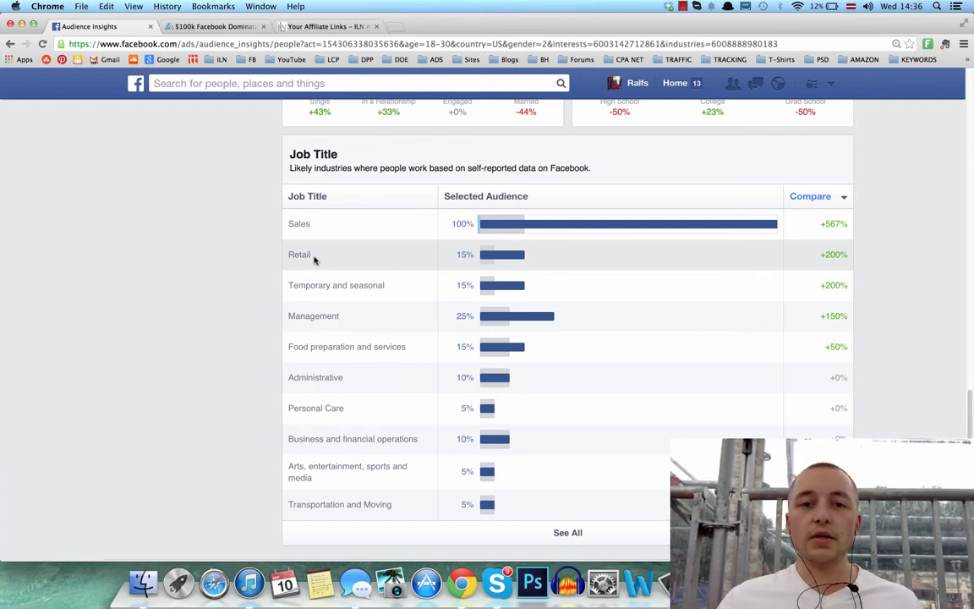
{"action": "scroll", "scroll_direction": "down", "scroll_amount": 3}
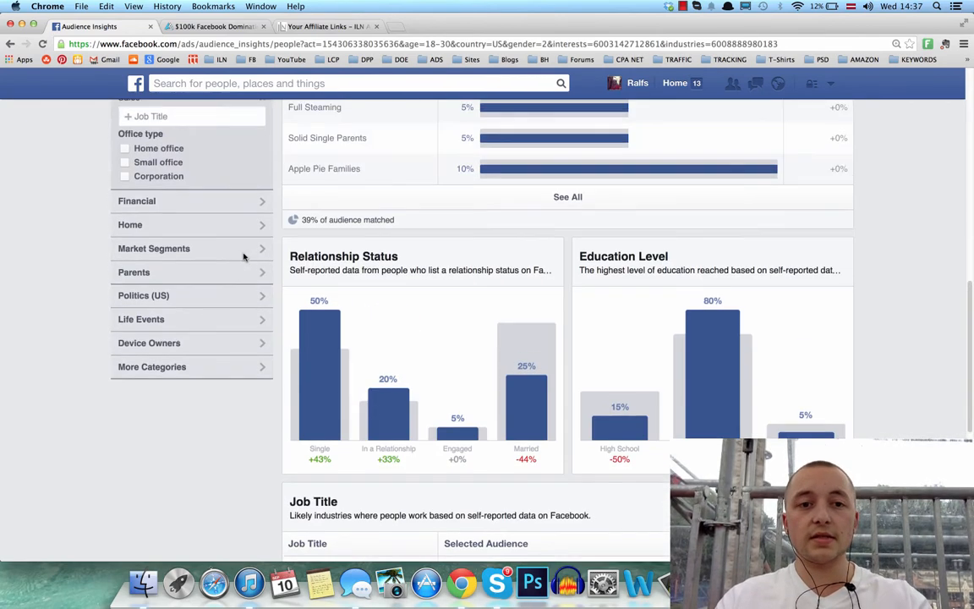
- Return to the top of the report to review the narrowed audience summary
{"action": "left_click", "coordinate": [346, 83]}
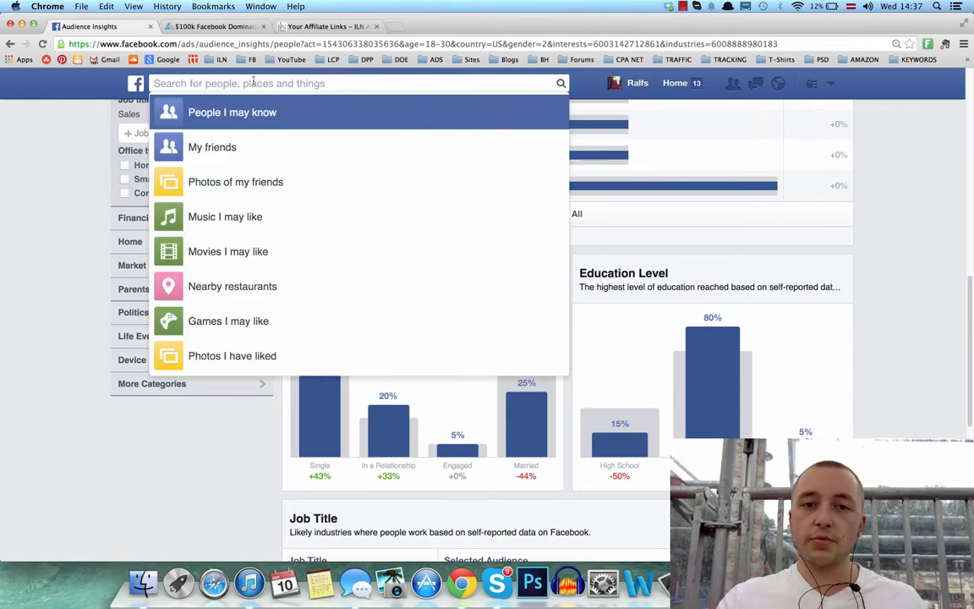
{"action": "mouse_move", "coordinate": [673, 120]}
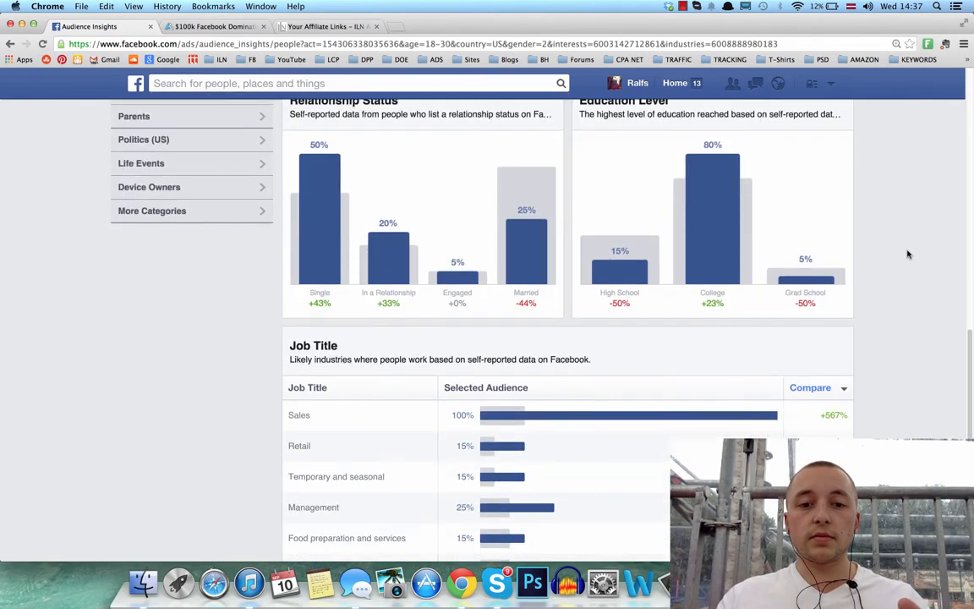
{"action": "scroll", "scroll_direction": "down", "scroll_amount": 3}
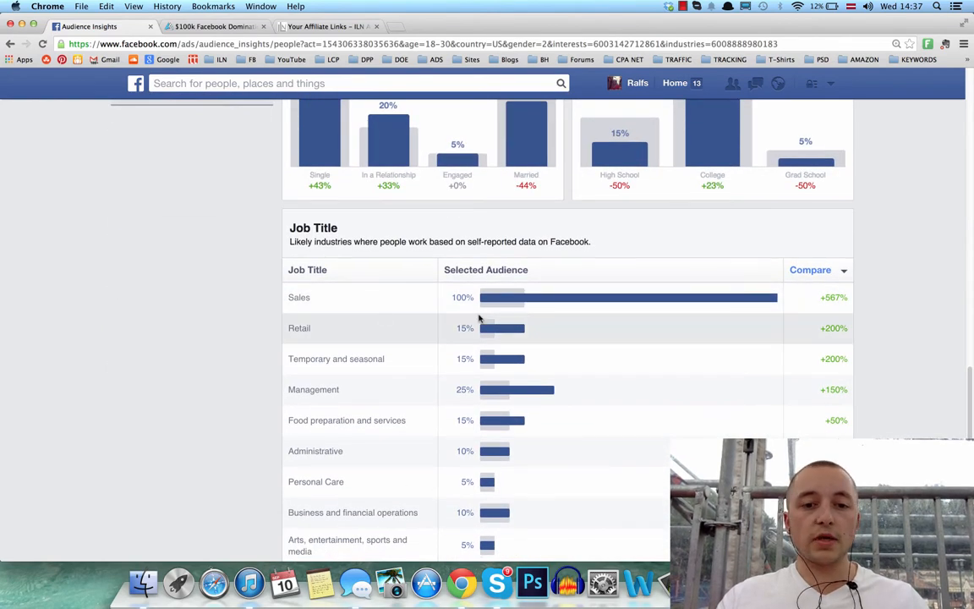
{"action": "scroll", "scroll_direction": "down", "scroll_amount": 3}
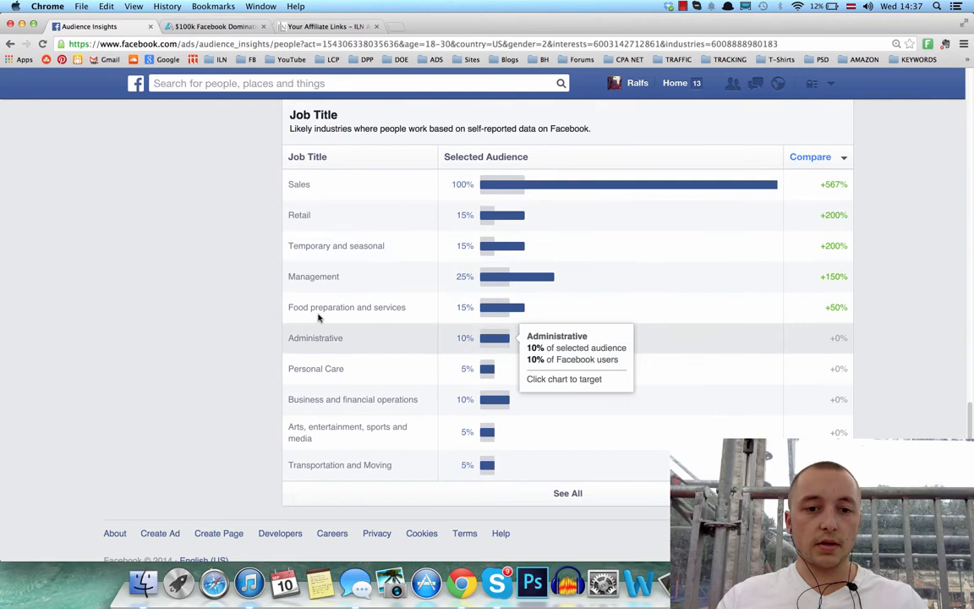
{"action": "mouse_move", "coordinate": [227, 264]}
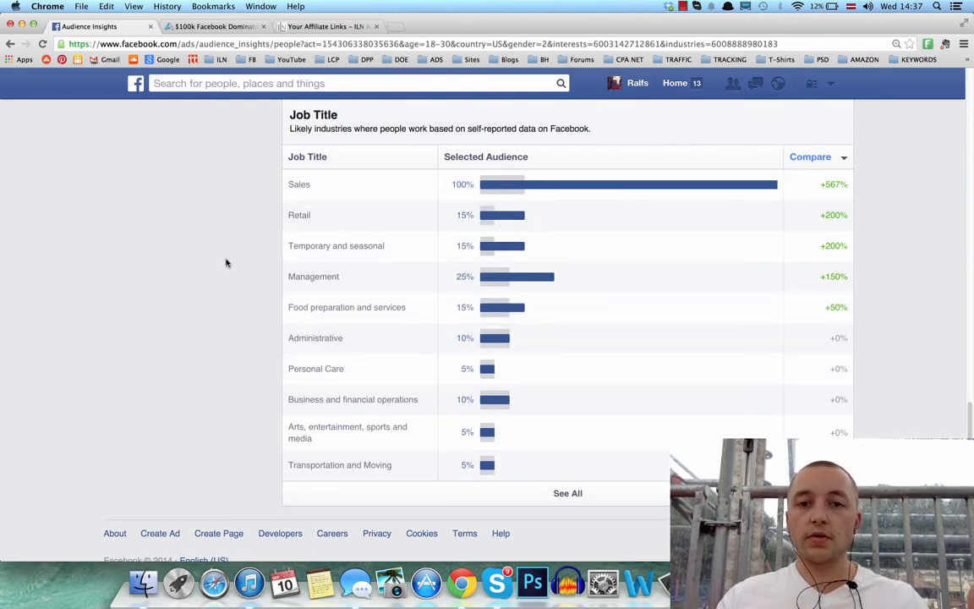
{"action": "scroll", "scroll_direction": "up", "scroll_amount": 3}
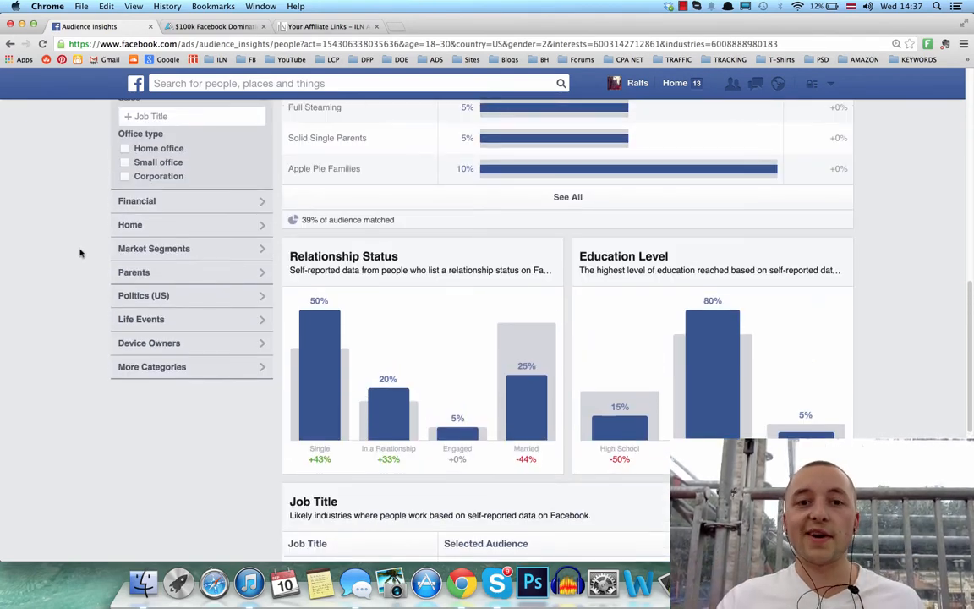
{"action": "scroll", "scroll_direction": "down", "scroll_amount": 3}
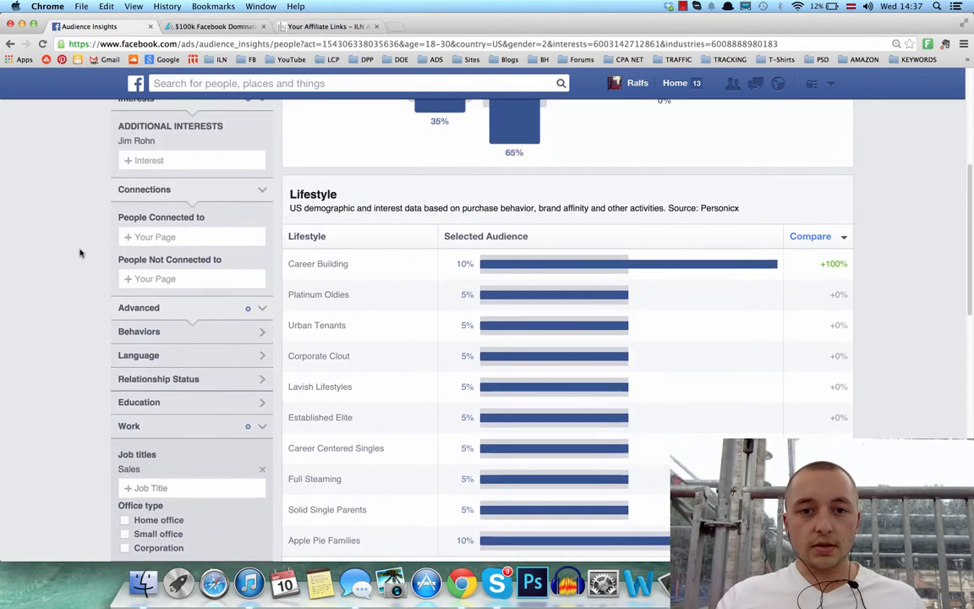
{"action": "scroll", "scroll_direction": "up", "scroll_amount": 3}
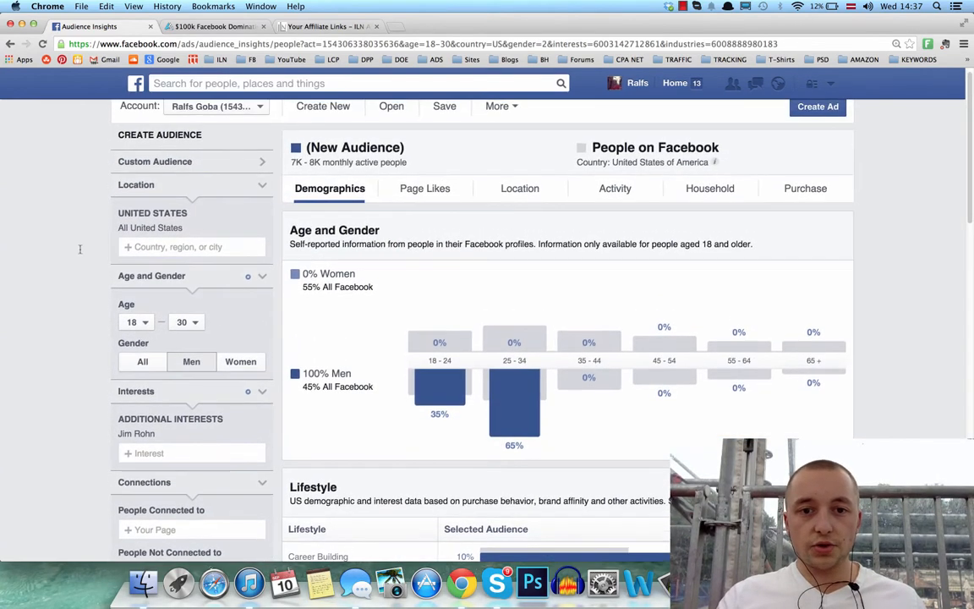
- Review Page Likes, then Location's Top Cities led by Los Angeles and New York, ending on Activity
{"action": "left_click", "coordinate": [424, 188]}
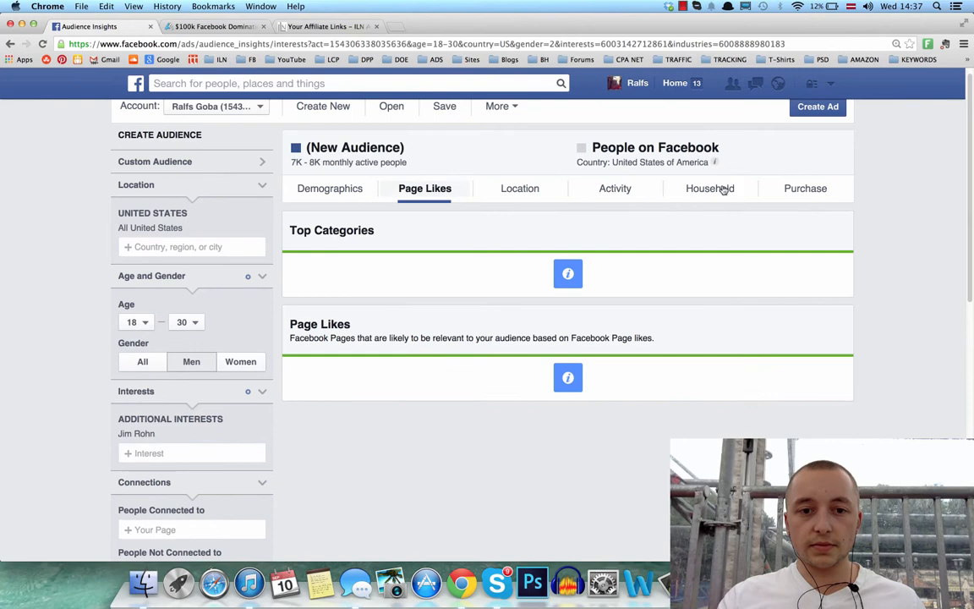
{"action": "scroll", "scroll_direction": "down", "scroll_amount": 3}
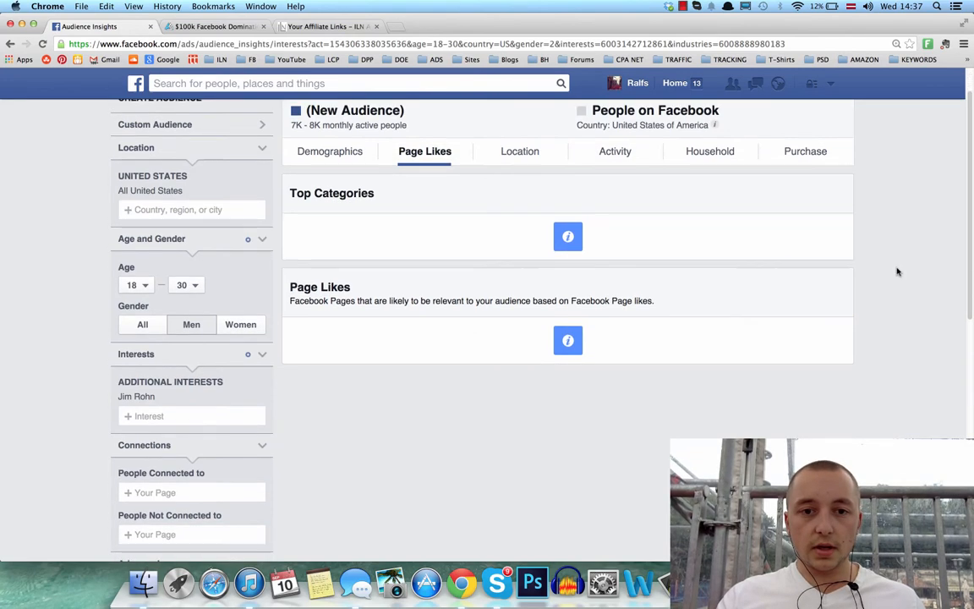
{"action": "left_click", "coordinate": [519, 186]}
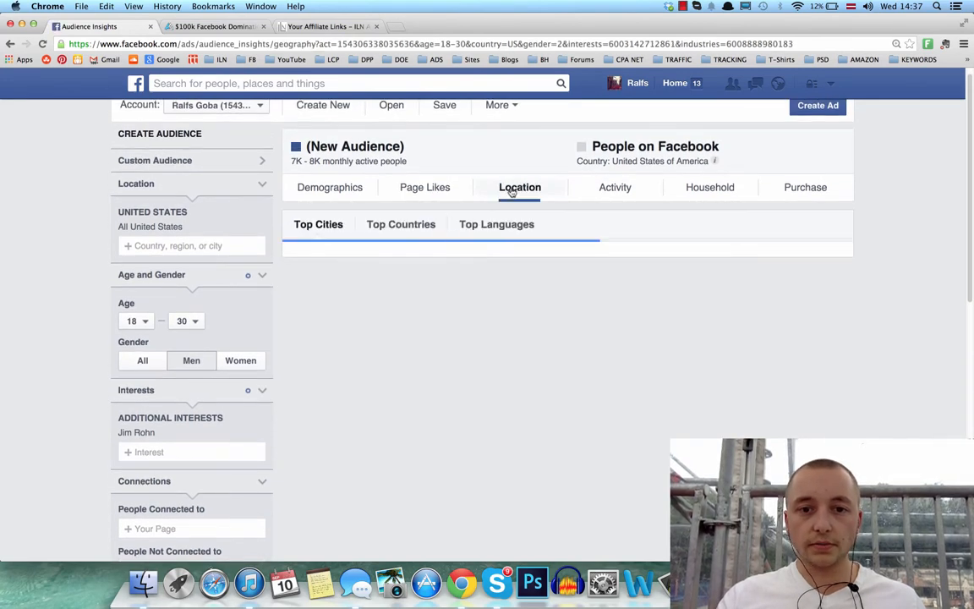
{"action": "left_click", "coordinate": [519, 186]}
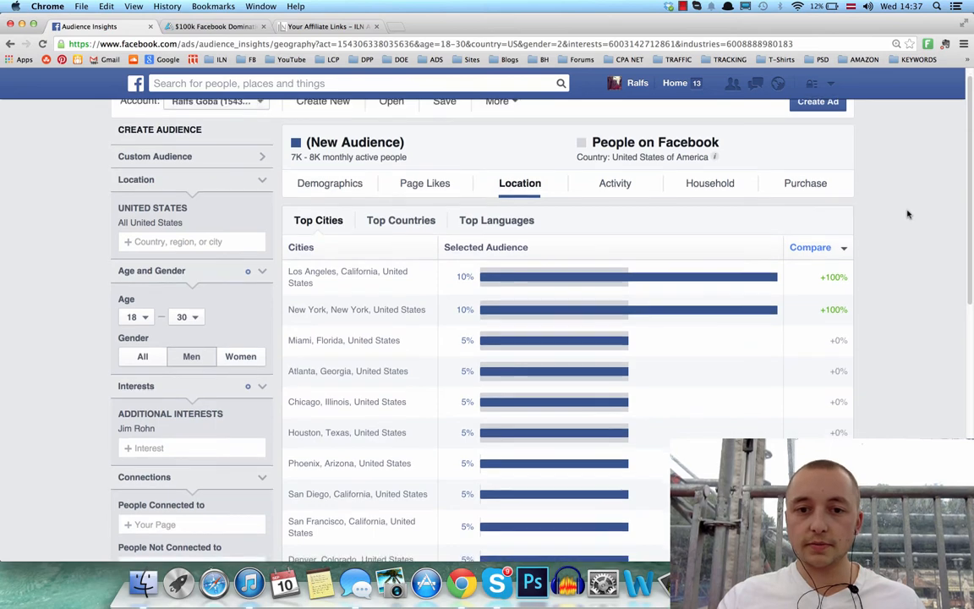
{"action": "scroll", "scroll_direction": "down", "scroll_amount": 3}
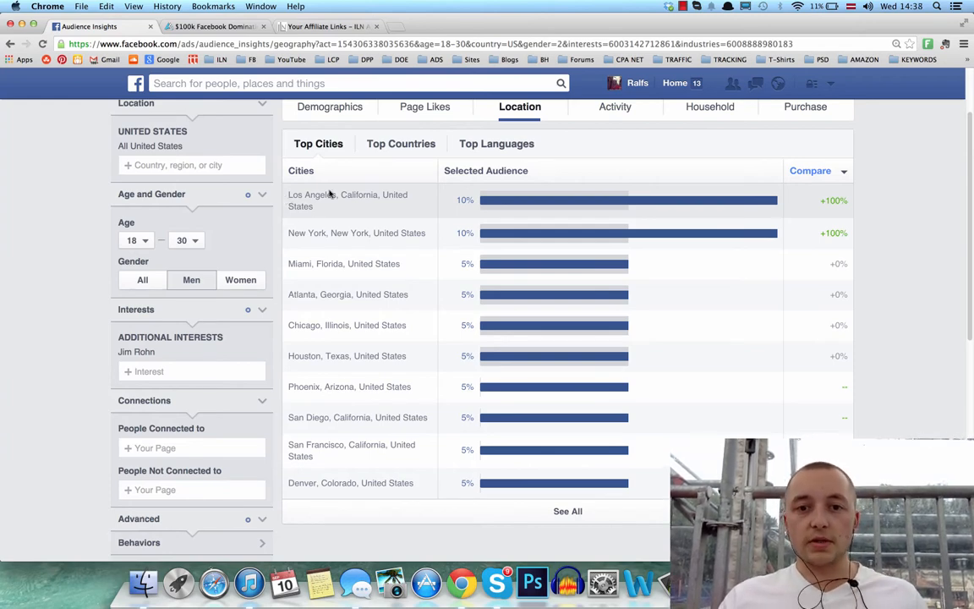
{"action": "scroll", "scroll_direction": "down", "scroll_amount": 3}
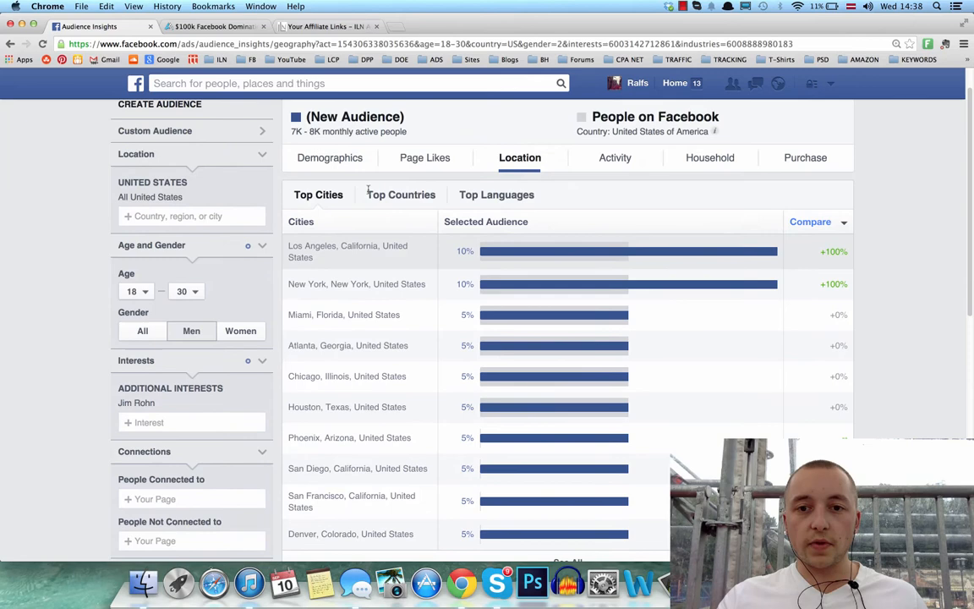
{"action": "left_click", "coordinate": [616, 192]}
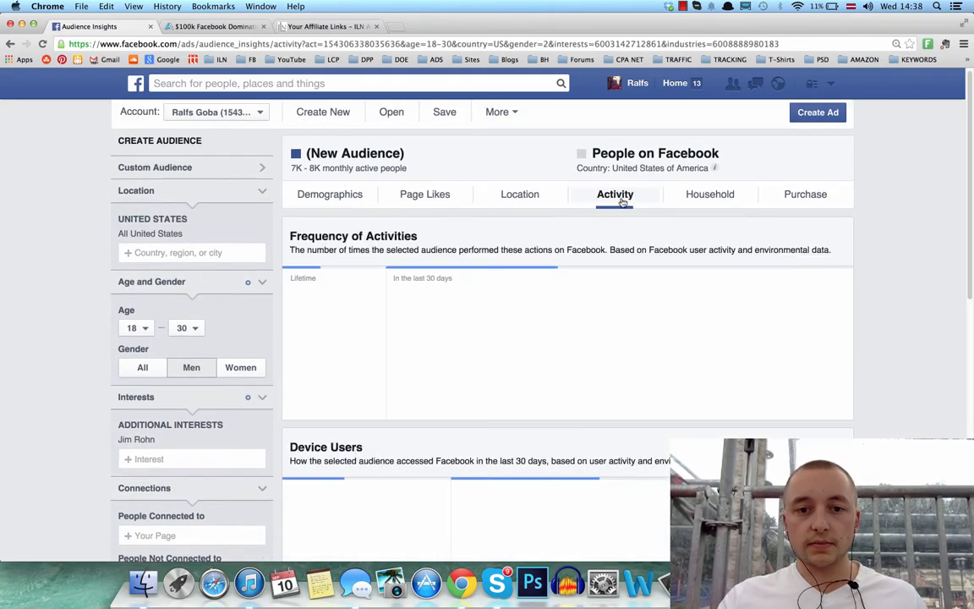
{"action": "scroll", "scroll_direction": "down", "scroll_amount": 3}
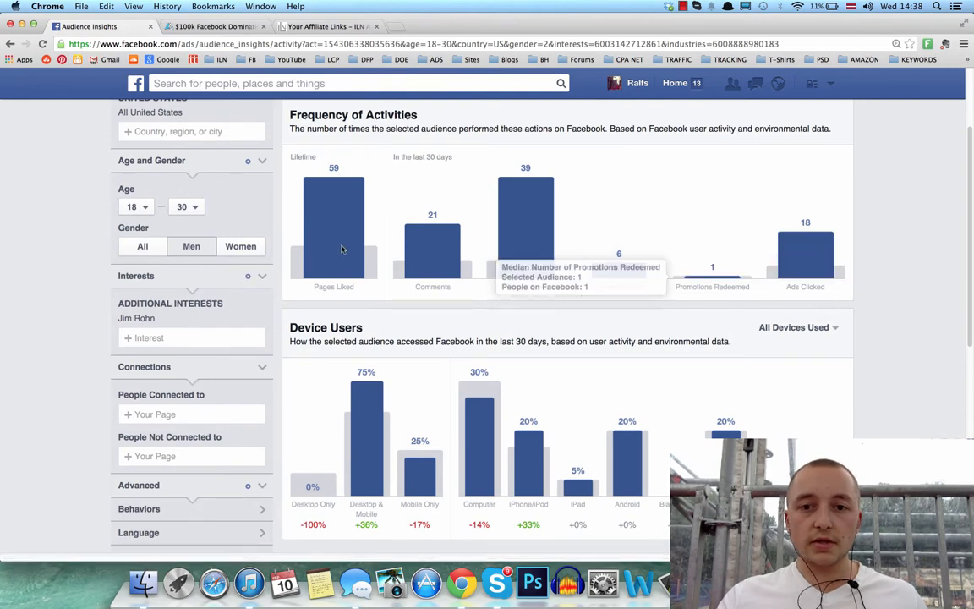
{"action": "mouse_move", "coordinate": [393, 284]}
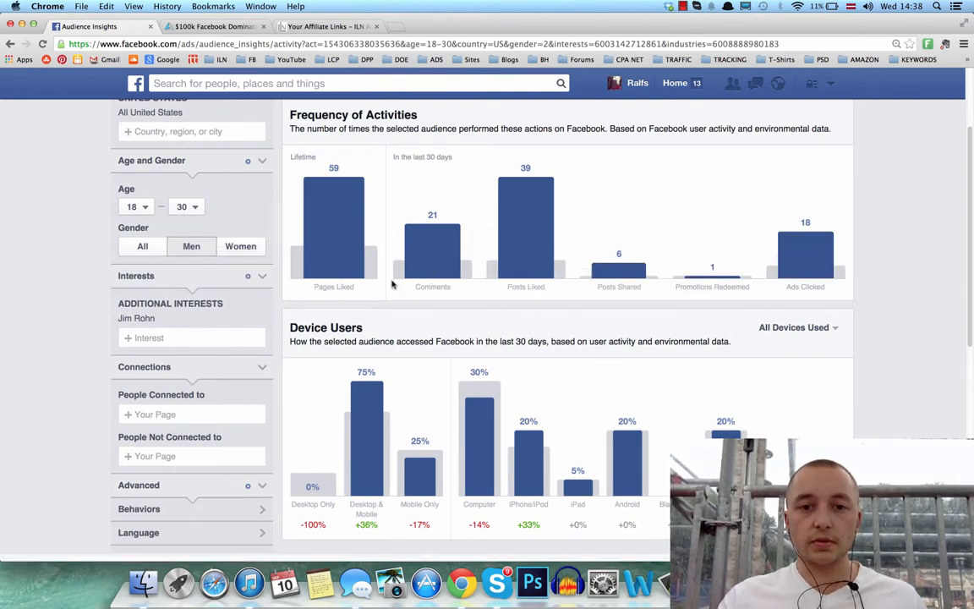
{"action": "mouse_move", "coordinate": [772, 318]}
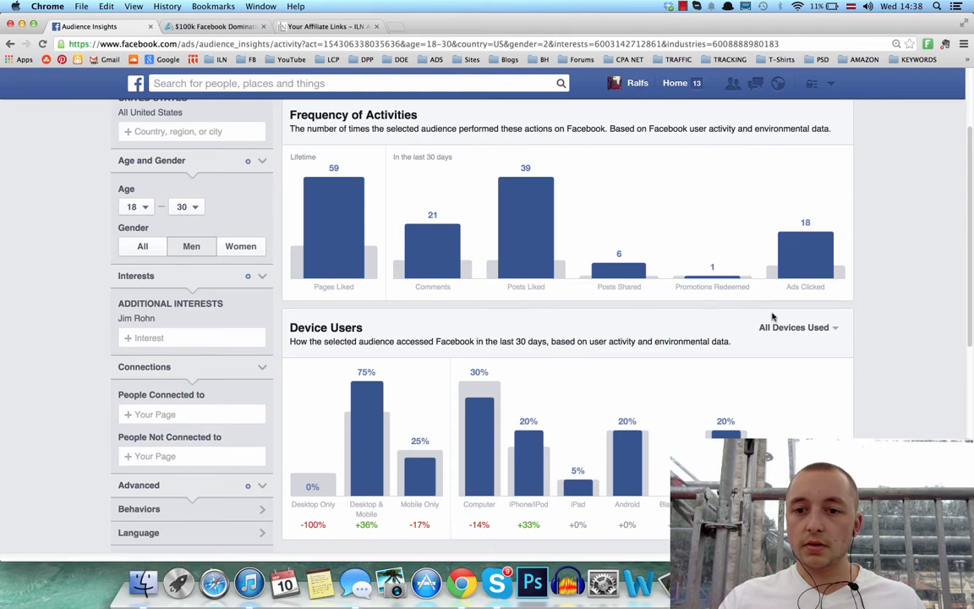
{"action": "scroll", "scroll_direction": "down", "scroll_amount": 3}
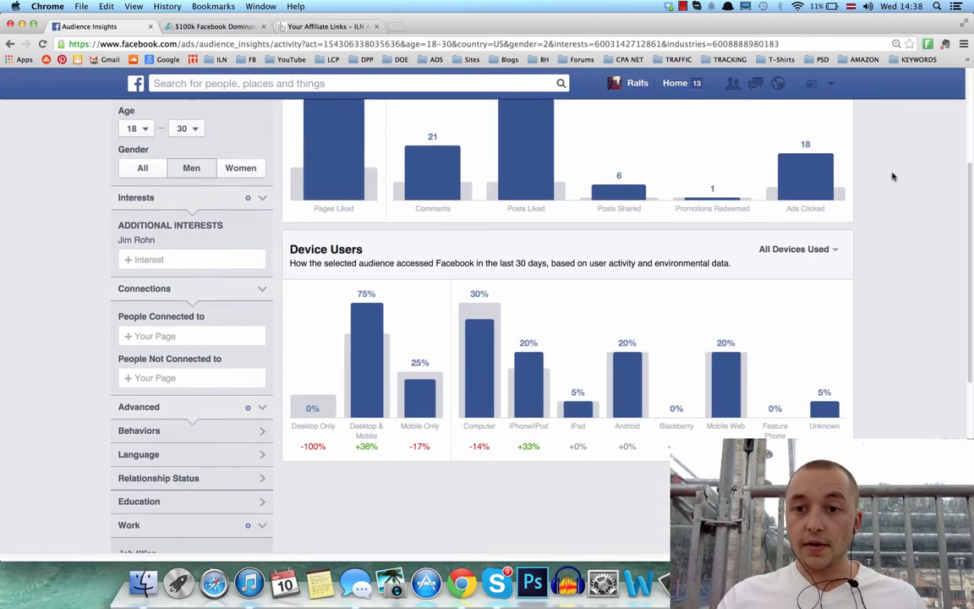
{"action": "scroll", "scroll_direction": "down", "scroll_amount": 3}
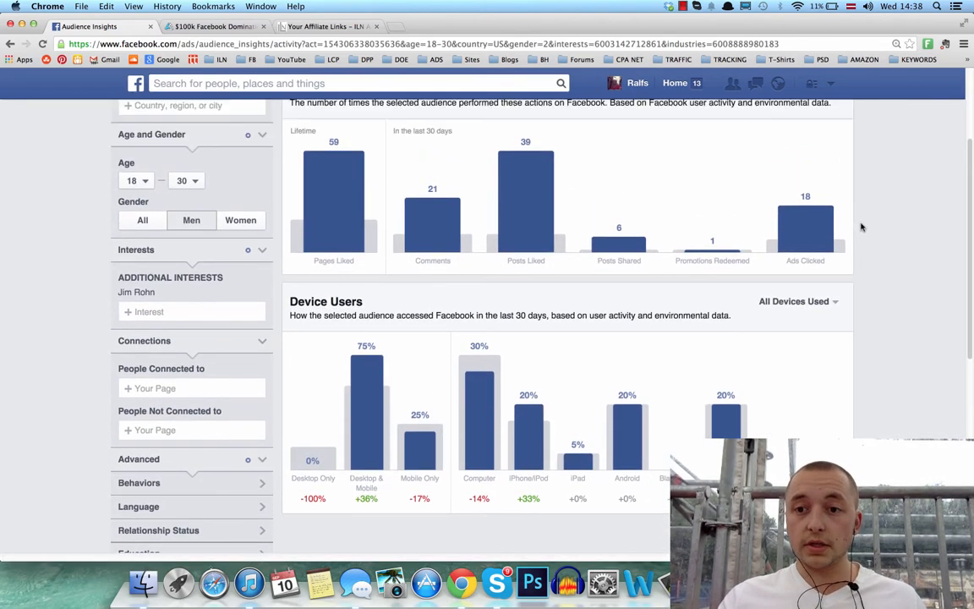
{"action": "mouse_move", "coordinate": [805, 228]}
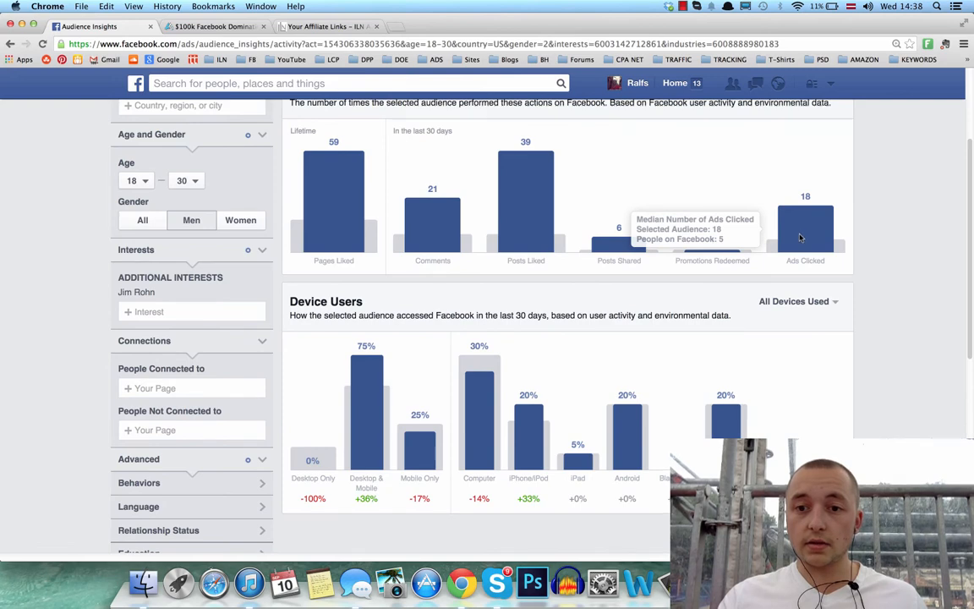
{"action": "mouse_move", "coordinate": [850, 225]}
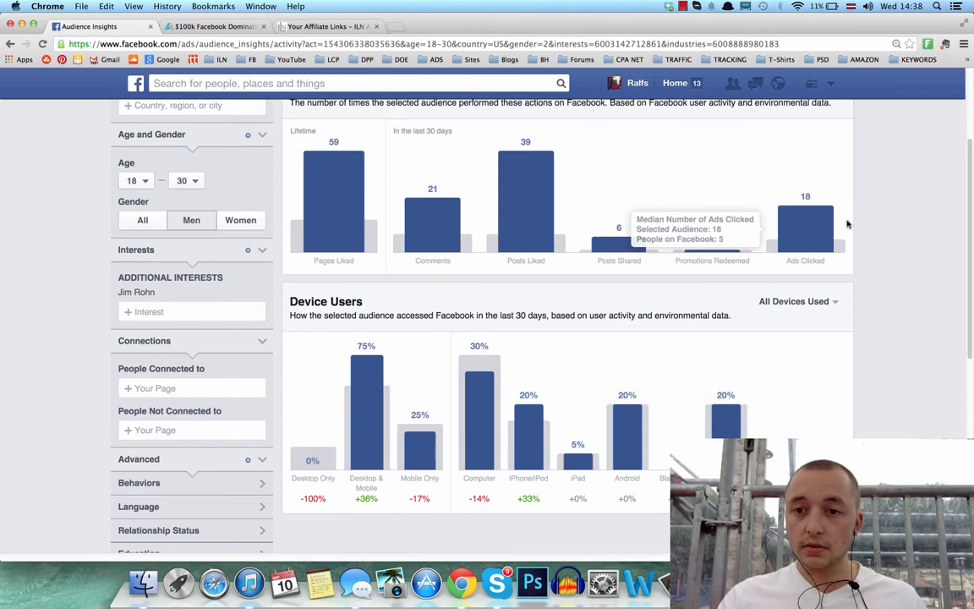
{"action": "scroll", "scroll_direction": "down", "scroll_amount": 3}
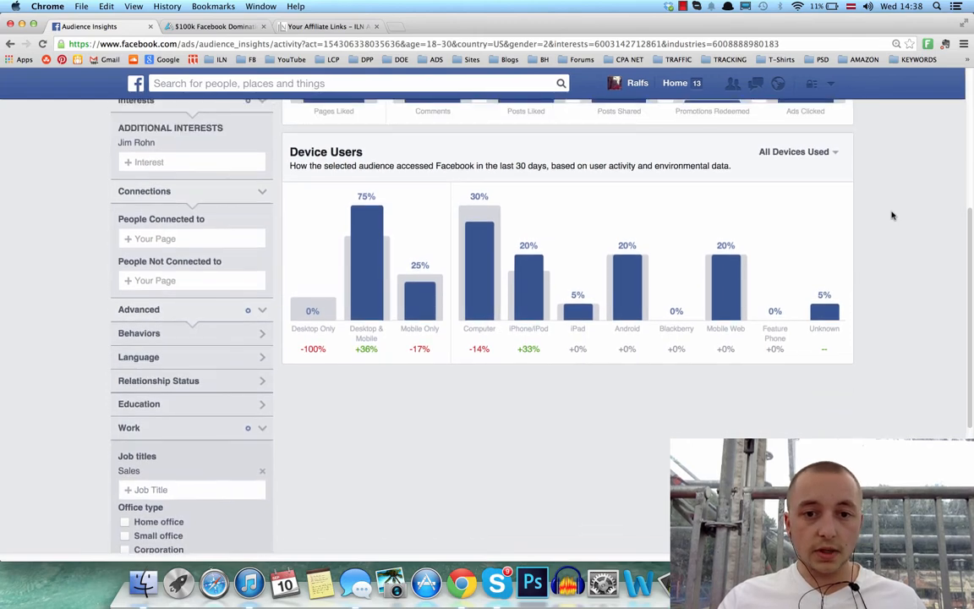
{"action": "mouse_move", "coordinate": [843, 377]}
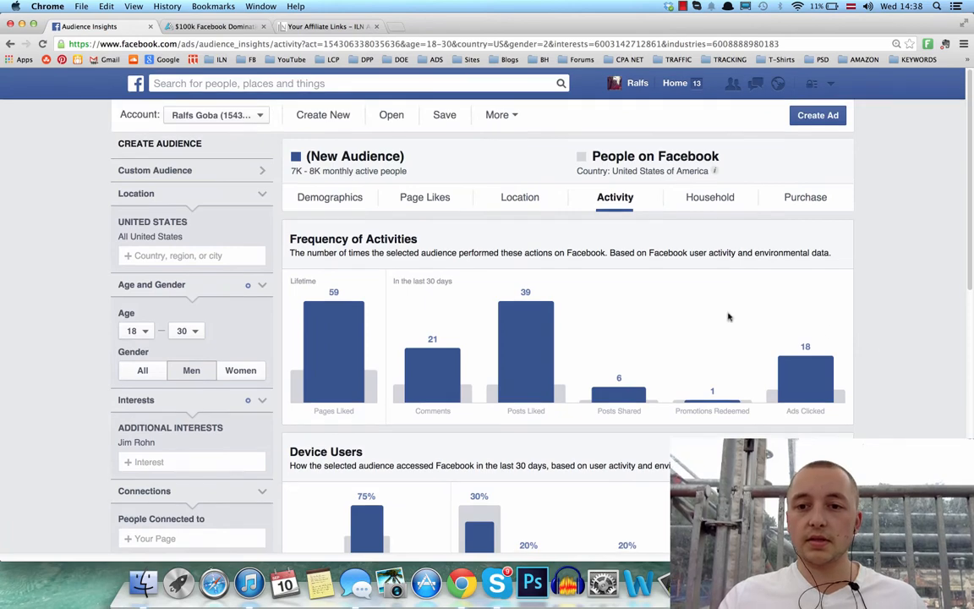
- Go through the Household income, size, home value and spending charts, finishing on the Purchase tab
{"action": "left_click", "coordinate": [710, 196]}
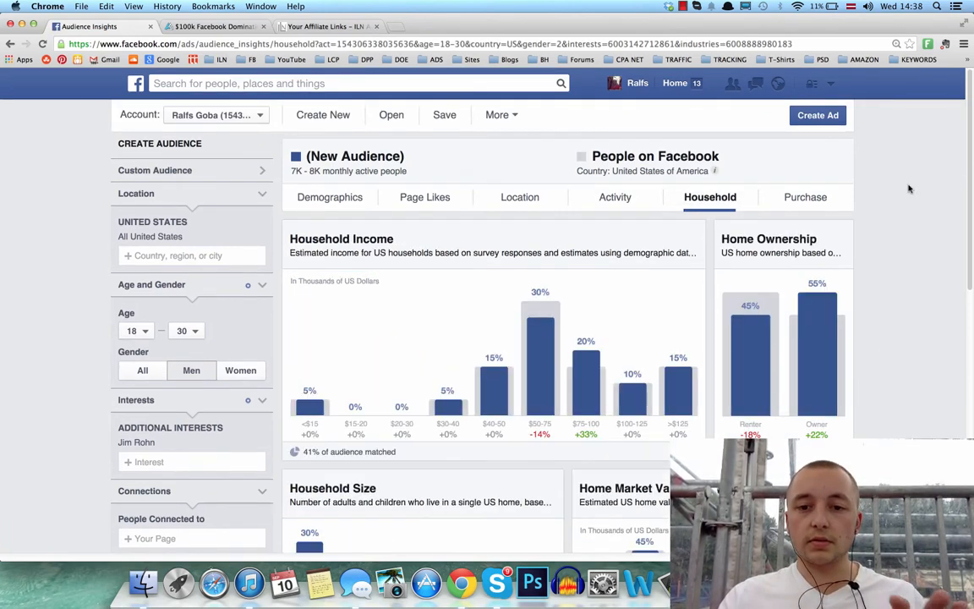
{"action": "scroll", "scroll_direction": "down", "scroll_amount": 3}
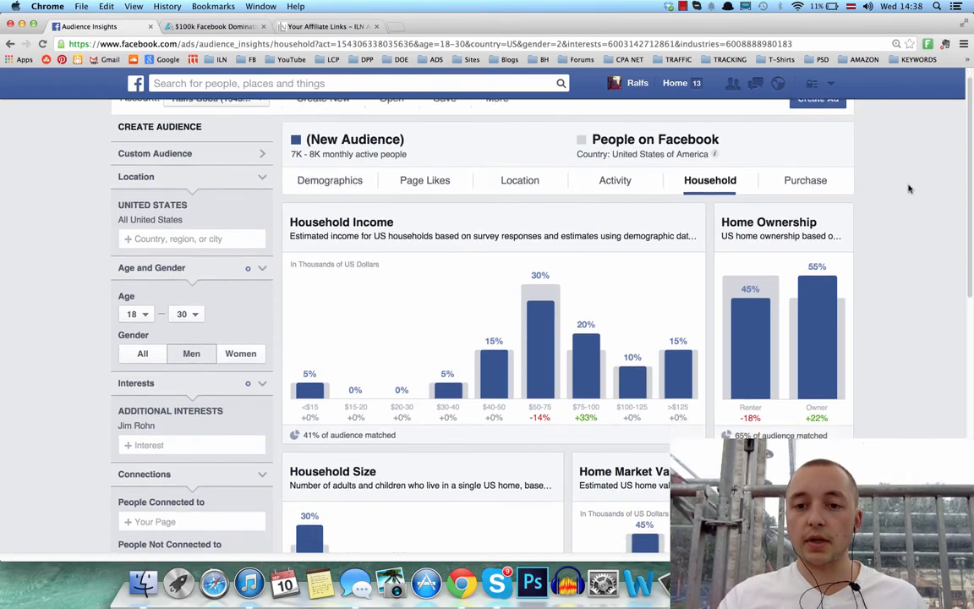
{"action": "scroll", "scroll_direction": "down", "scroll_amount": 3}
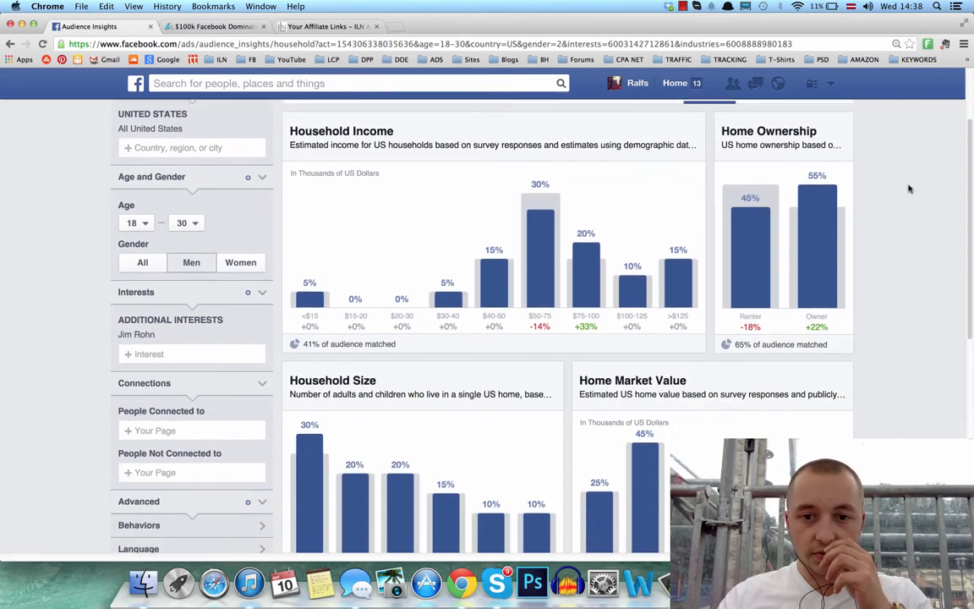
{"action": "scroll", "scroll_direction": "down", "scroll_amount": 3}
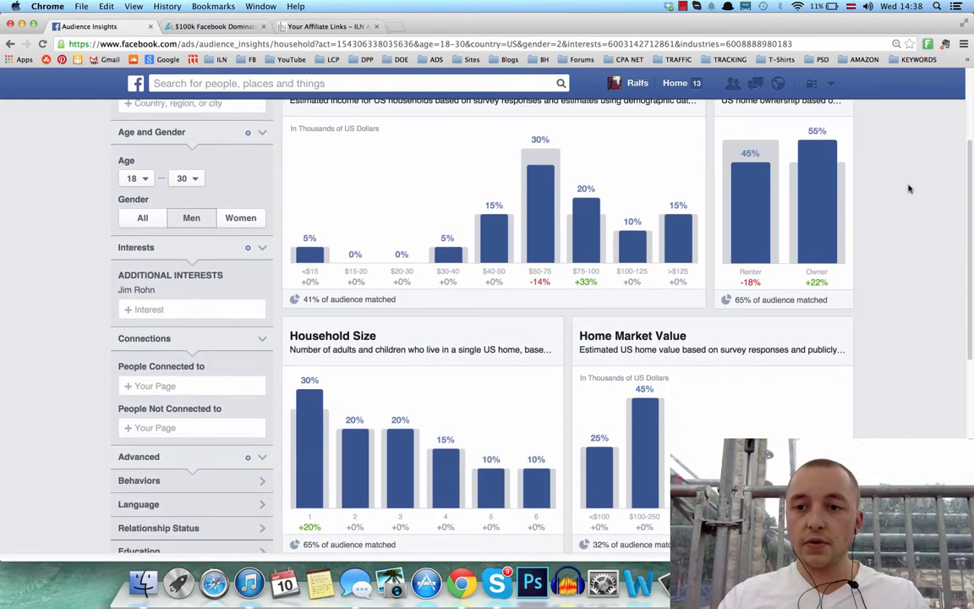
{"action": "scroll", "scroll_direction": "down", "scroll_amount": 3}
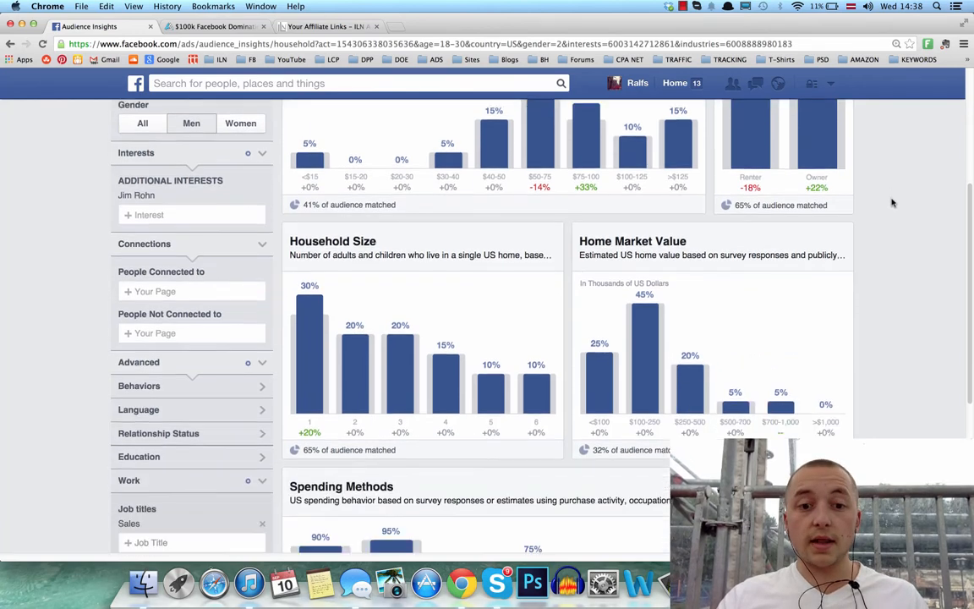
{"action": "scroll", "scroll_direction": "down", "scroll_amount": 3}
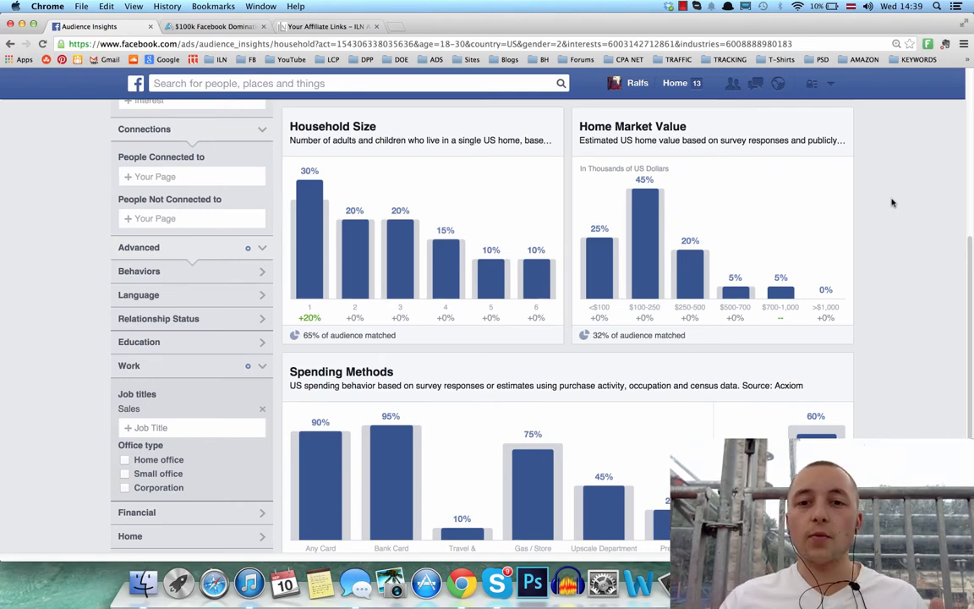
{"action": "scroll", "scroll_direction": "down", "scroll_amount": 3}
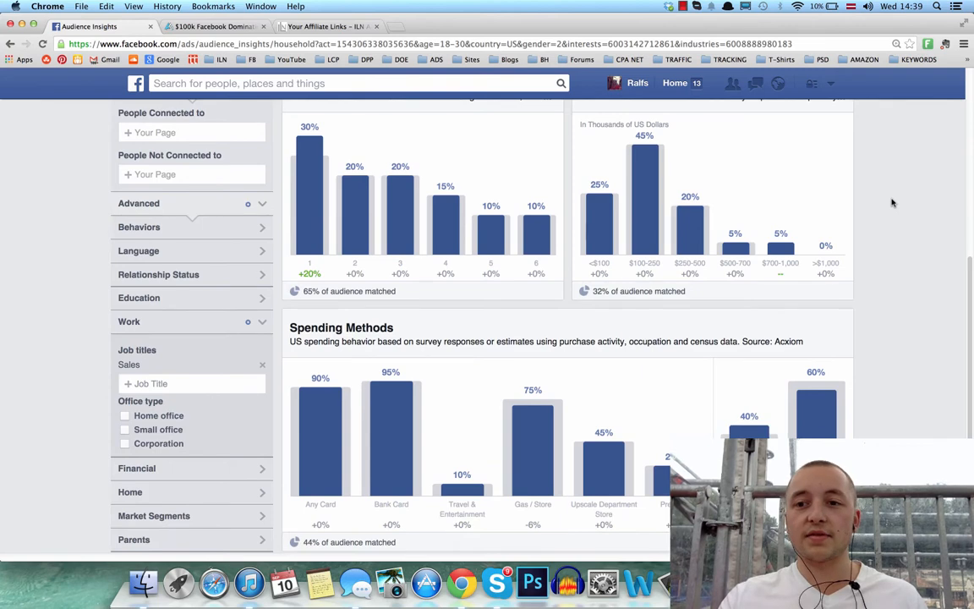
{"action": "mouse_move", "coordinate": [917, 195]}
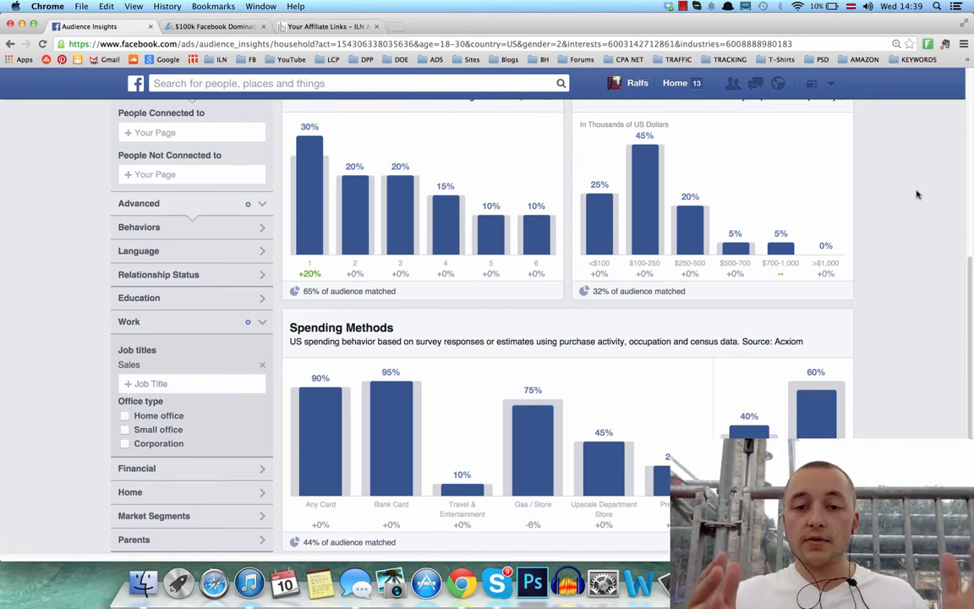
{"action": "scroll", "scroll_direction": "down", "scroll_amount": 3}
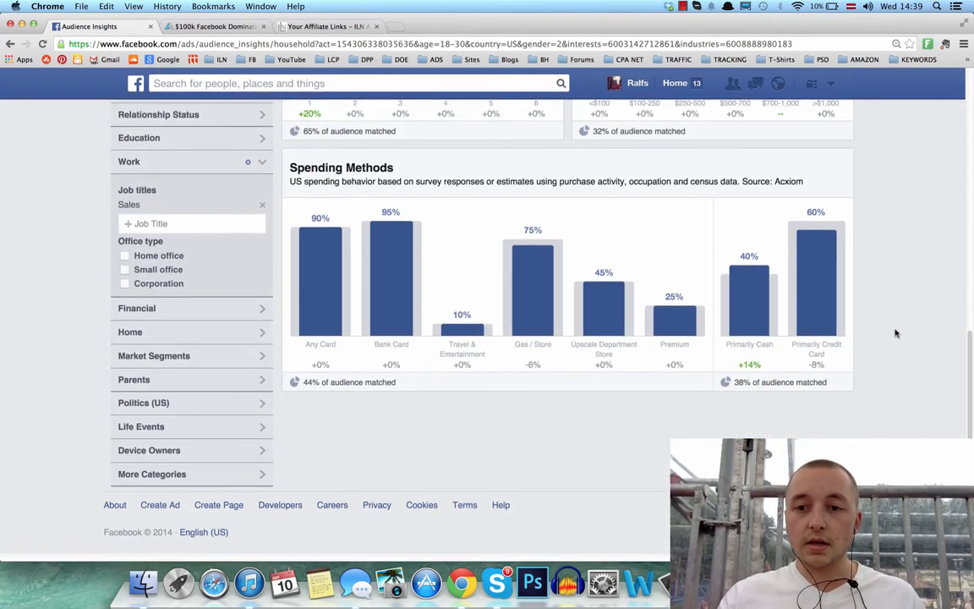
{"action": "scroll", "scroll_direction": "up", "scroll_amount": 3}
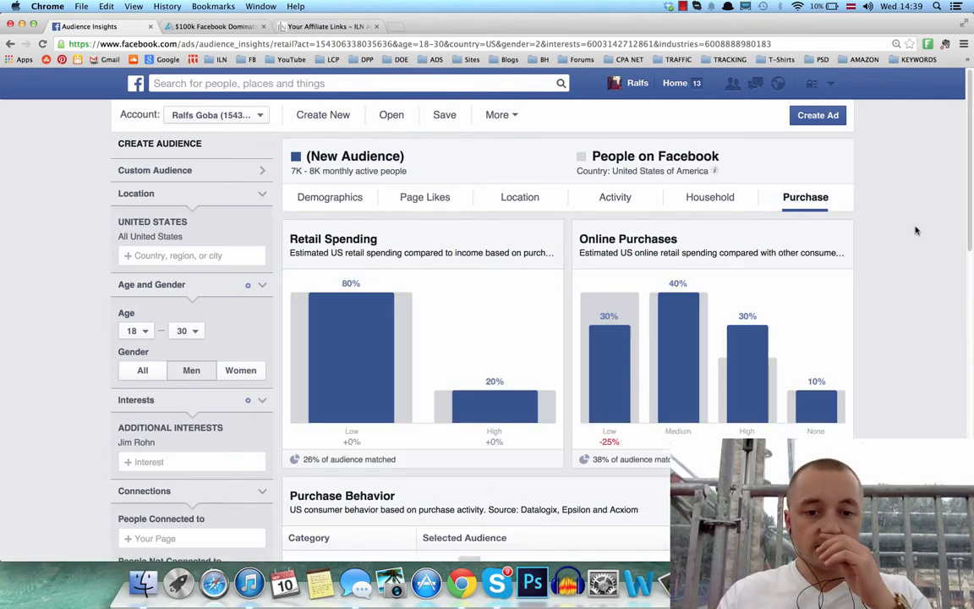
{"action": "scroll", "scroll_direction": "down", "scroll_amount": 3}
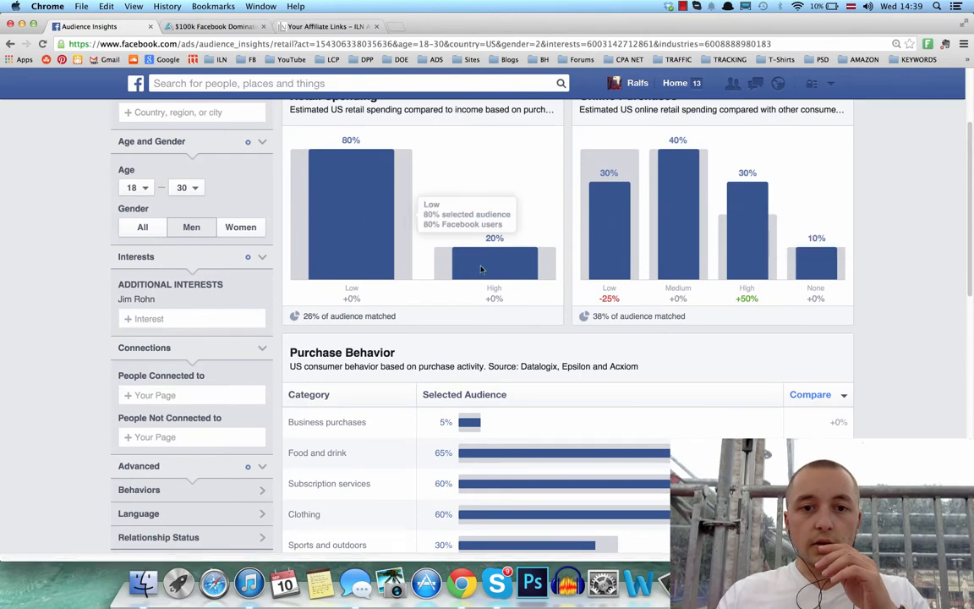
{"action": "mouse_move", "coordinate": [494, 253]}
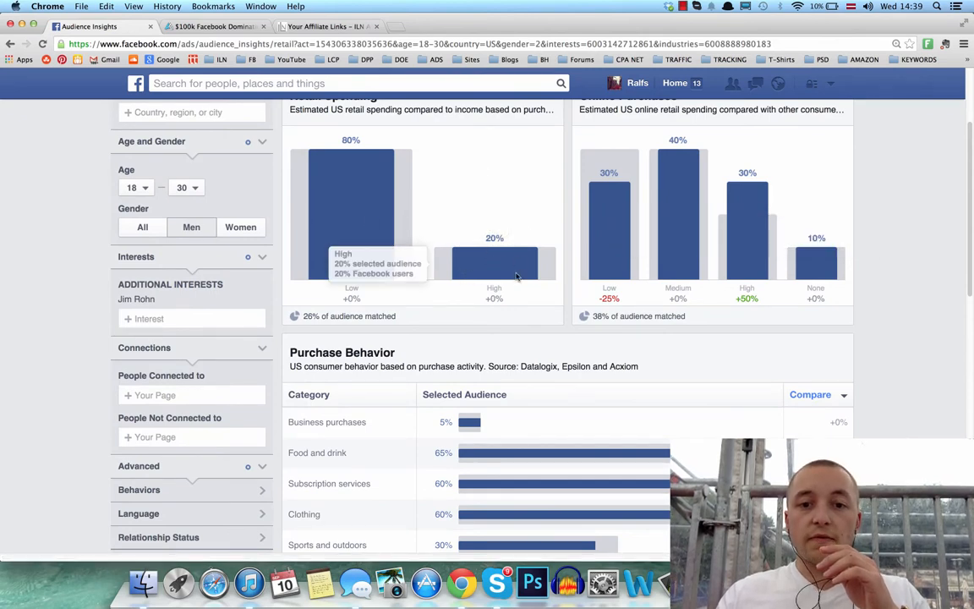
{"action": "mouse_move", "coordinate": [748, 211]}
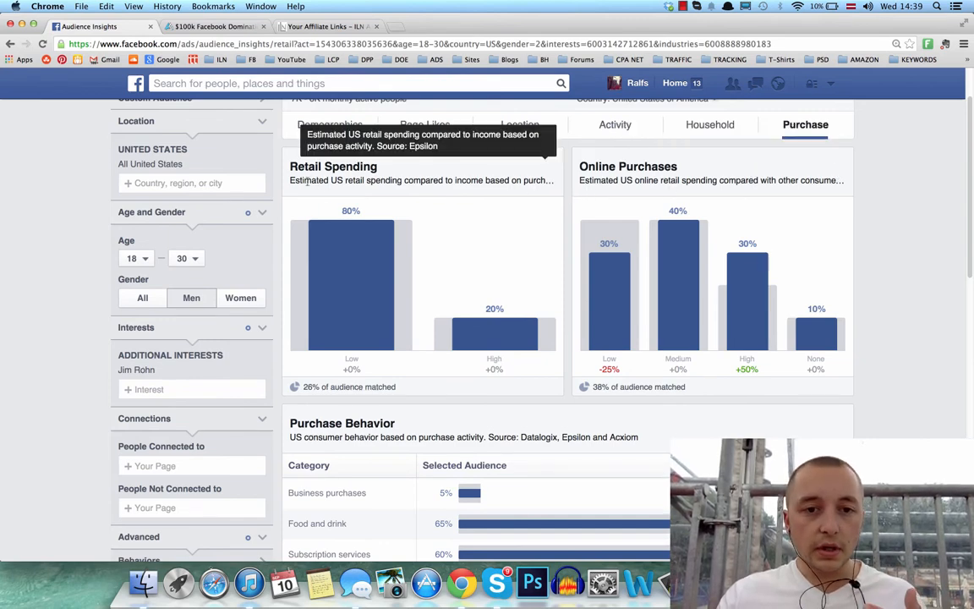
{"action": "mouse_move", "coordinate": [291, 193]}
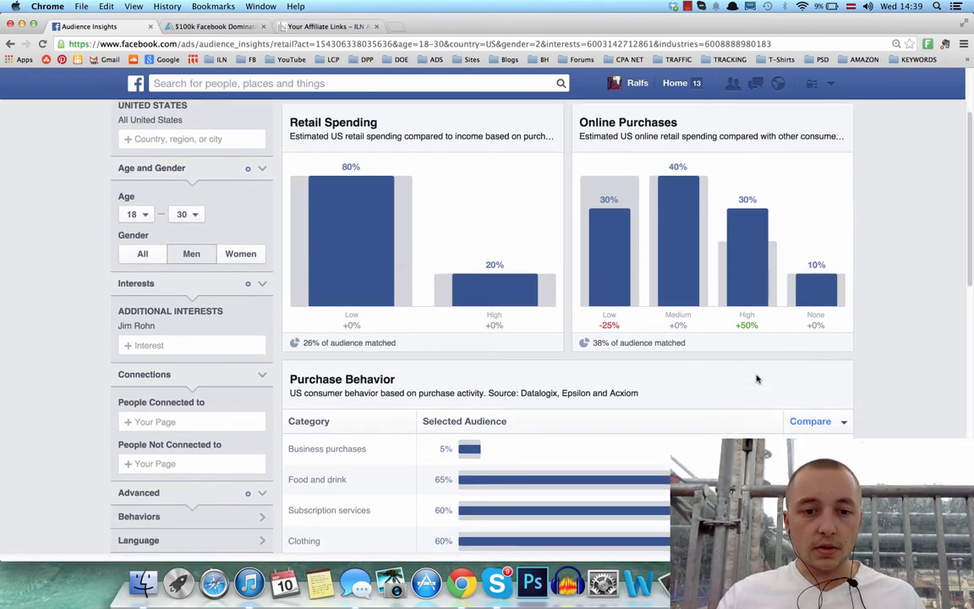
{"action": "scroll", "scroll_direction": "down", "scroll_amount": 3}
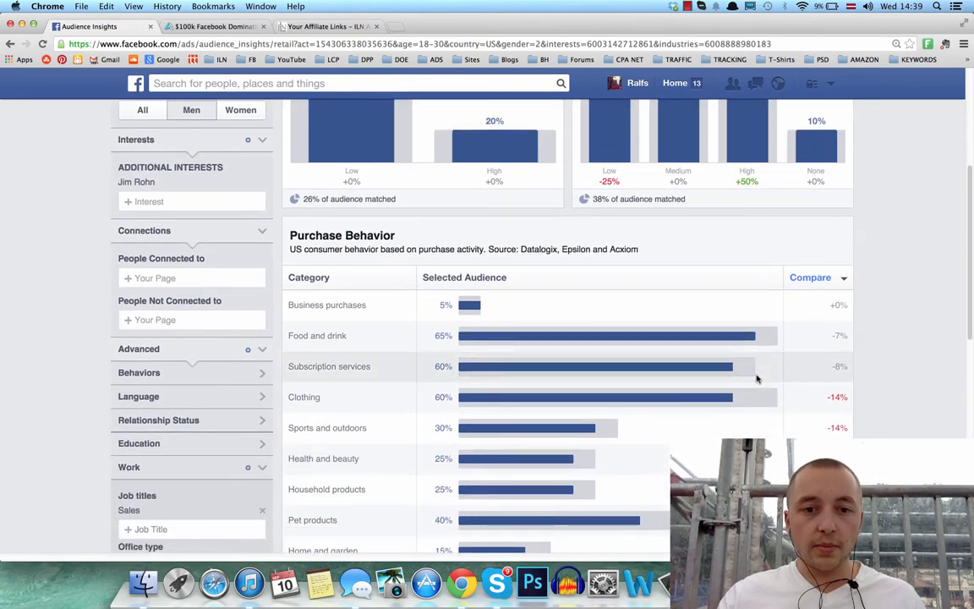
{"action": "scroll", "scroll_direction": "down", "scroll_amount": 3}
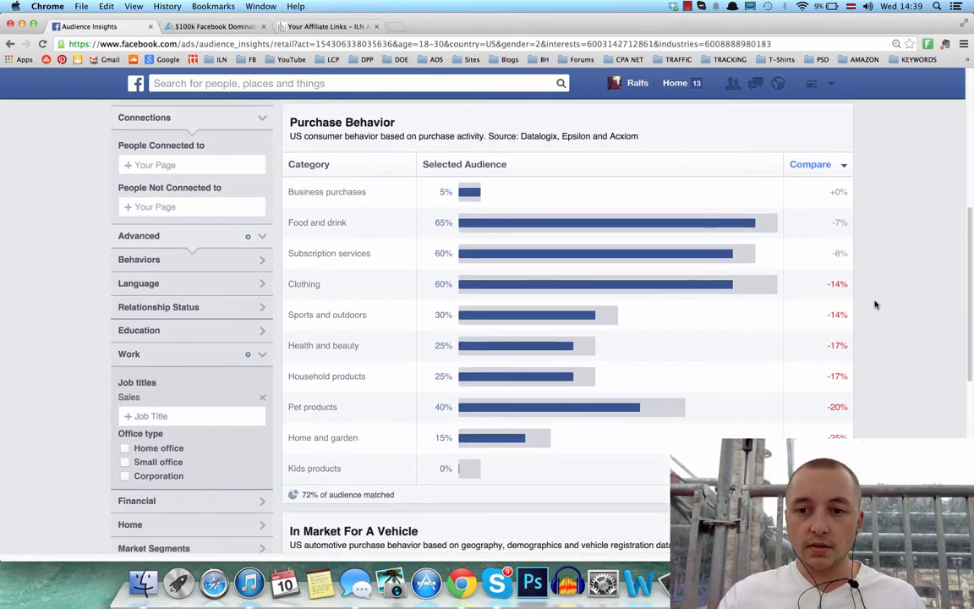
{"action": "scroll", "scroll_direction": "down", "scroll_amount": 3}
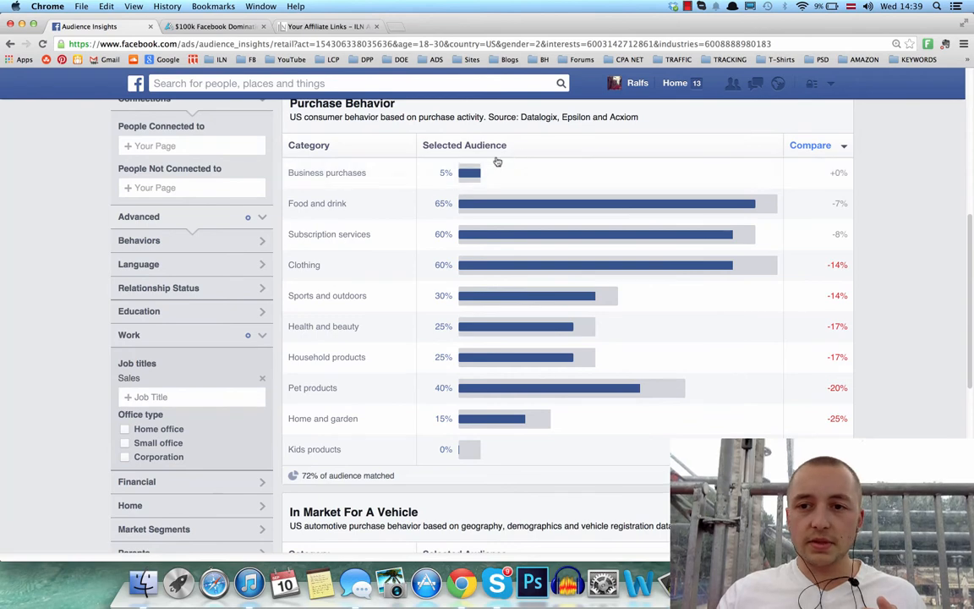
{"action": "mouse_move", "coordinate": [470, 172]}
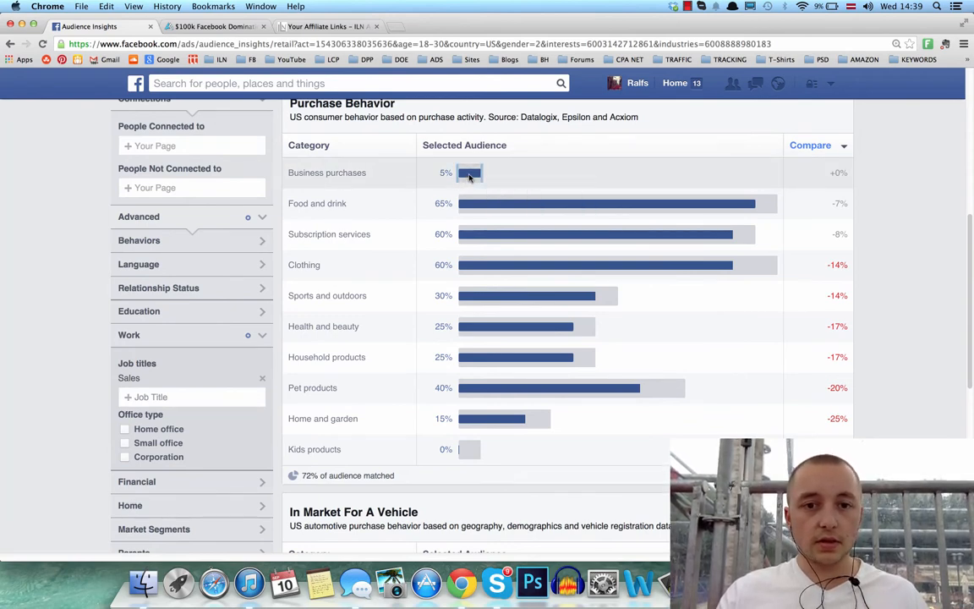
{"action": "mouse_move", "coordinate": [470, 173]}
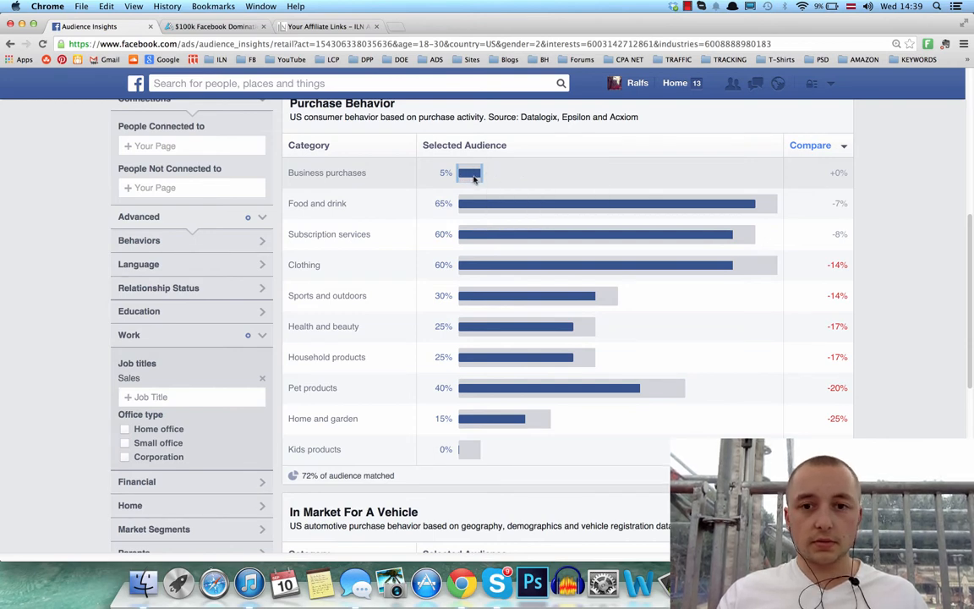
{"action": "mouse_move", "coordinate": [470, 173]}
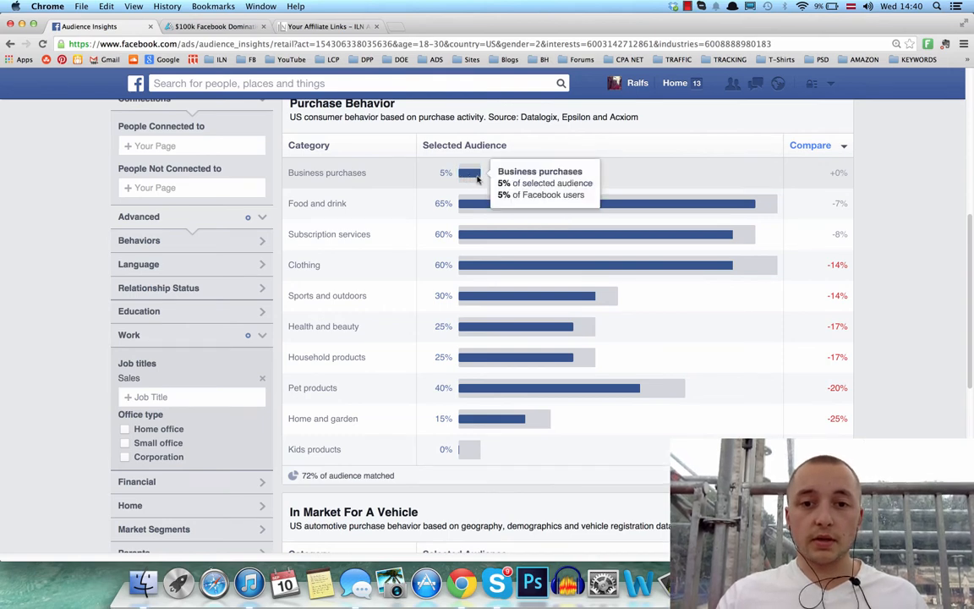
{"action": "mouse_move", "coordinate": [521, 176]}
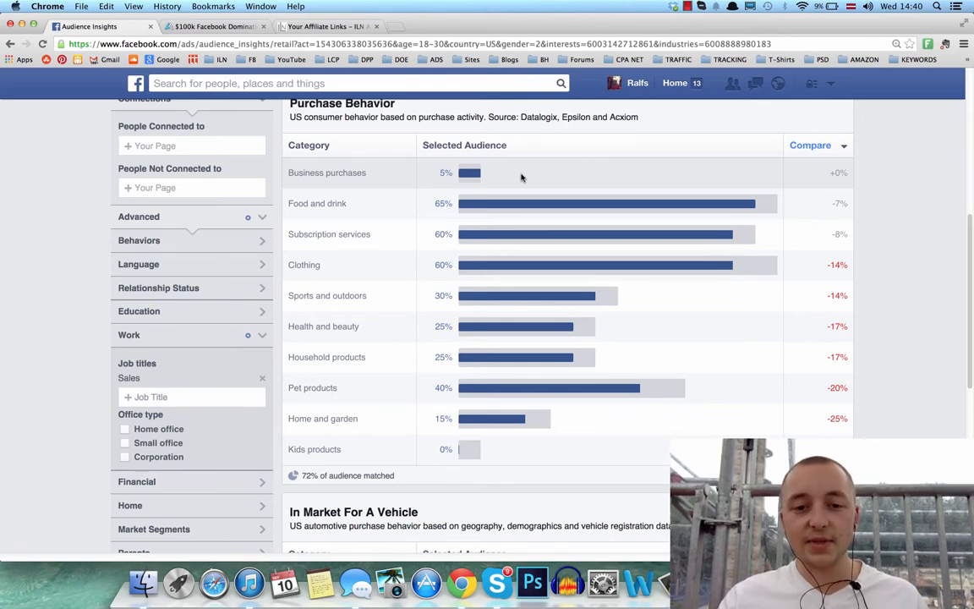
{"action": "mouse_move", "coordinate": [500, 203]}
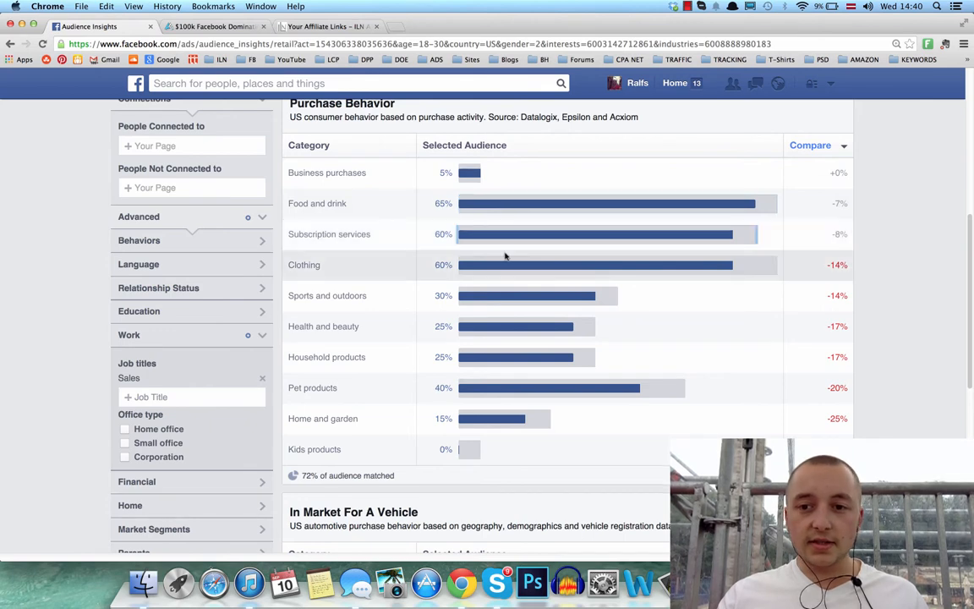
{"action": "scroll", "scroll_direction": "down", "scroll_amount": 3}
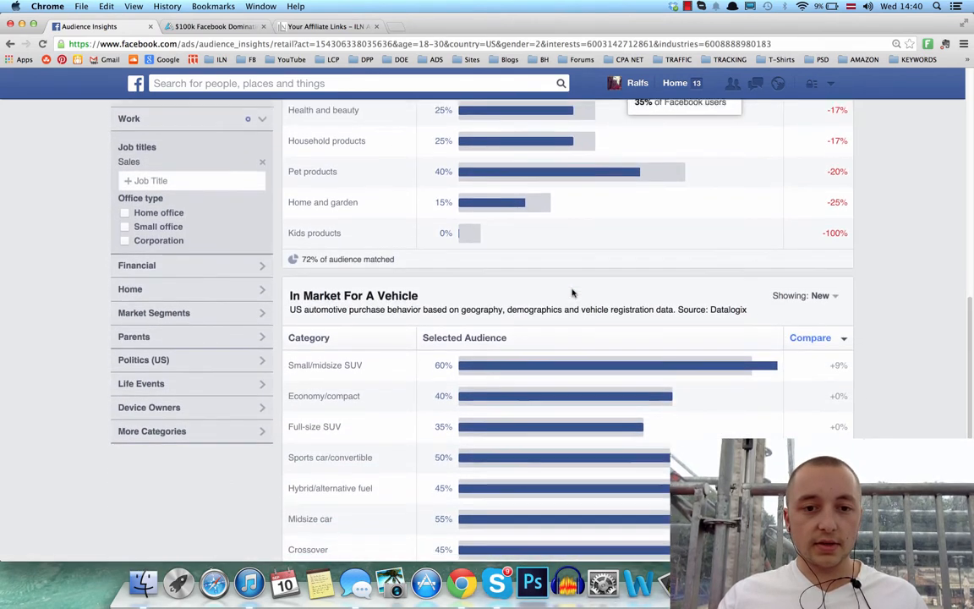
{"action": "scroll", "scroll_direction": "down", "scroll_amount": 3}
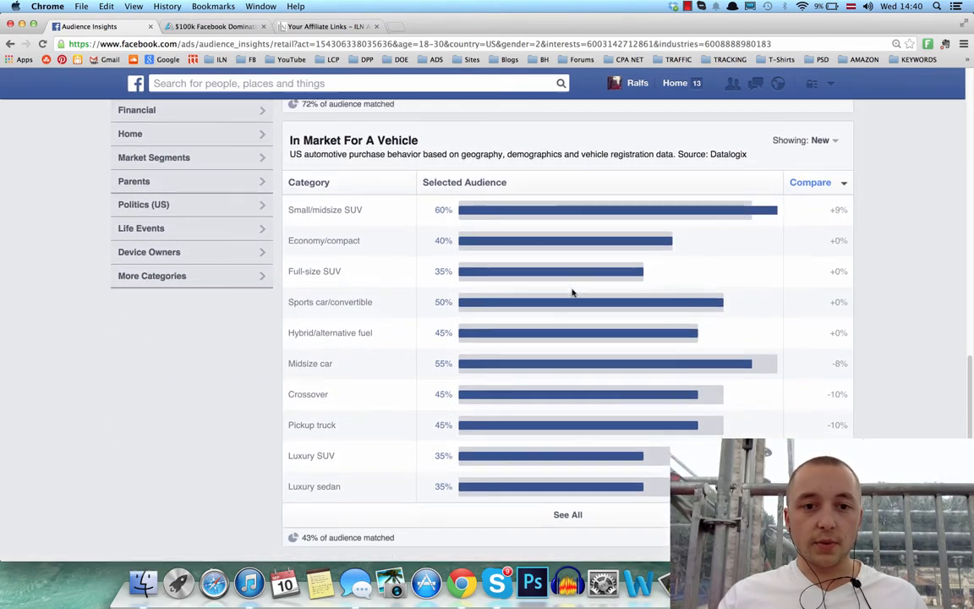
{"action": "scroll", "scroll_direction": "down", "scroll_amount": 3}
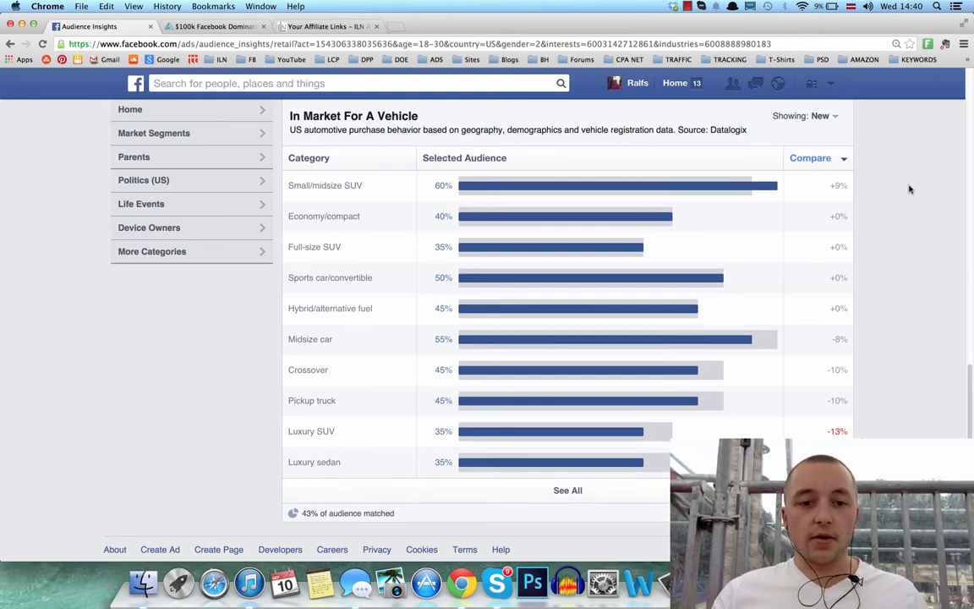
{"action": "scroll", "scroll_direction": "down", "scroll_amount": 3}
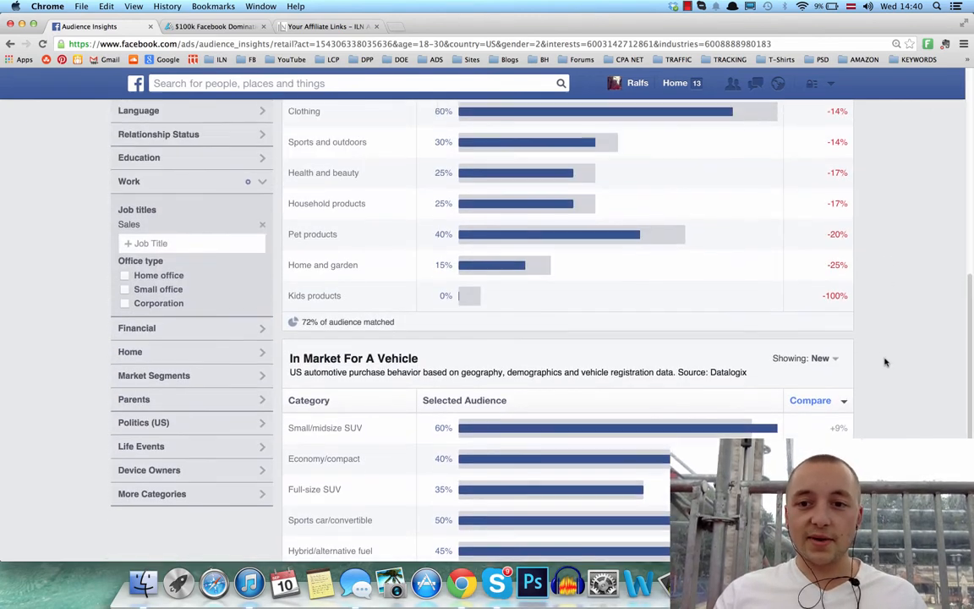
{"action": "scroll", "scroll_direction": "up", "scroll_amount": 3}
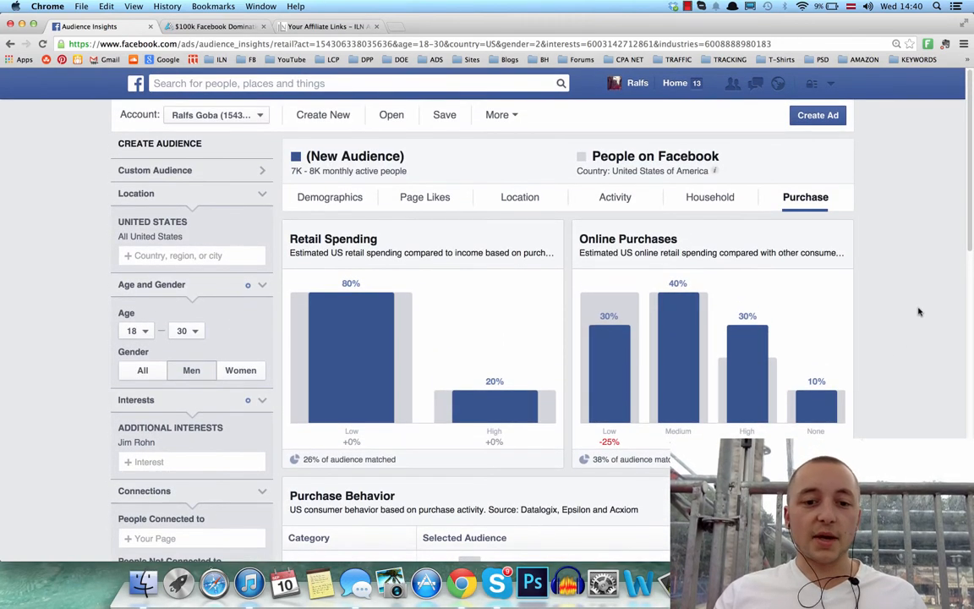
{"action": "mouse_move", "coordinate": [676, 355]}
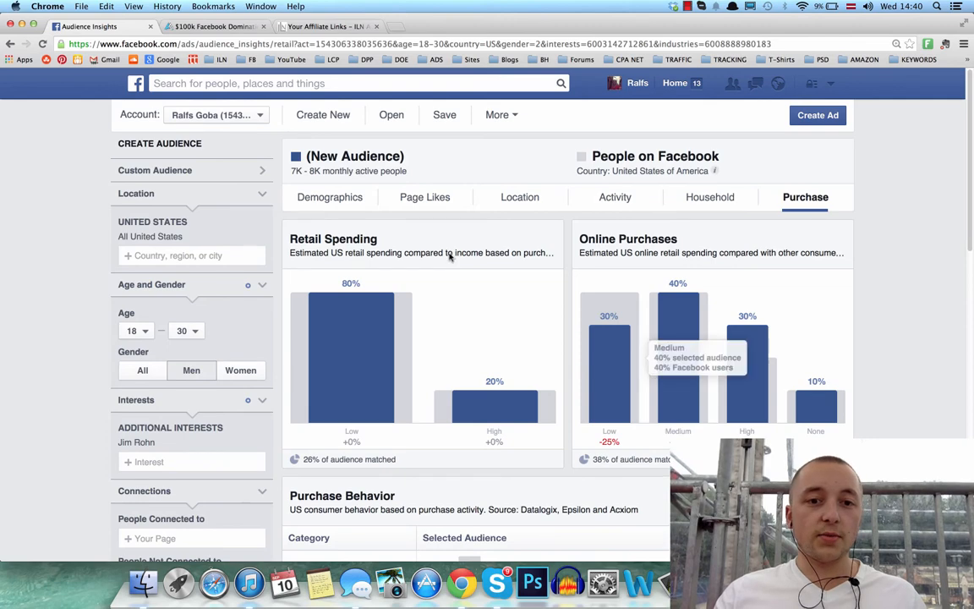
- Switch to the Demographics view and choose 'Stay on this Page' to keep the unsaved 7K–8K audience
{"action": "left_click", "coordinate": [330, 196]}
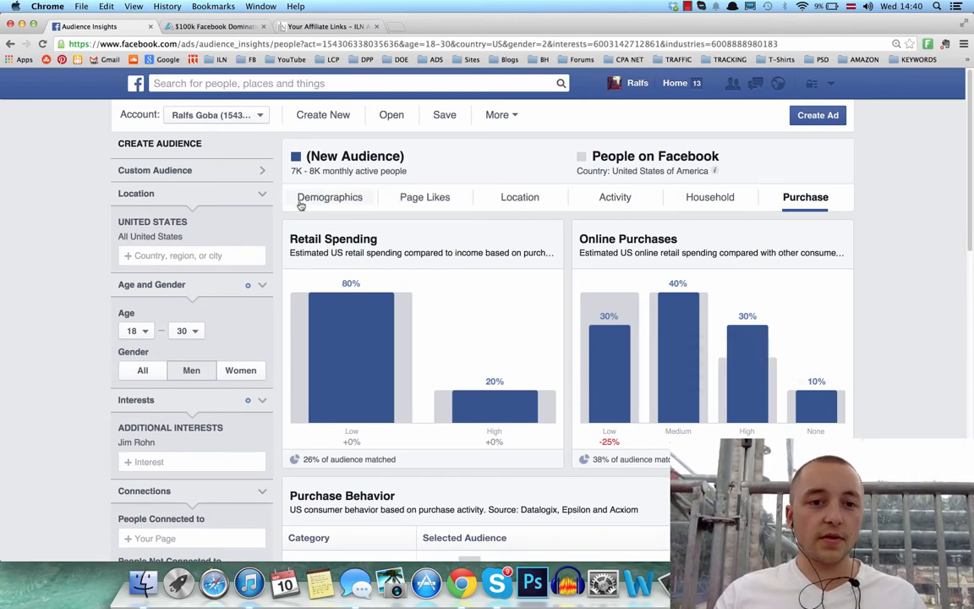
{"action": "left_click", "coordinate": [330, 196]}
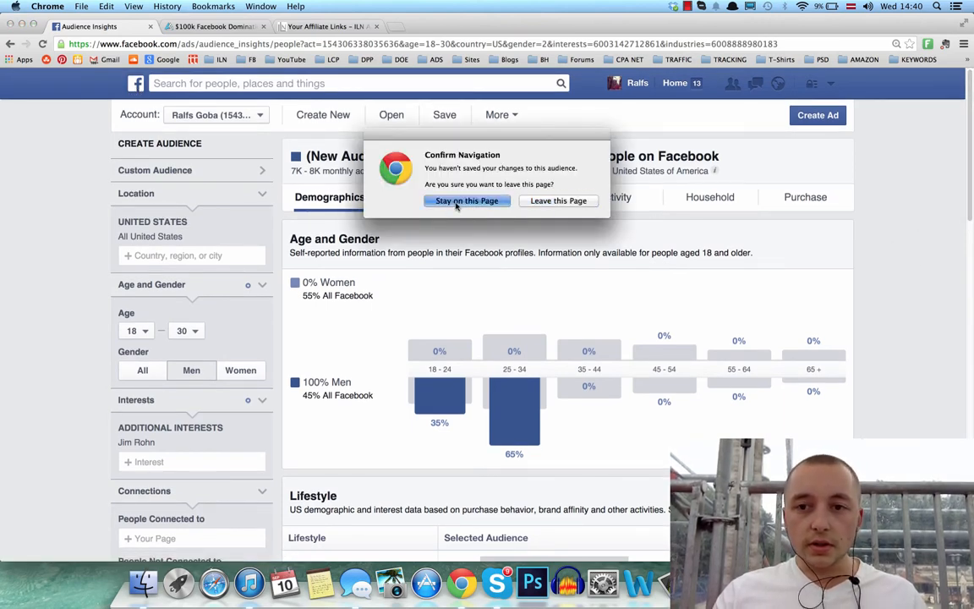
{"action": "left_click", "coordinate": [467, 200]}
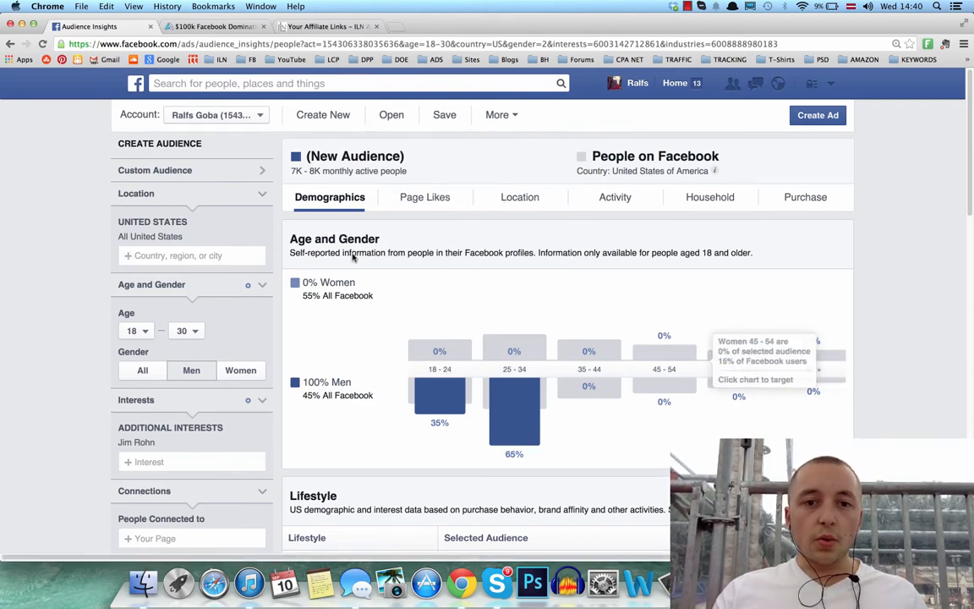
{"action": "mouse_move", "coordinate": [528, 246]}
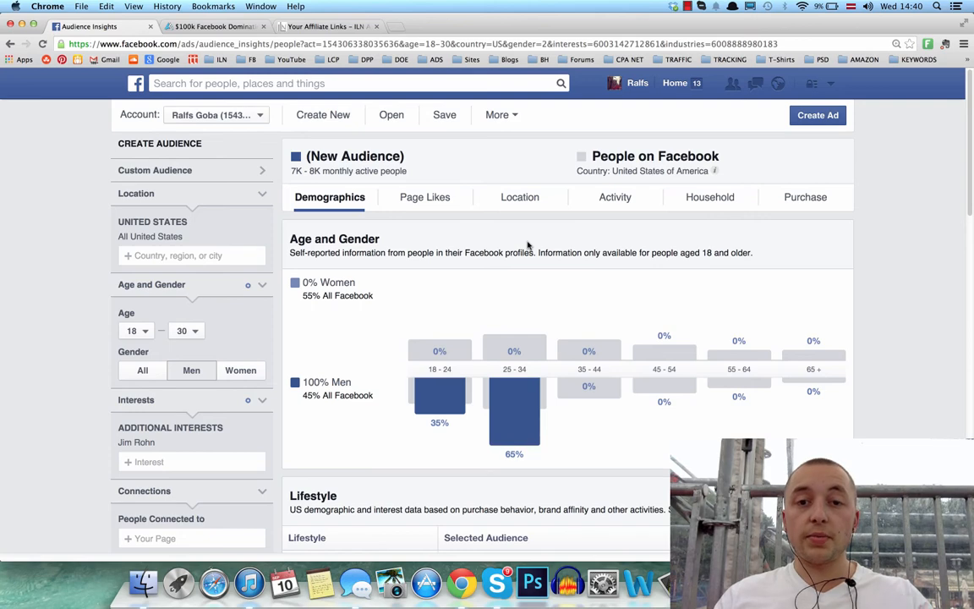
{"action": "mouse_move", "coordinate": [496, 212]}
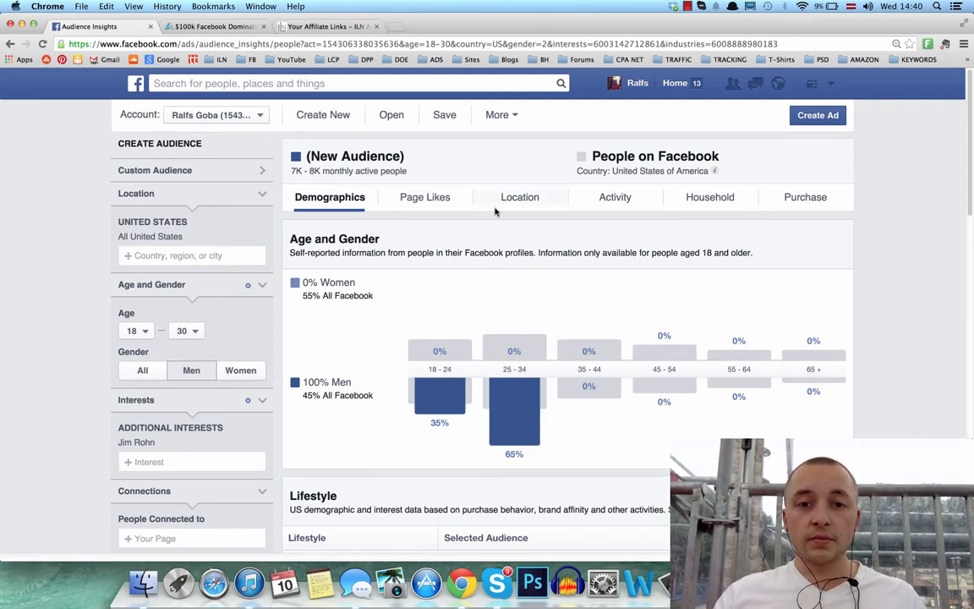
{"action": "mouse_move", "coordinate": [443, 115]}
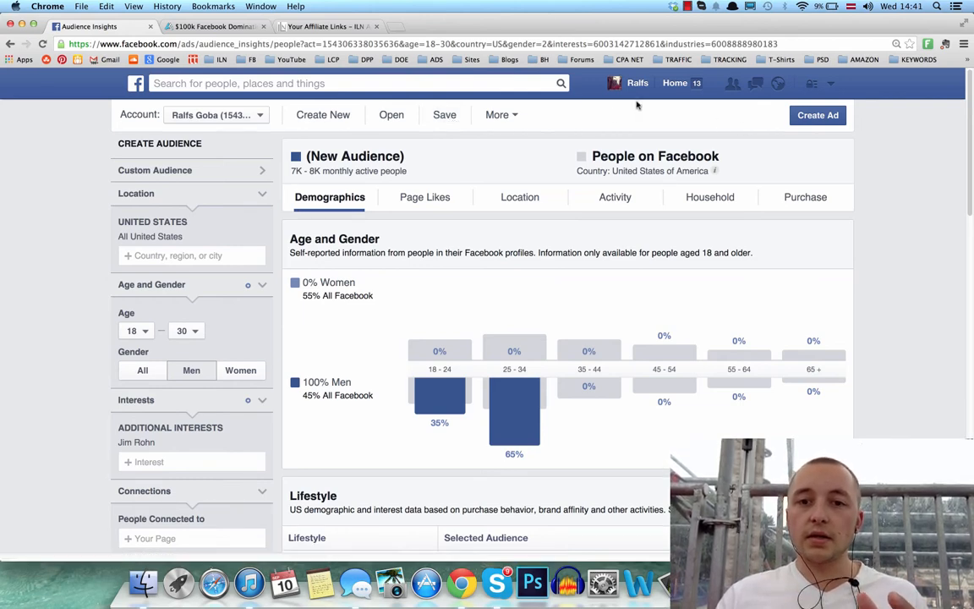
{"action": "mouse_move", "coordinate": [863, 128]}
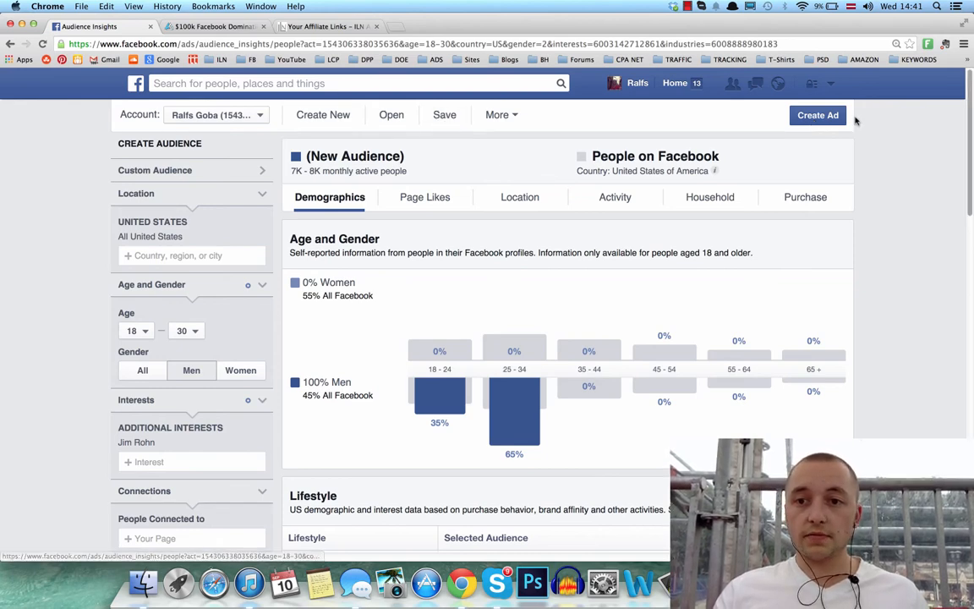
- Review the Create Ad choices for this audience, ending at the Confirm Navigation prompt
{"action": "left_click", "coordinate": [817, 115]}
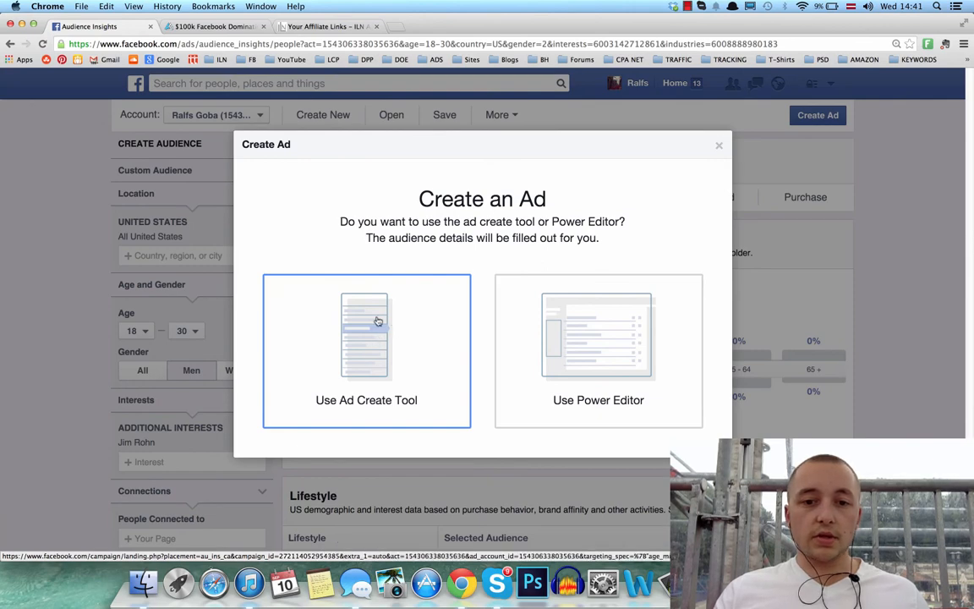
{"action": "mouse_move", "coordinate": [362, 370]}
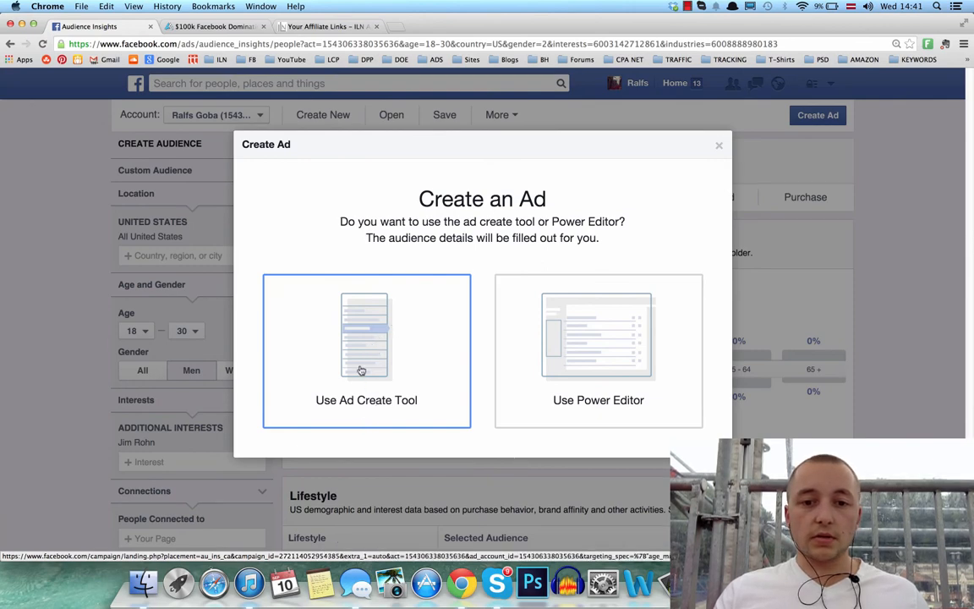
{"action": "mouse_move", "coordinate": [418, 392]}
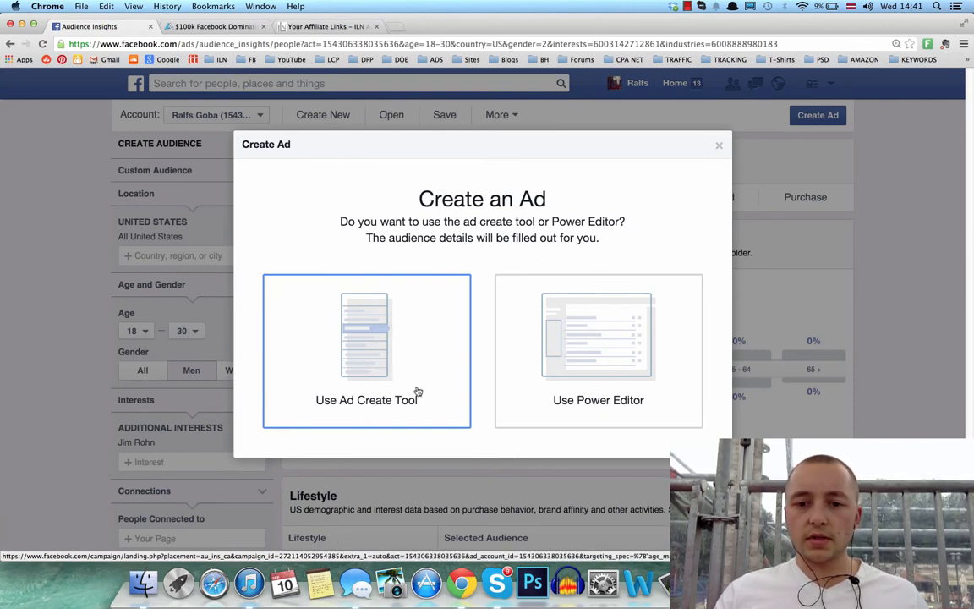
{"action": "mouse_move", "coordinate": [409, 350]}
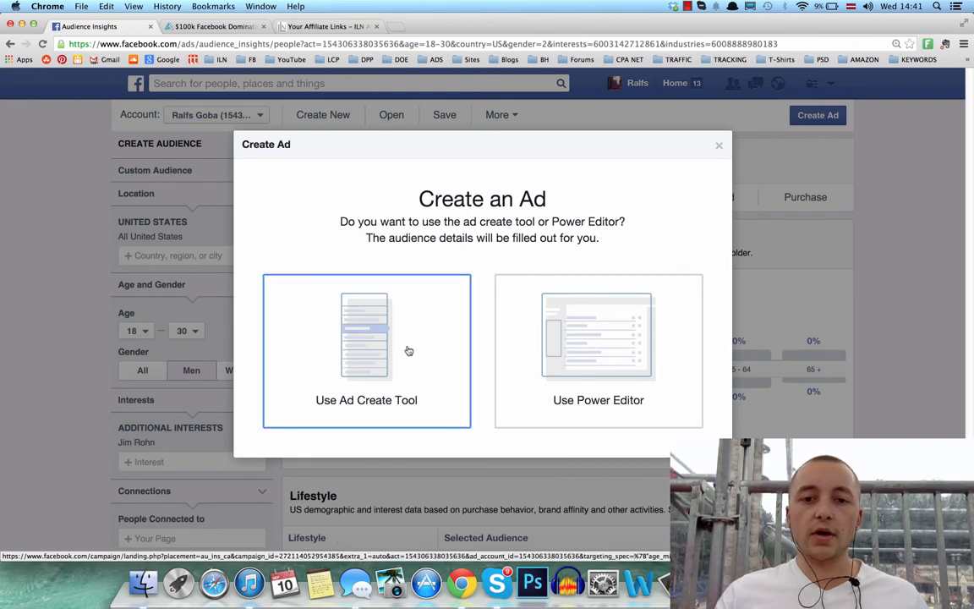
{"action": "mouse_move", "coordinate": [347, 382]}
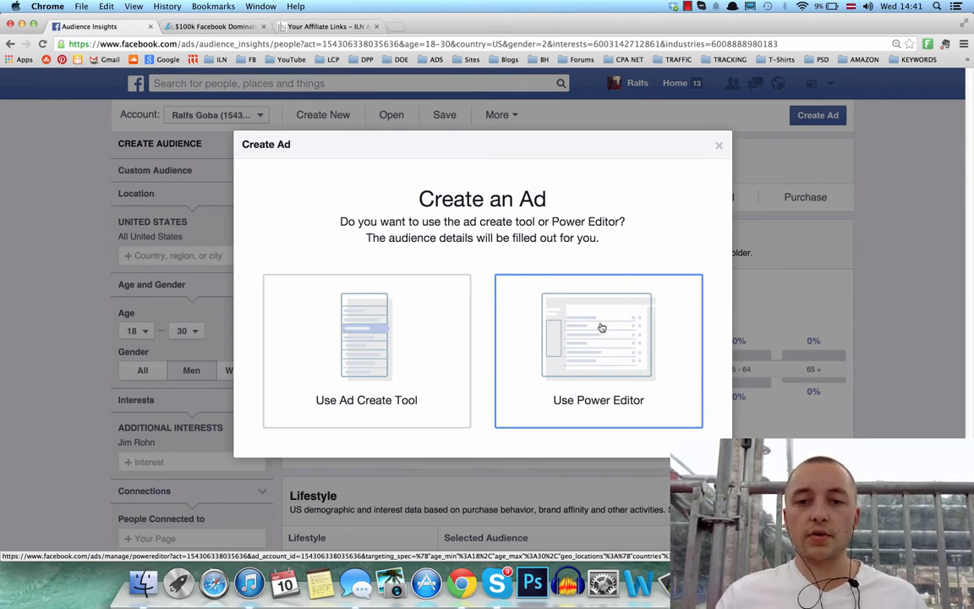
{"action": "left_click", "coordinate": [599, 334]}
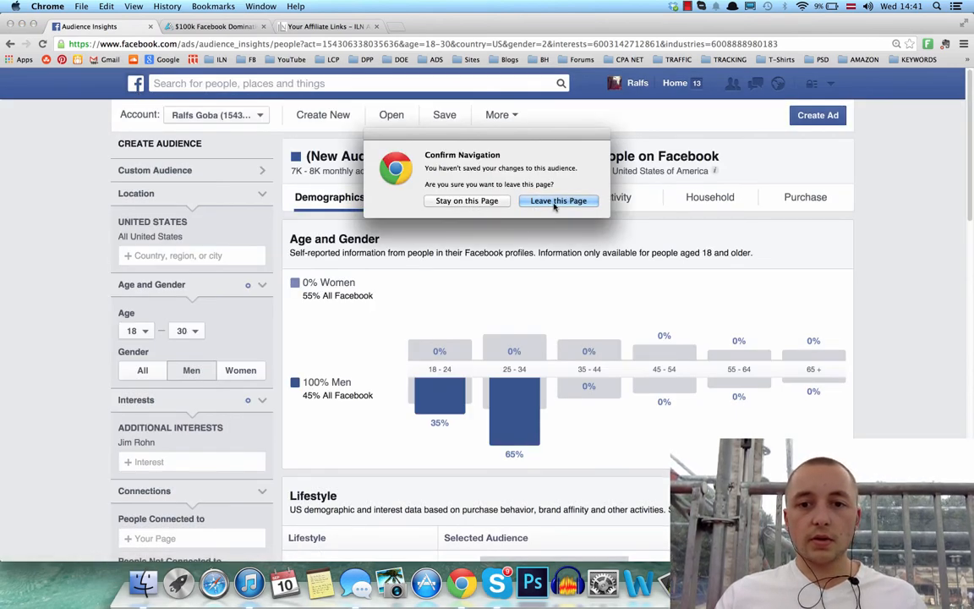
- Leave the unsaved audience page and reach Ads Manager by searching 'ads manager' from Facebook
{"action": "left_click", "coordinate": [558, 199]}
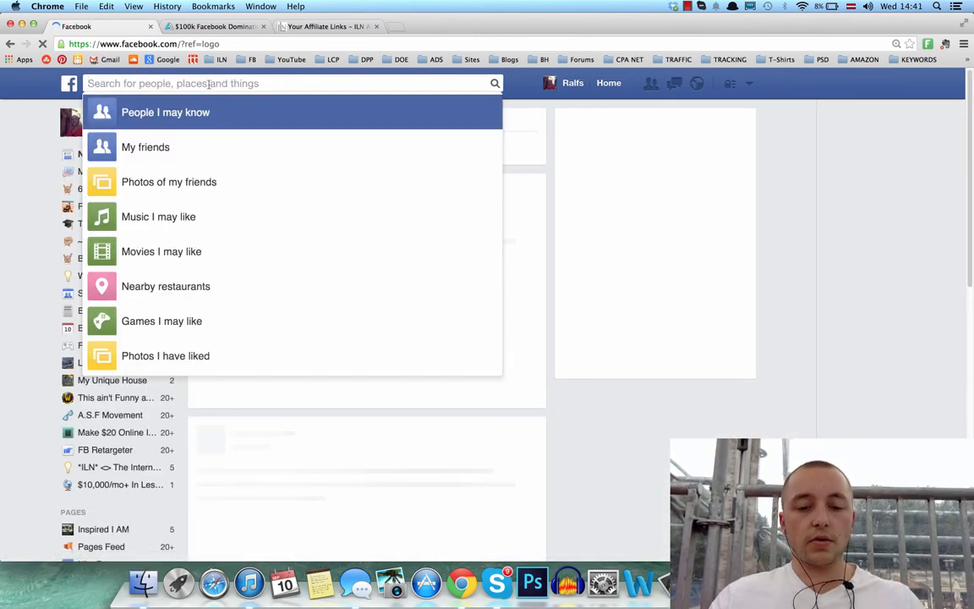
{"action": "type", "text": "ads face"}
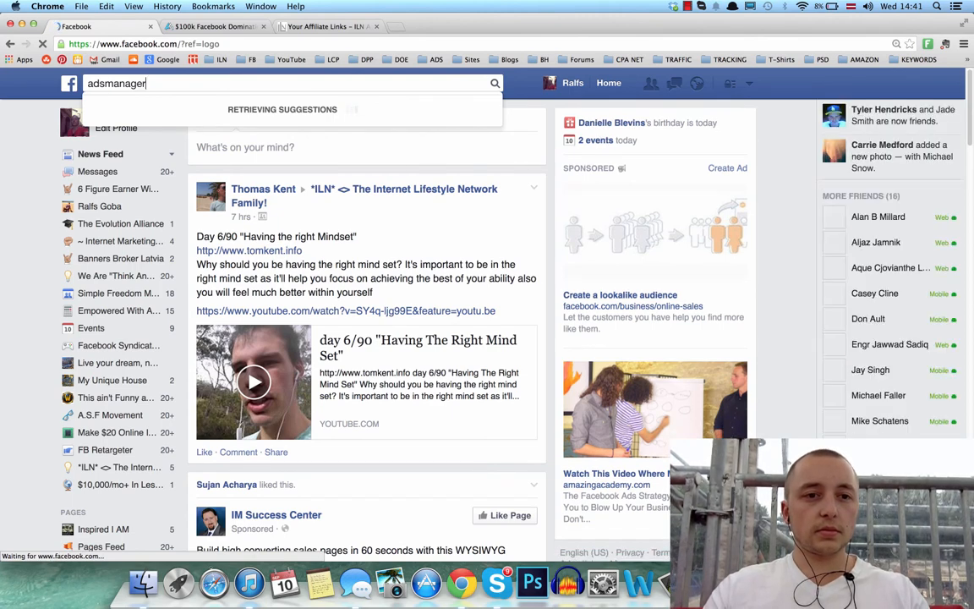
{"action": "key", "text": "Backspace"}
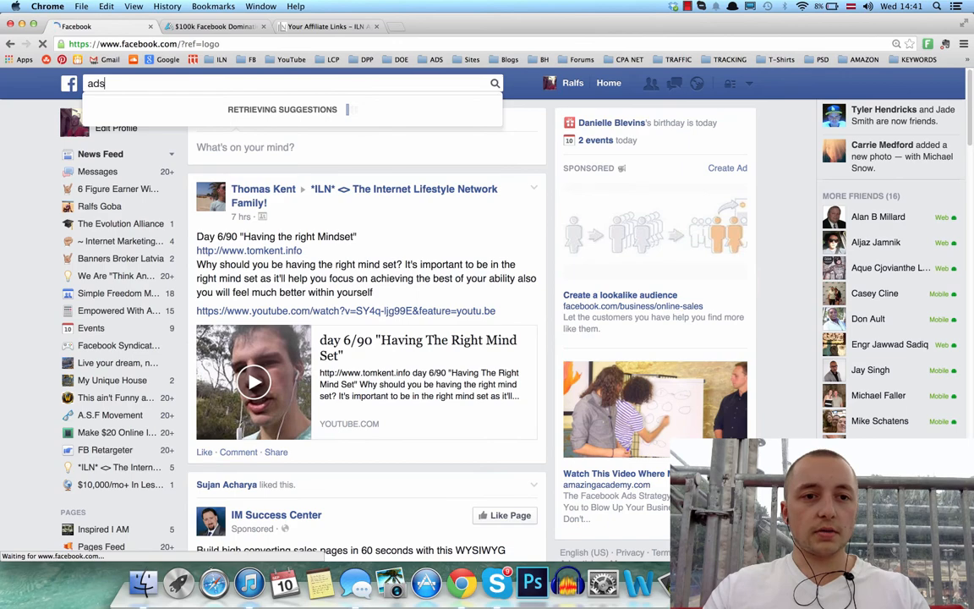
{"action": "type", "text": "manager"}
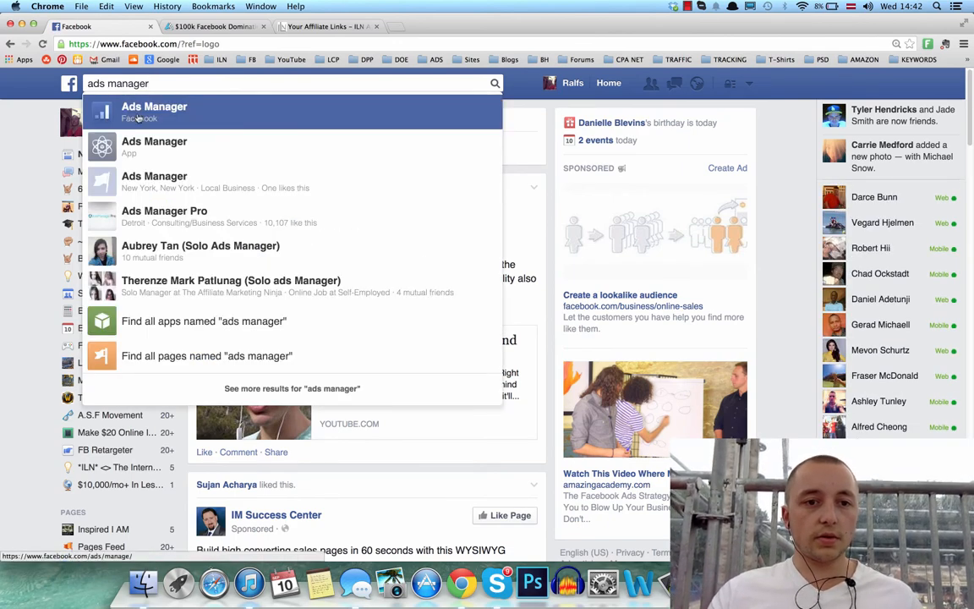
{"action": "left_click", "coordinate": [154, 111]}
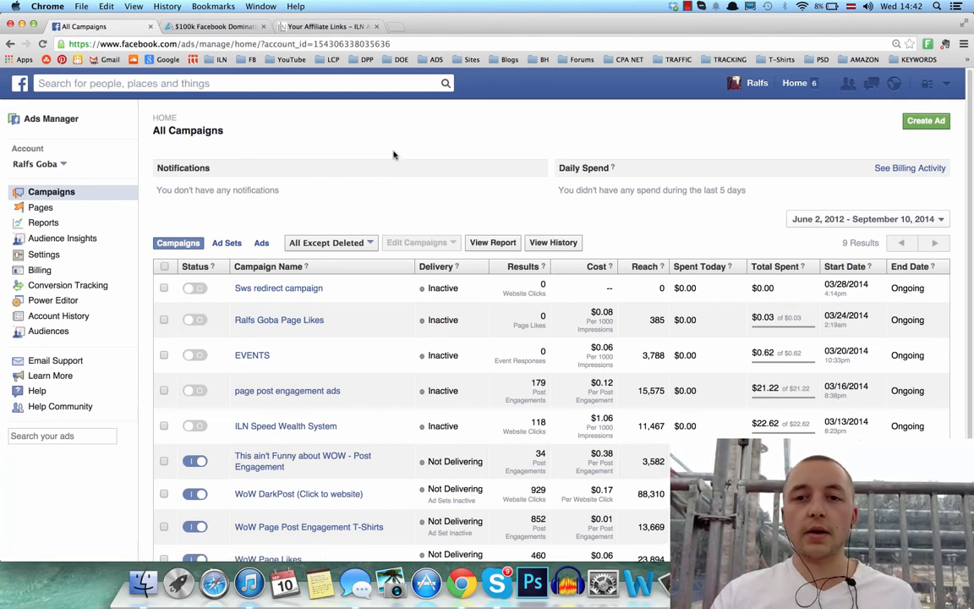
- Reopen Audience Insights from the Ads Manager sidebar with a fresh US 18+ audience, then return home
{"action": "scroll", "scroll_direction": "down", "scroll_amount": 3}
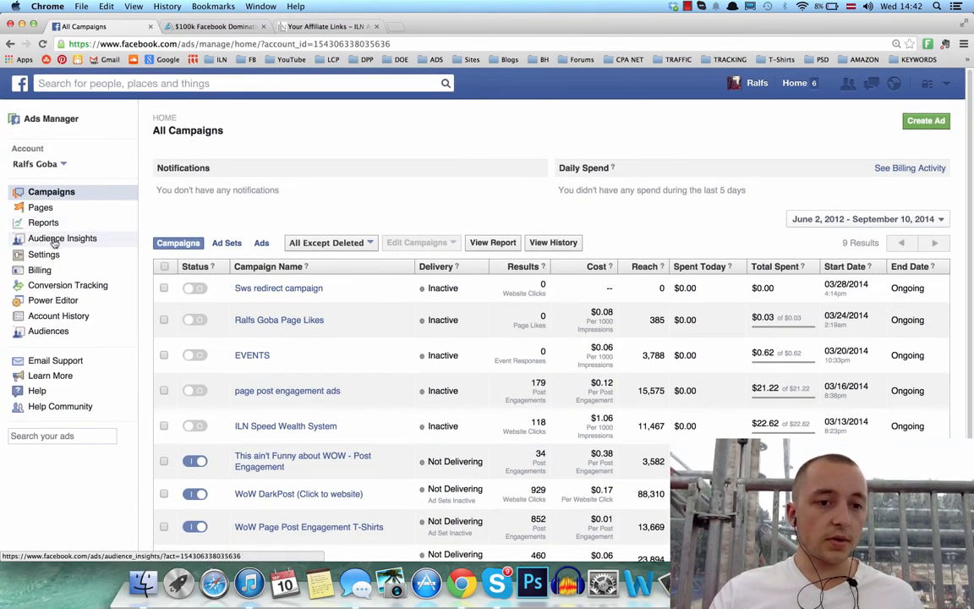
{"action": "left_click", "coordinate": [62, 236]}
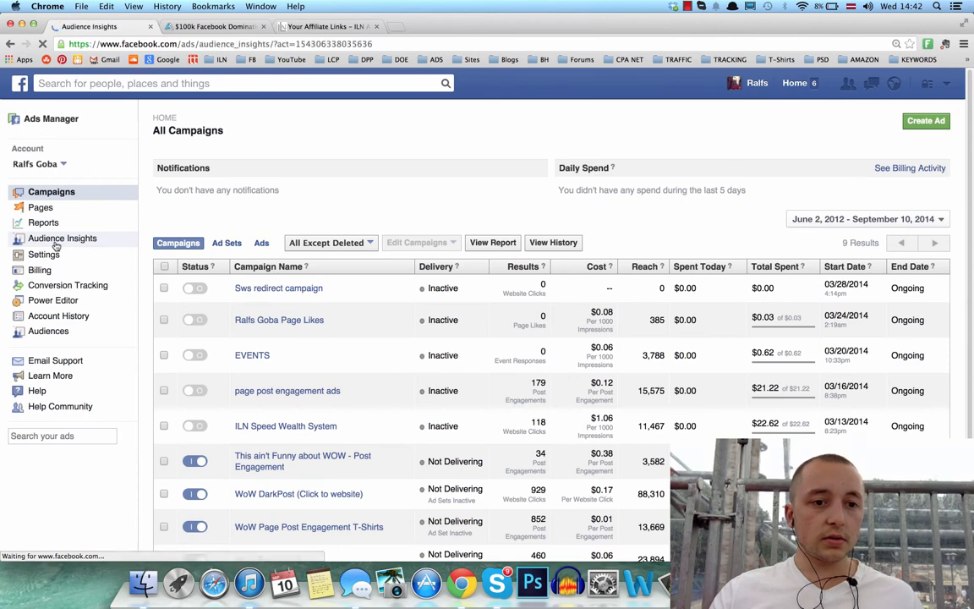
{"action": "left_click", "coordinate": [62, 237]}
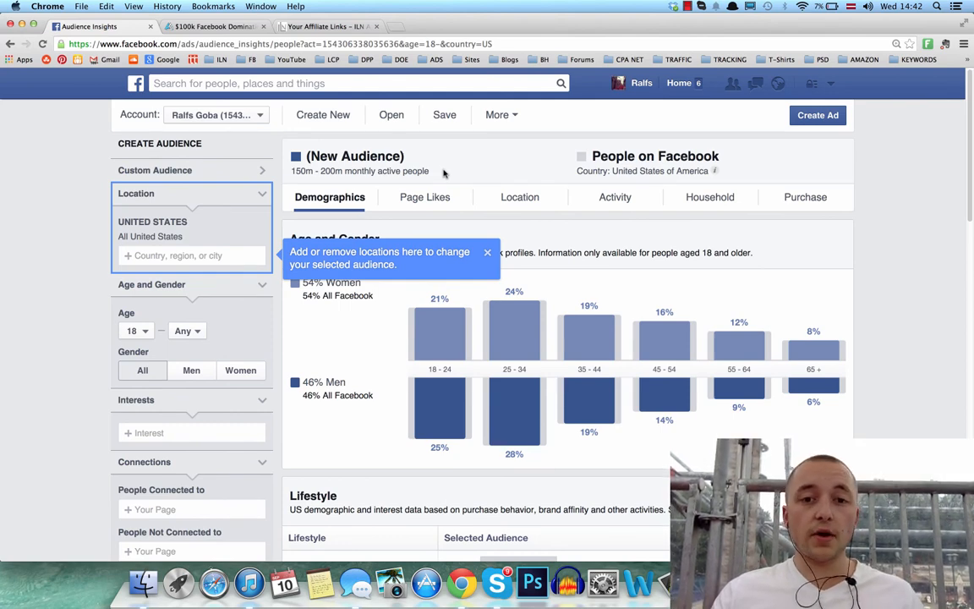
{"action": "scroll", "scroll_direction": "down", "scroll_amount": 3}
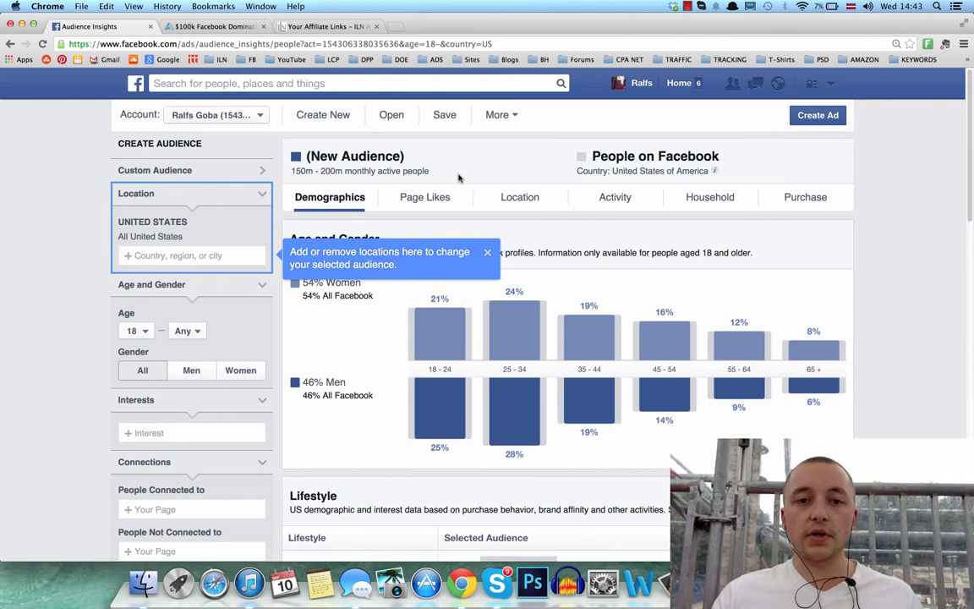
{"action": "left_click", "coordinate": [135, 83]}
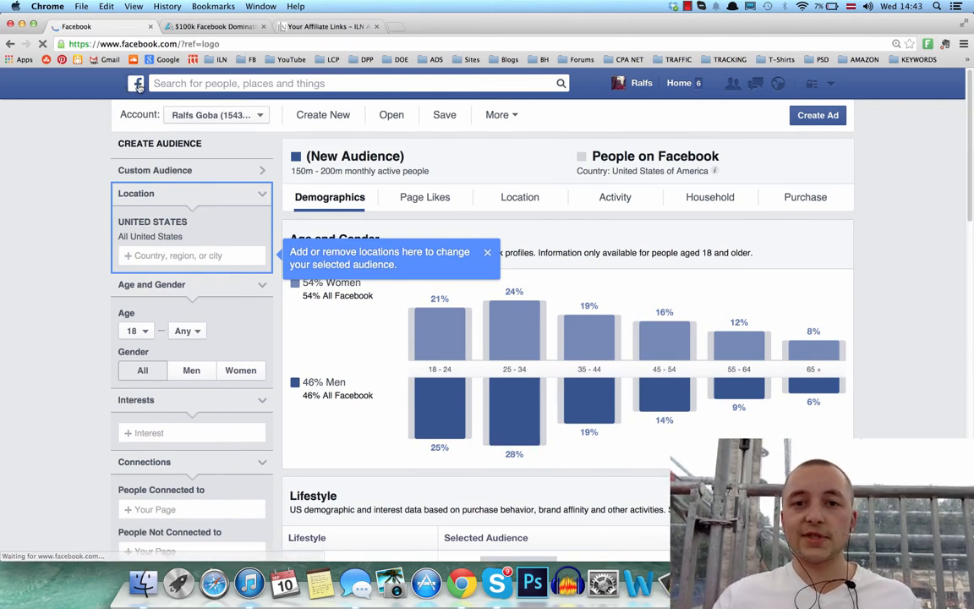